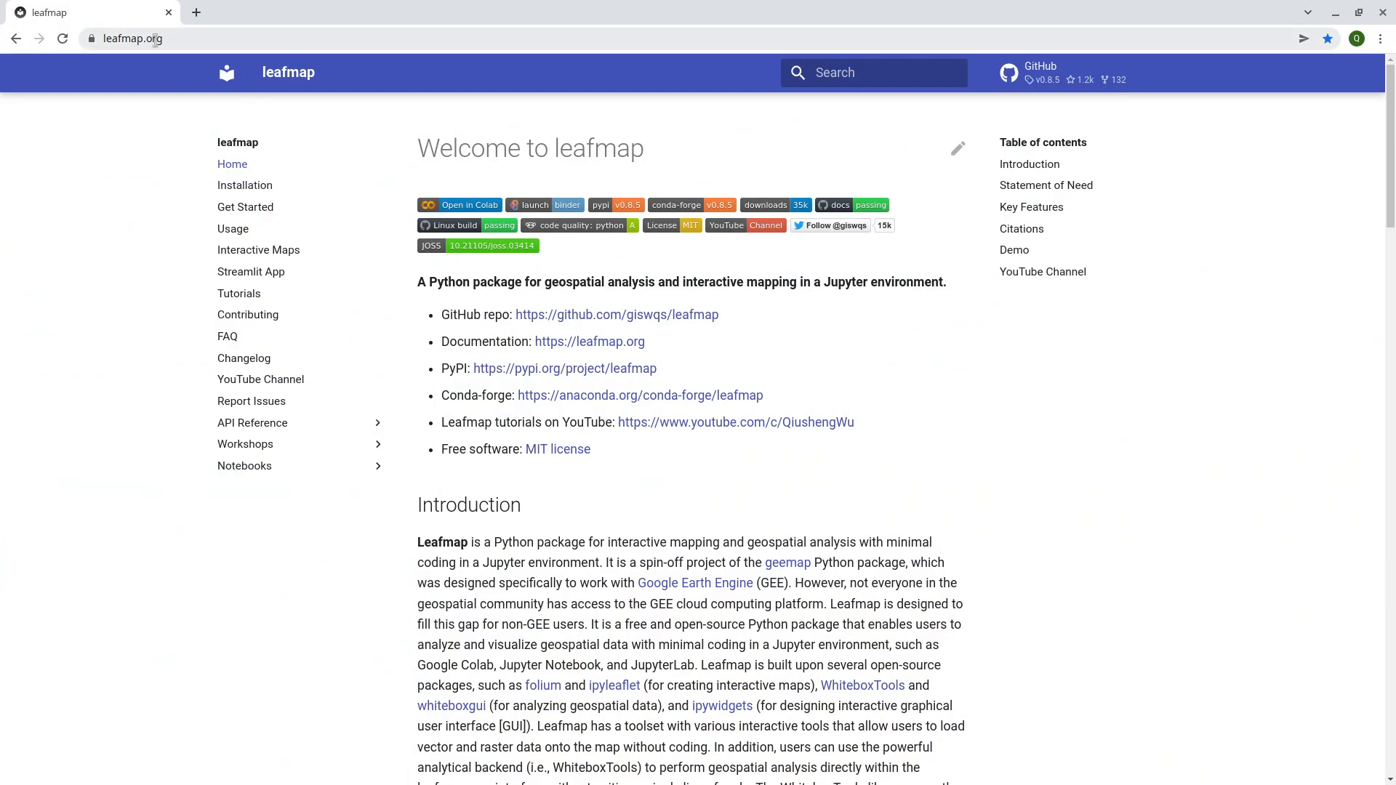
Open the '51 clip image' page from the leafmap docs Notebooks list and download the notebook
left_click(245, 465)
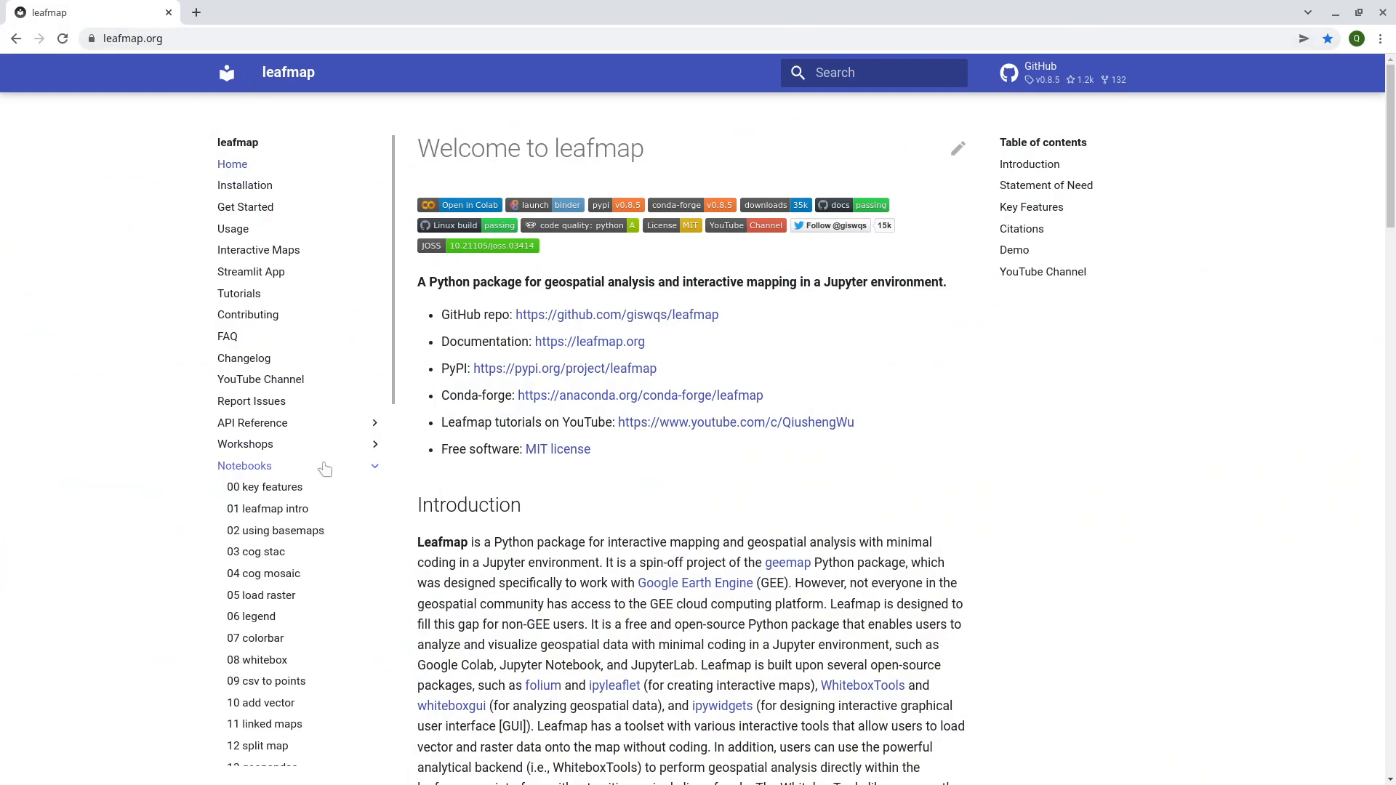
scroll("down", 3)
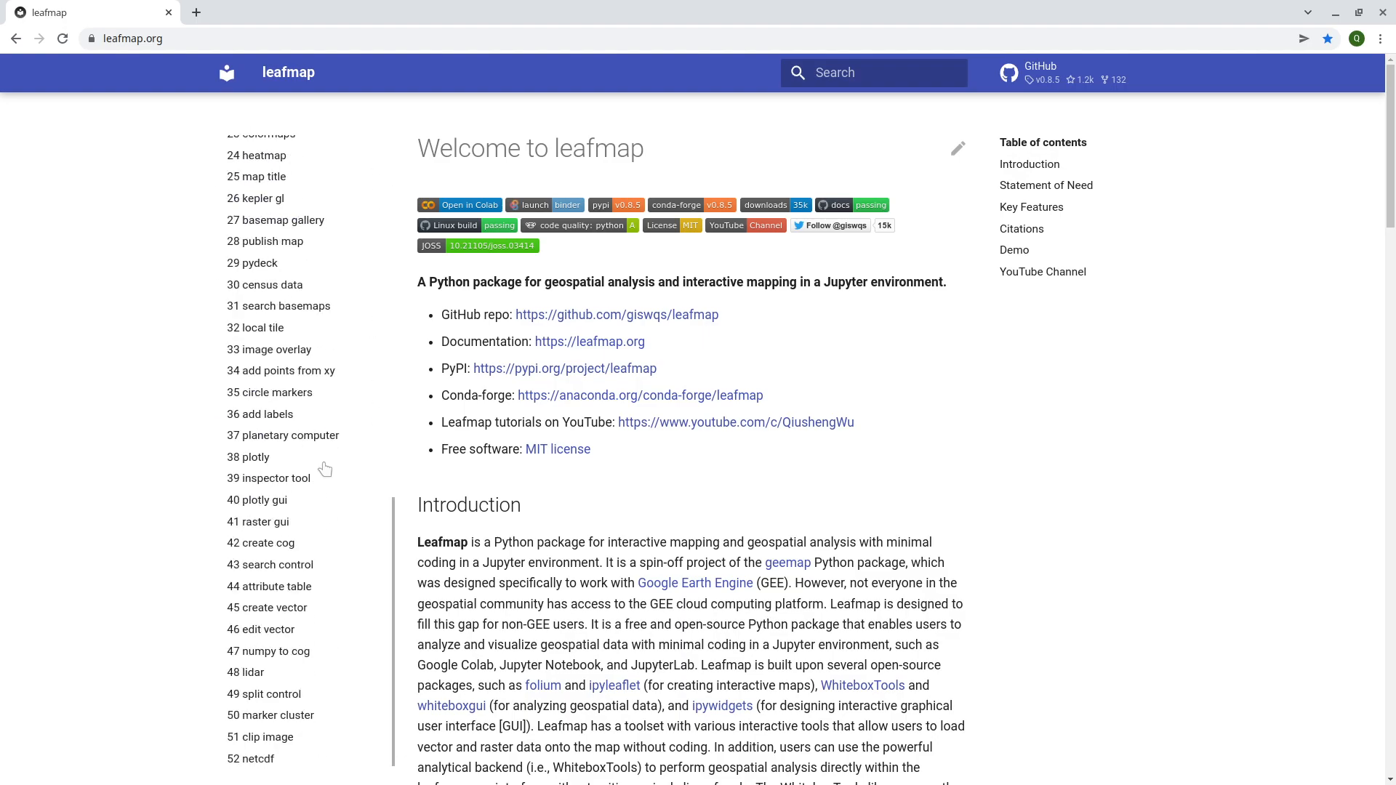
mouse_move(283, 721)
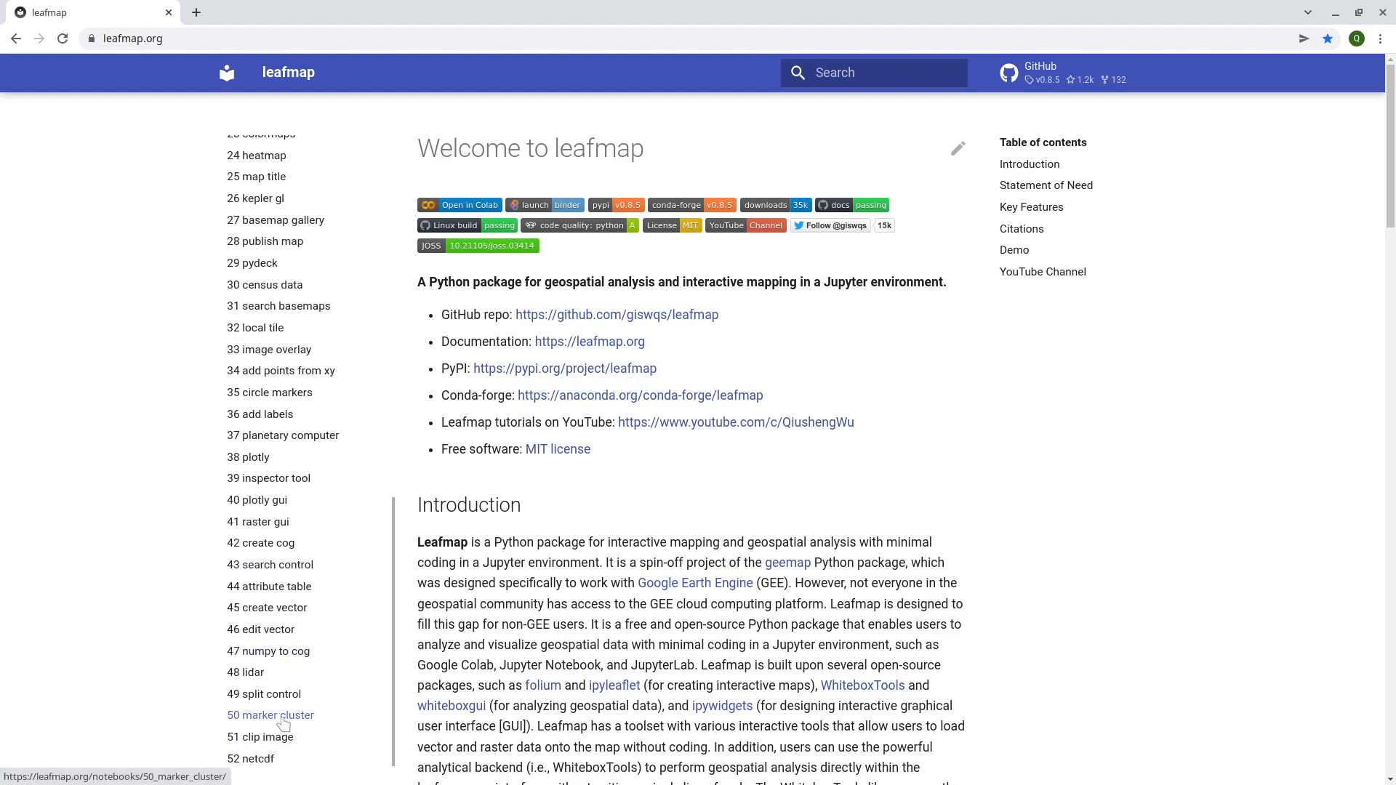
left_click(261, 736)
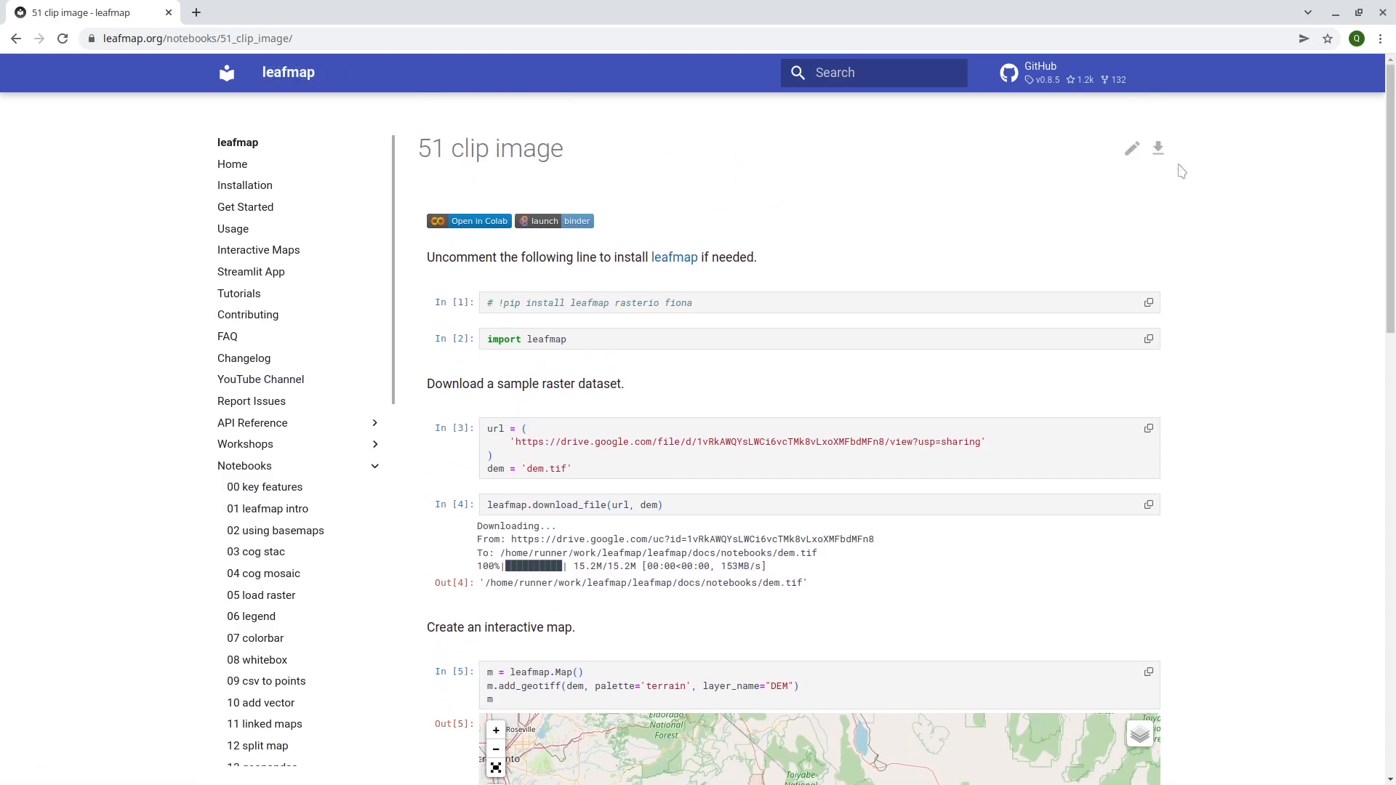
left_click(1158, 148)
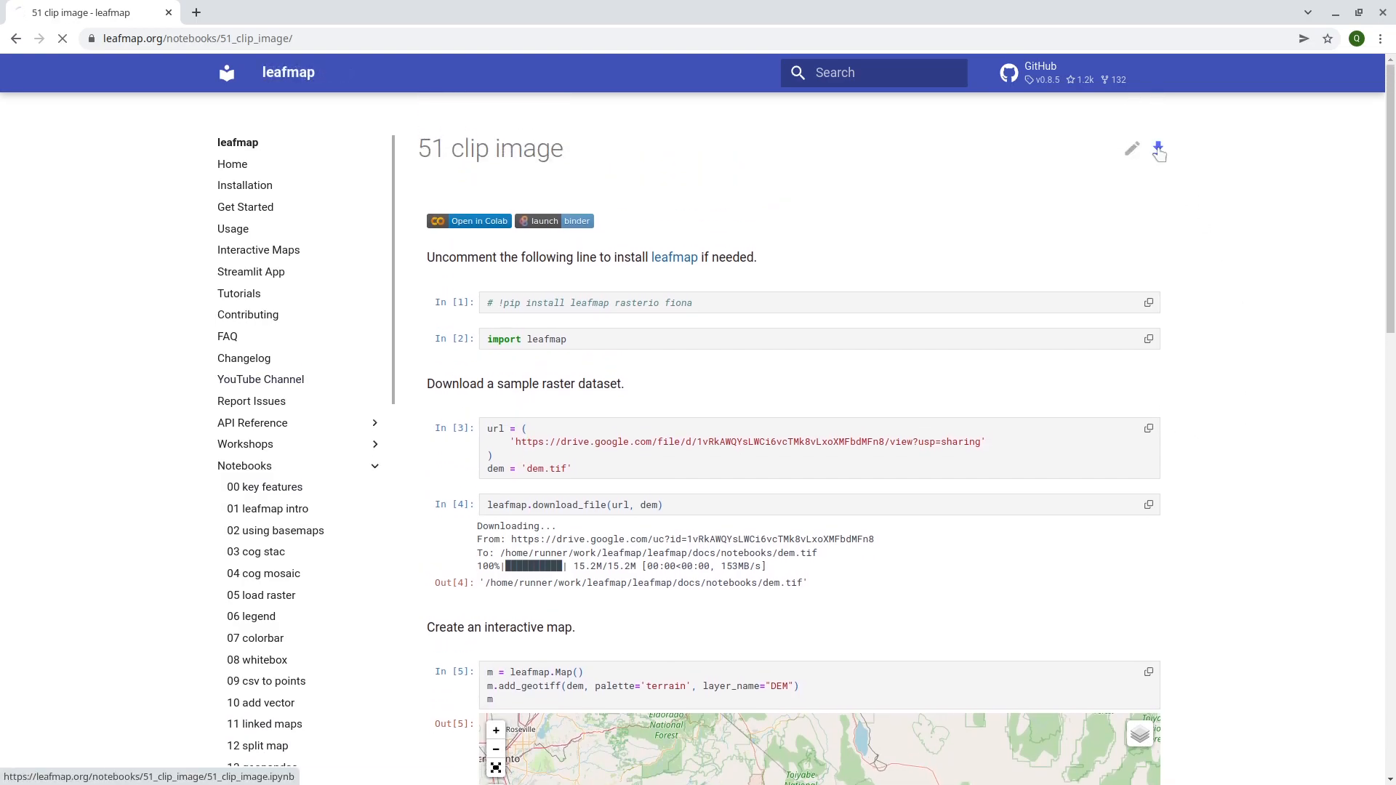
Open the Downloads folder and activate the conda environment in Konsole to launch JupyterLab
left_click(1157, 148)
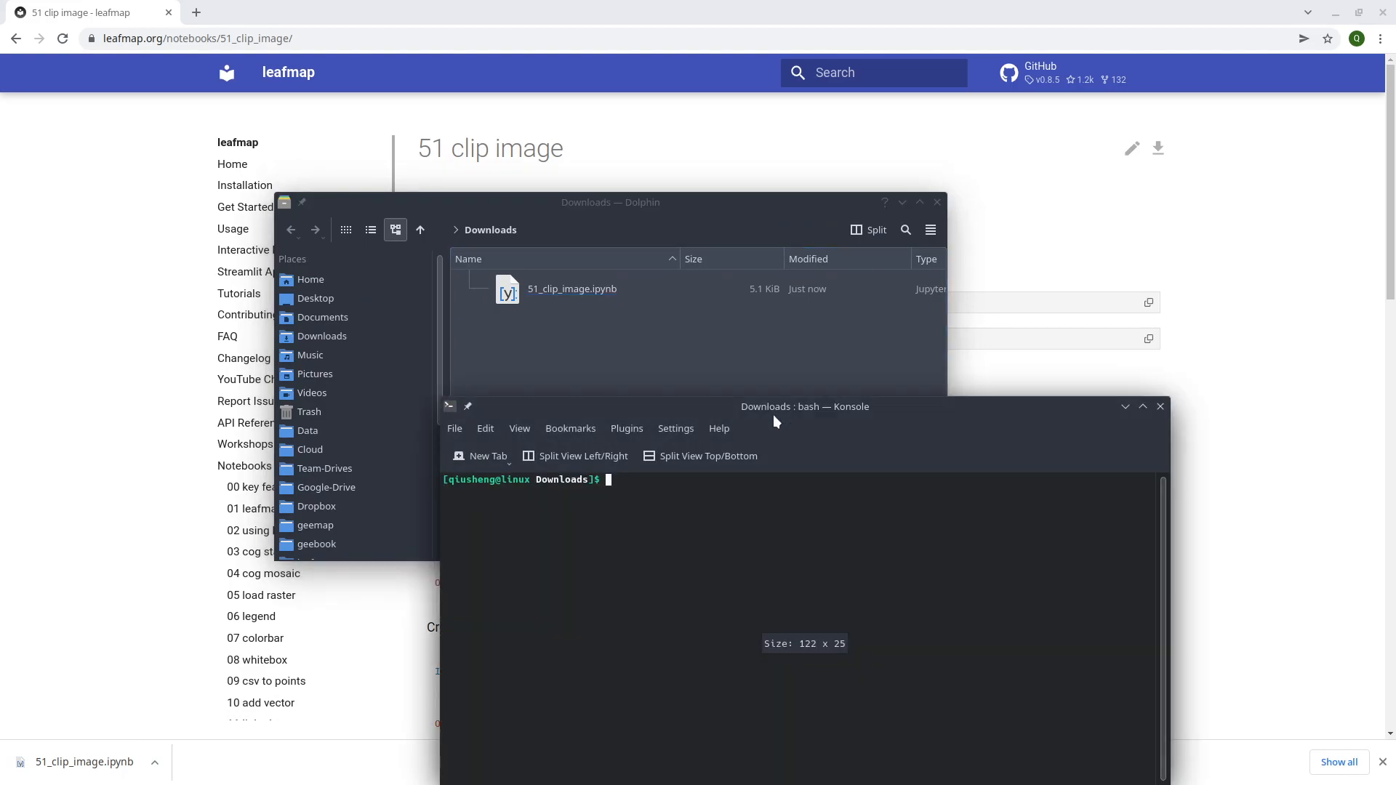
type("con")
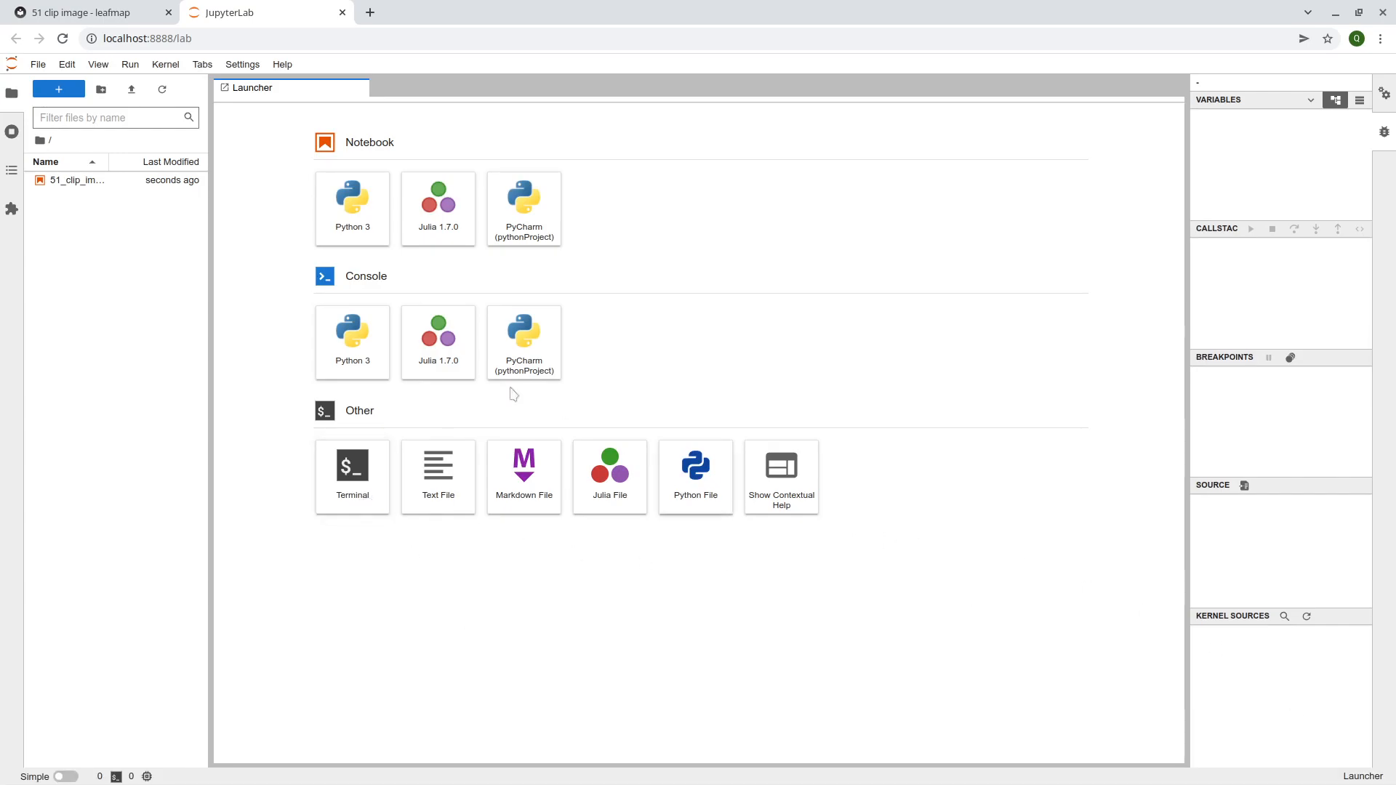
Open 51_clip_image.ipynb from the JupyterLab file browser and scroll through its cells
left_click(79, 179)
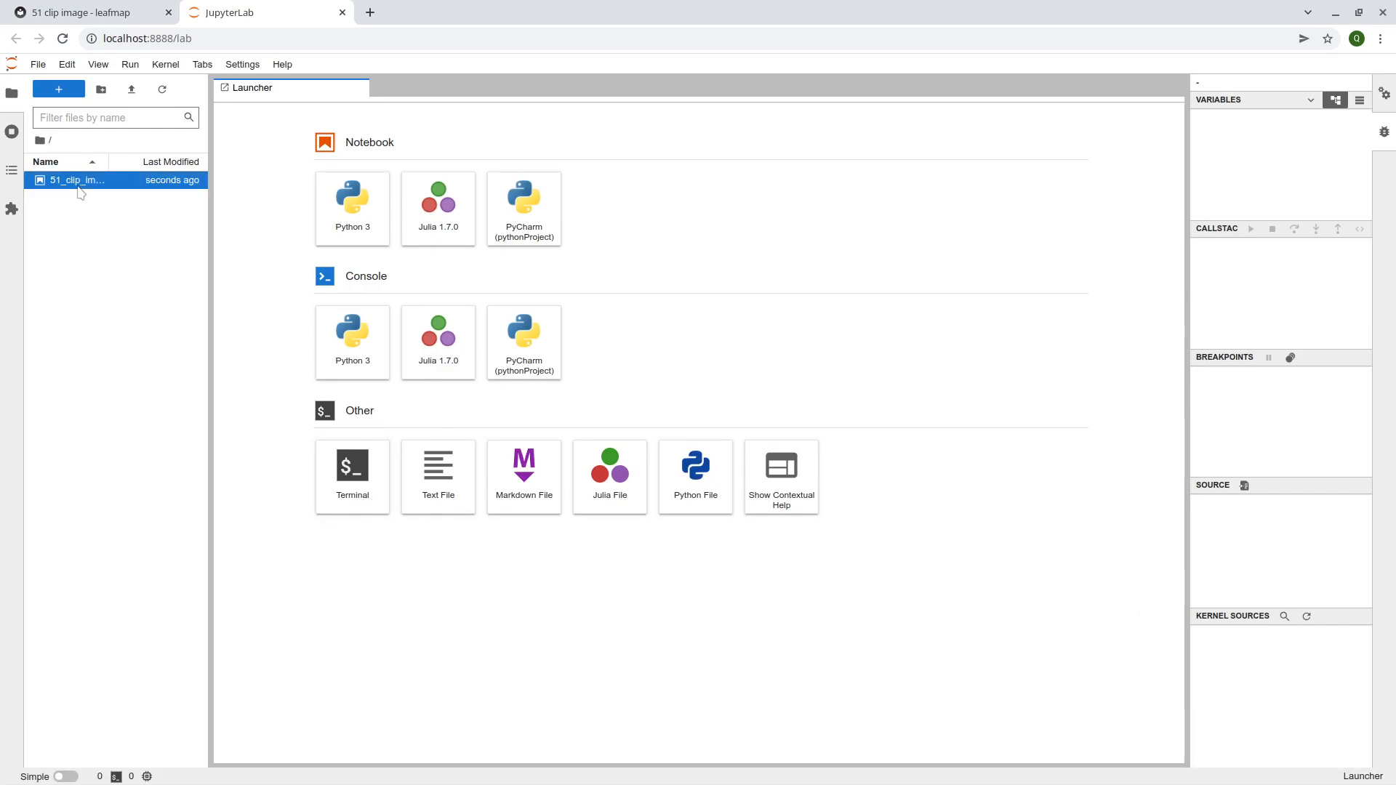
double_click(76, 179)
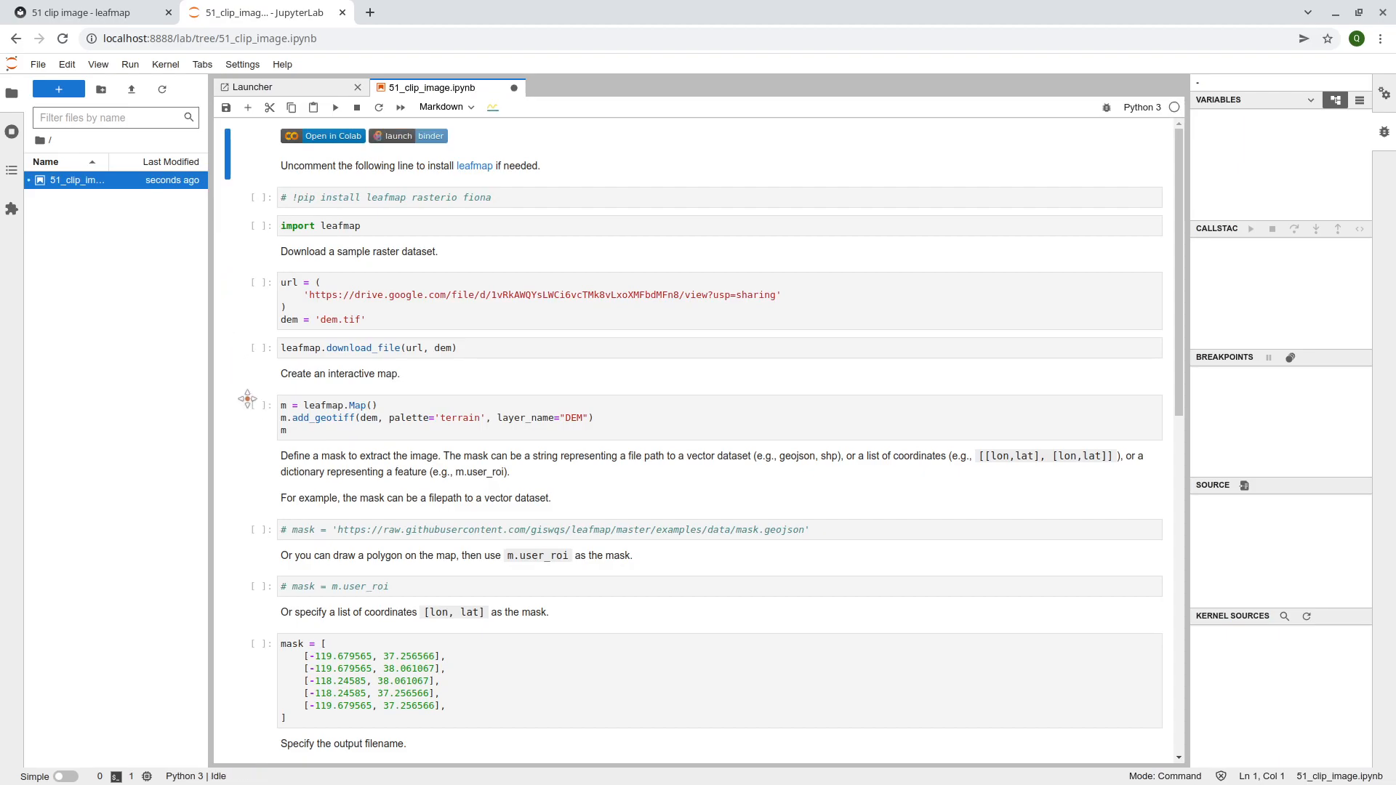
scroll("down", 3)
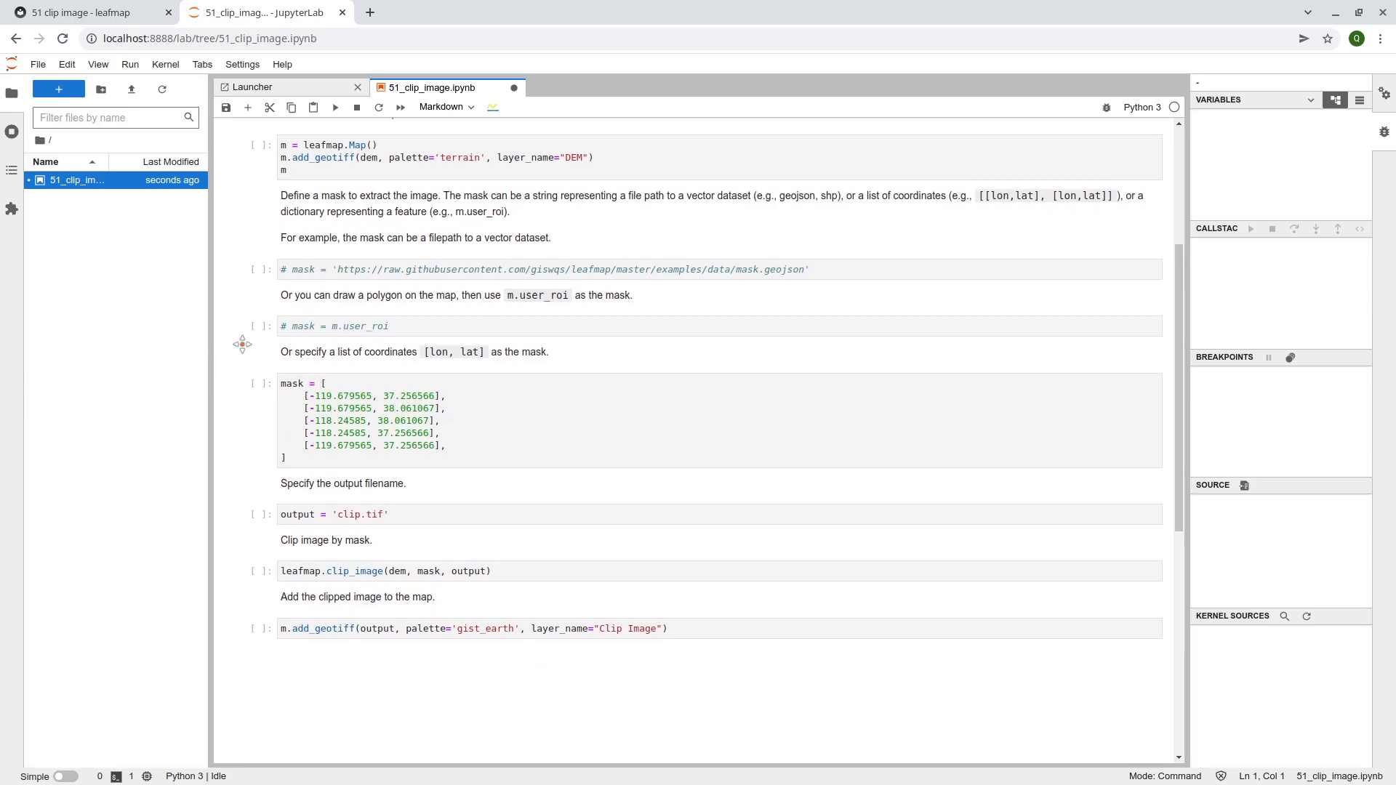
scroll("up", 3)
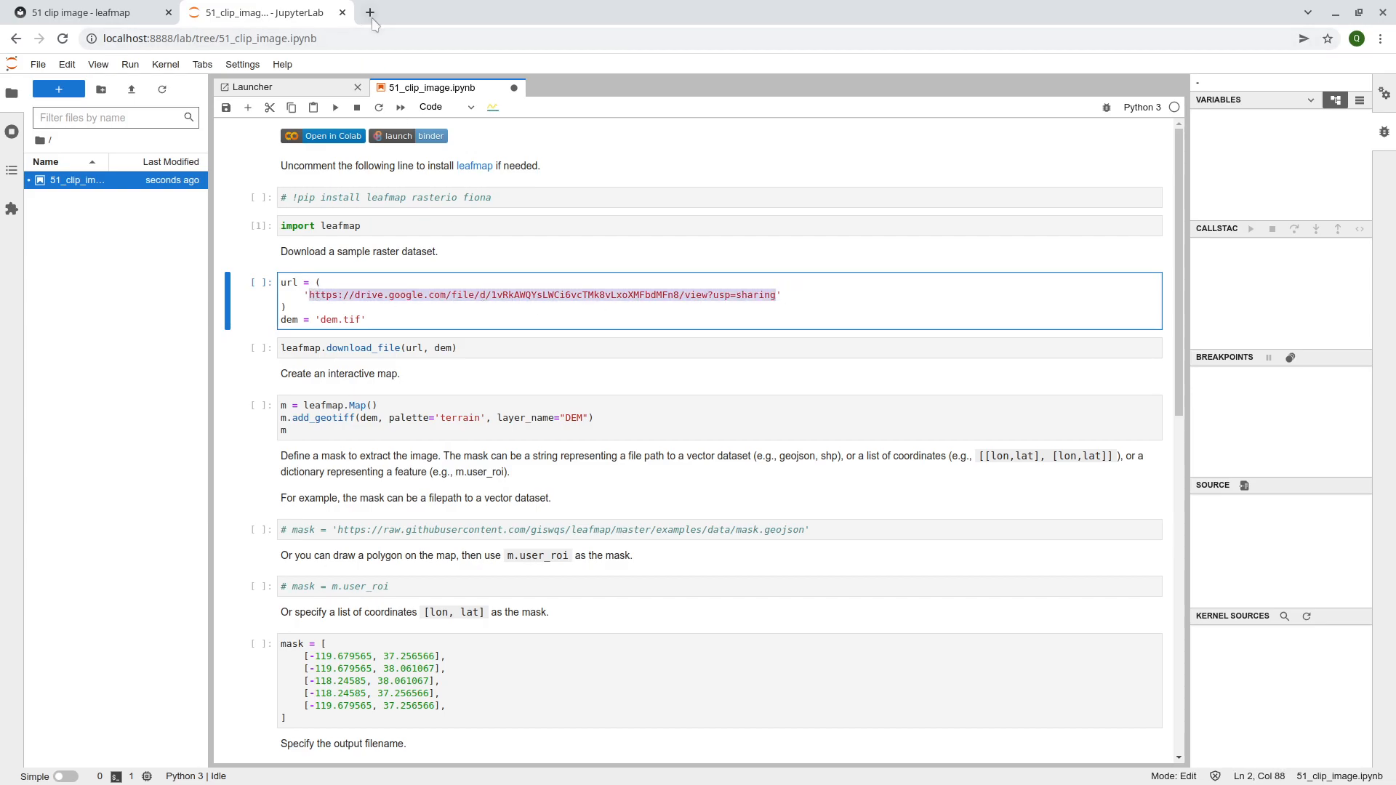
Preview srtm90.tif via the Google Drive link in a new tab, then return to the notebook
left_click(543, 295)
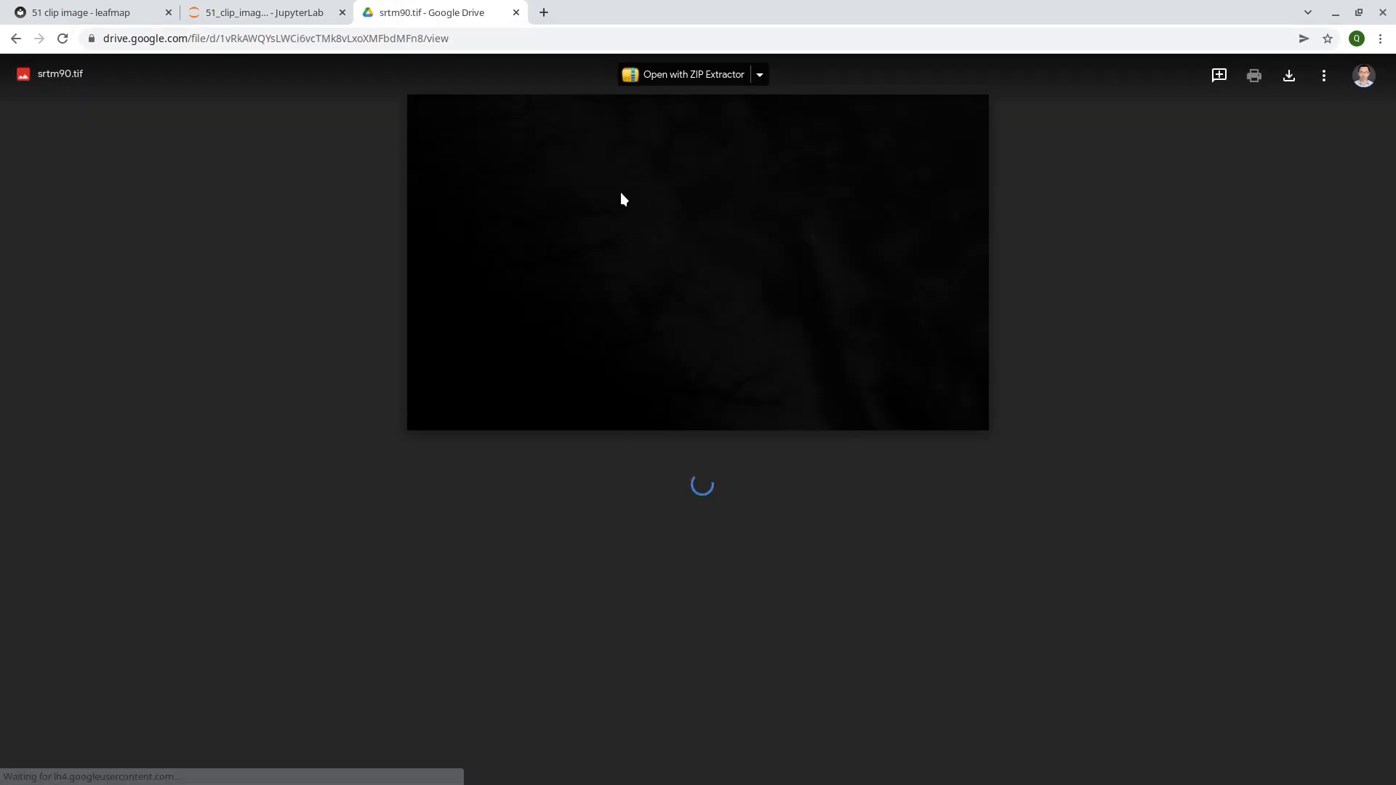
left_click(261, 13)
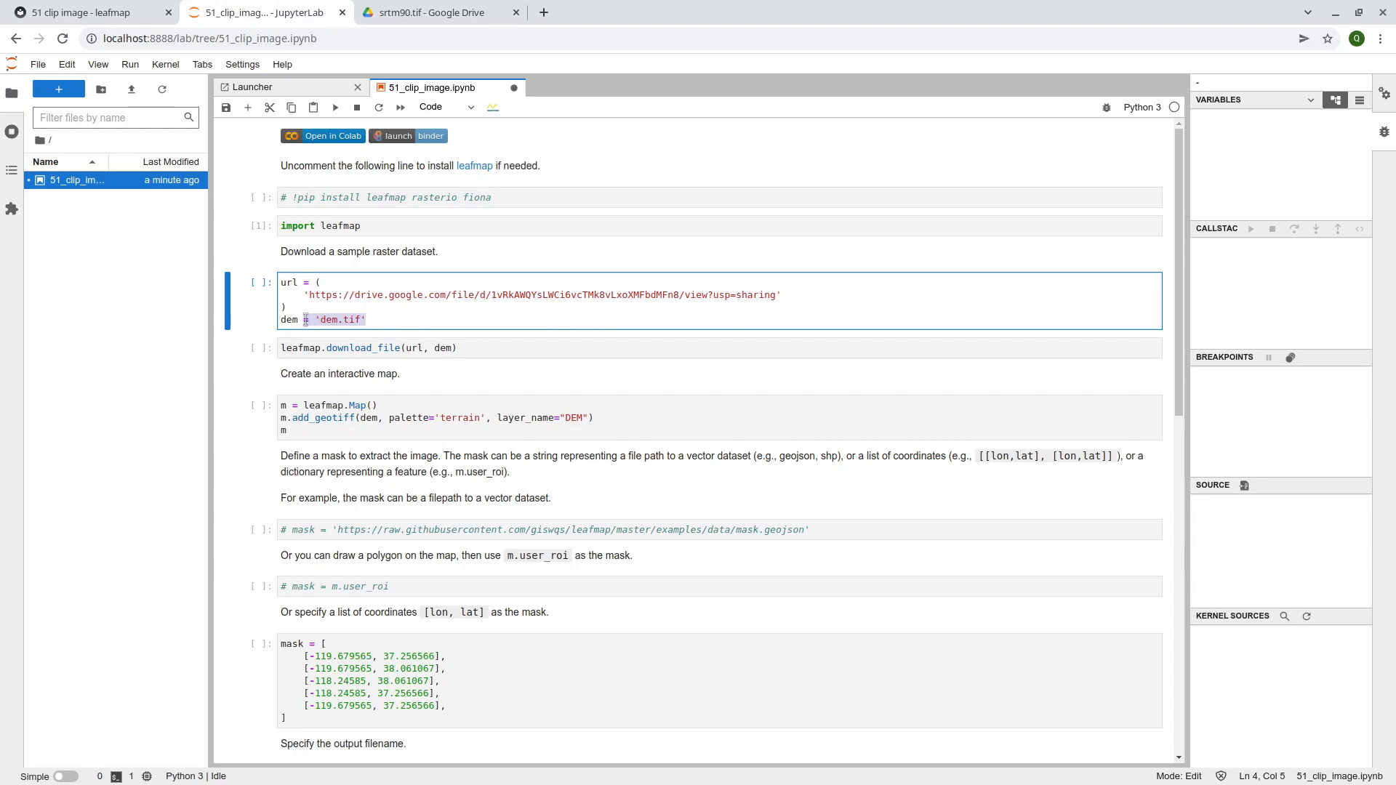
Run the url/dem and leafmap.download_file cells to save the 15.2 MB raster as dem.tif
left_click(320, 319)
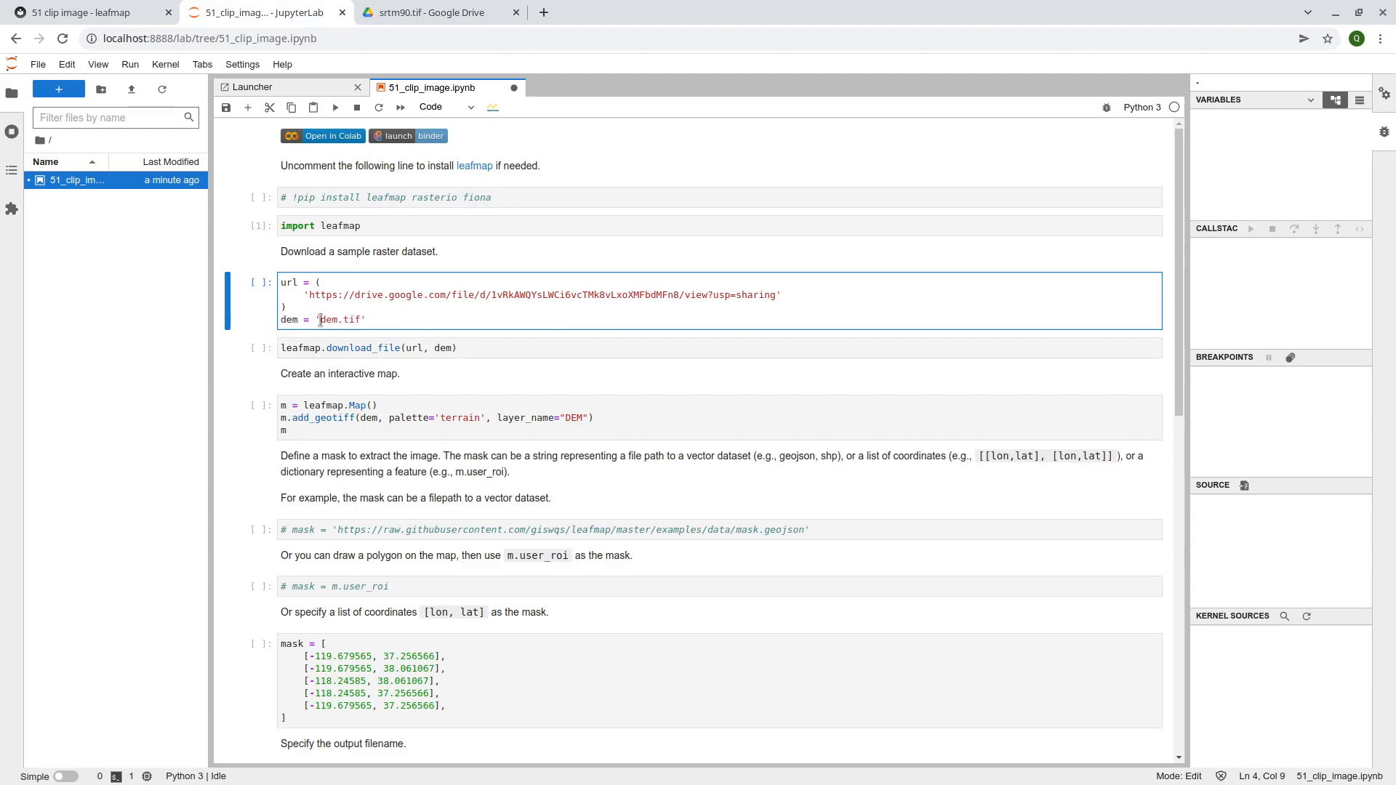
left_click(409, 314)
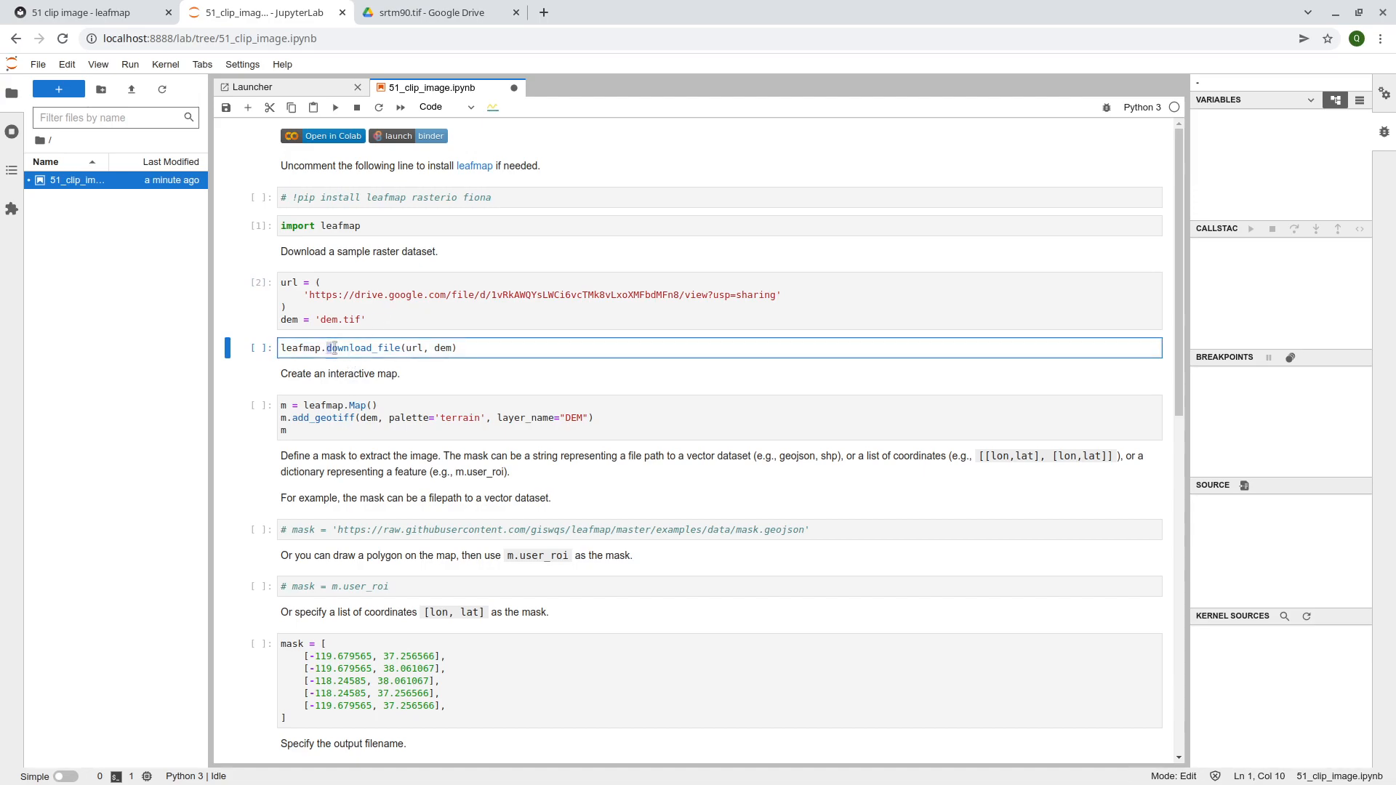
double_click(361, 347)
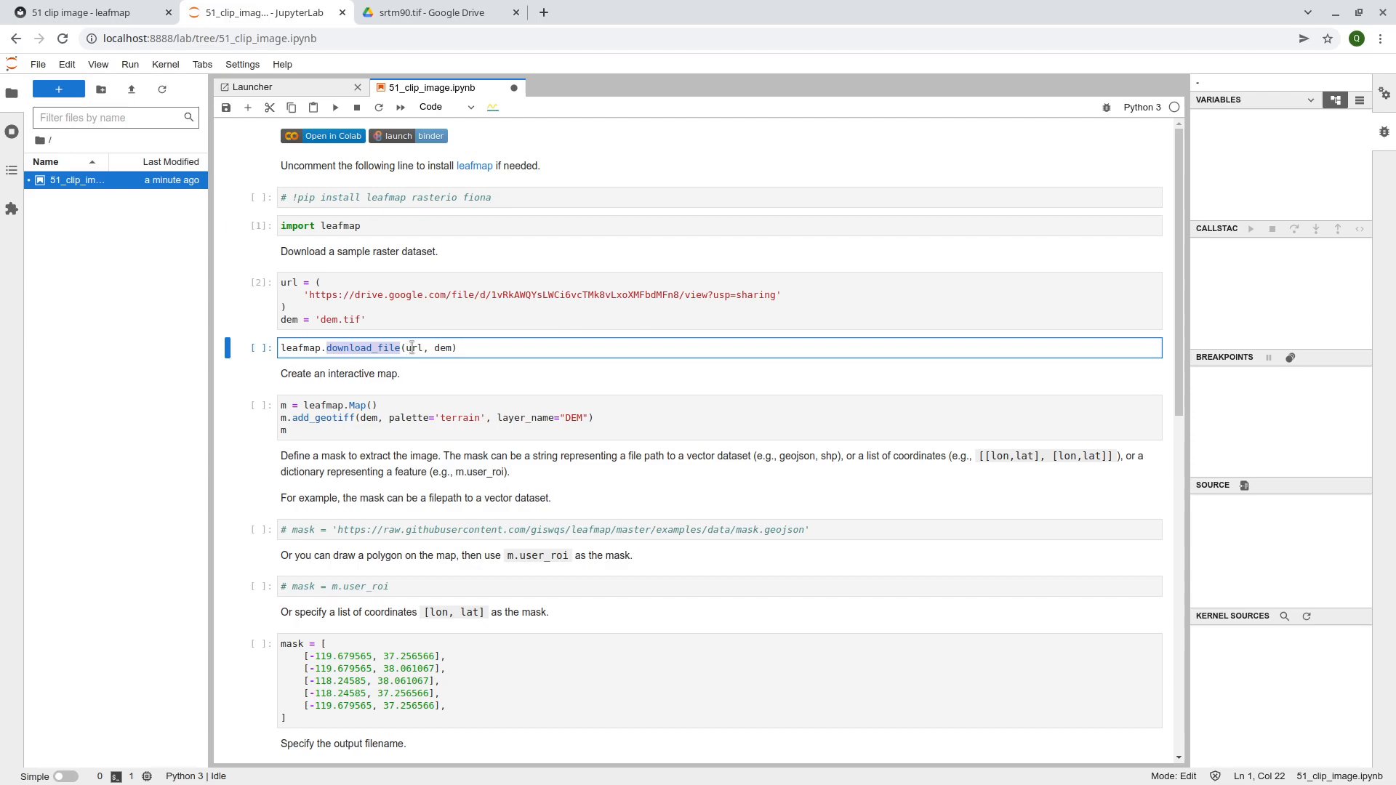
double_click(443, 348)
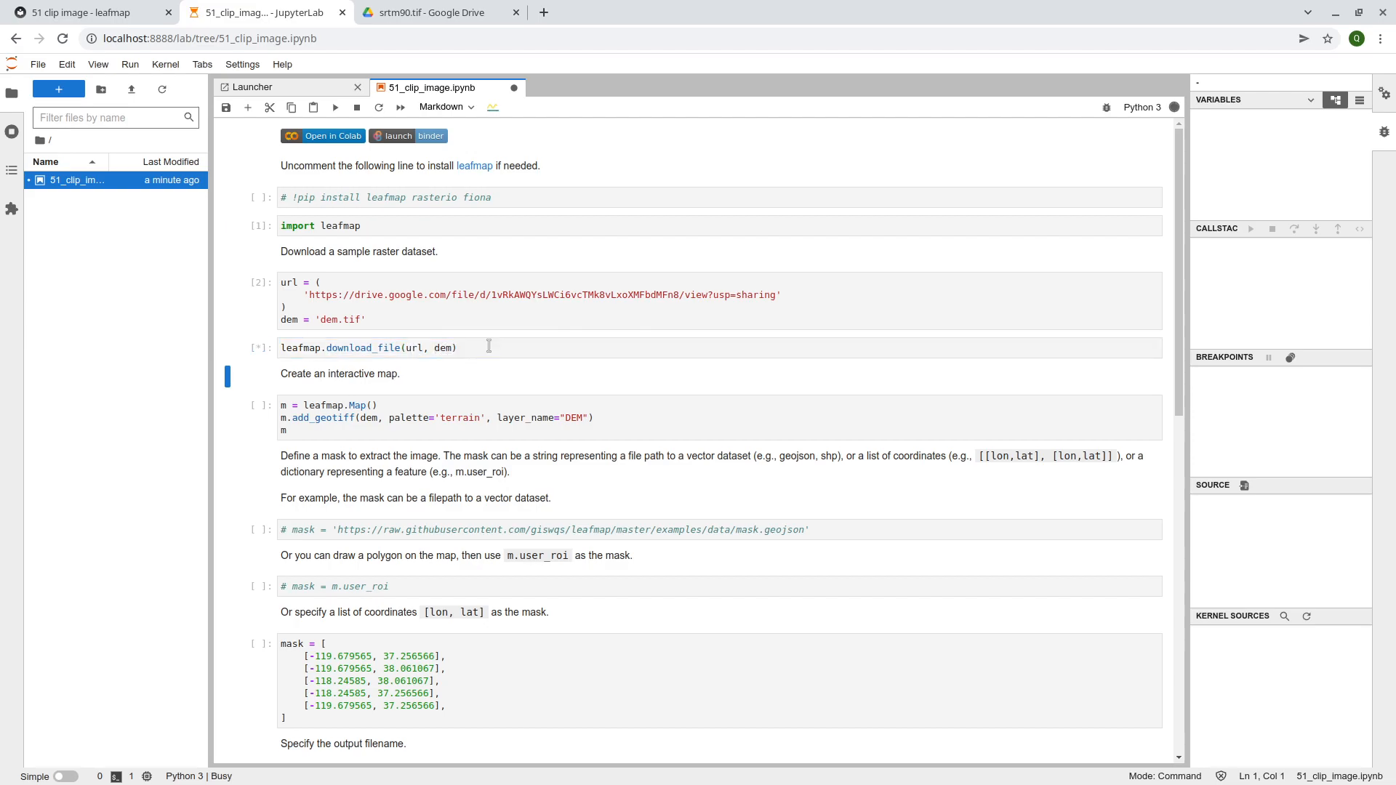
left_click(335, 107)
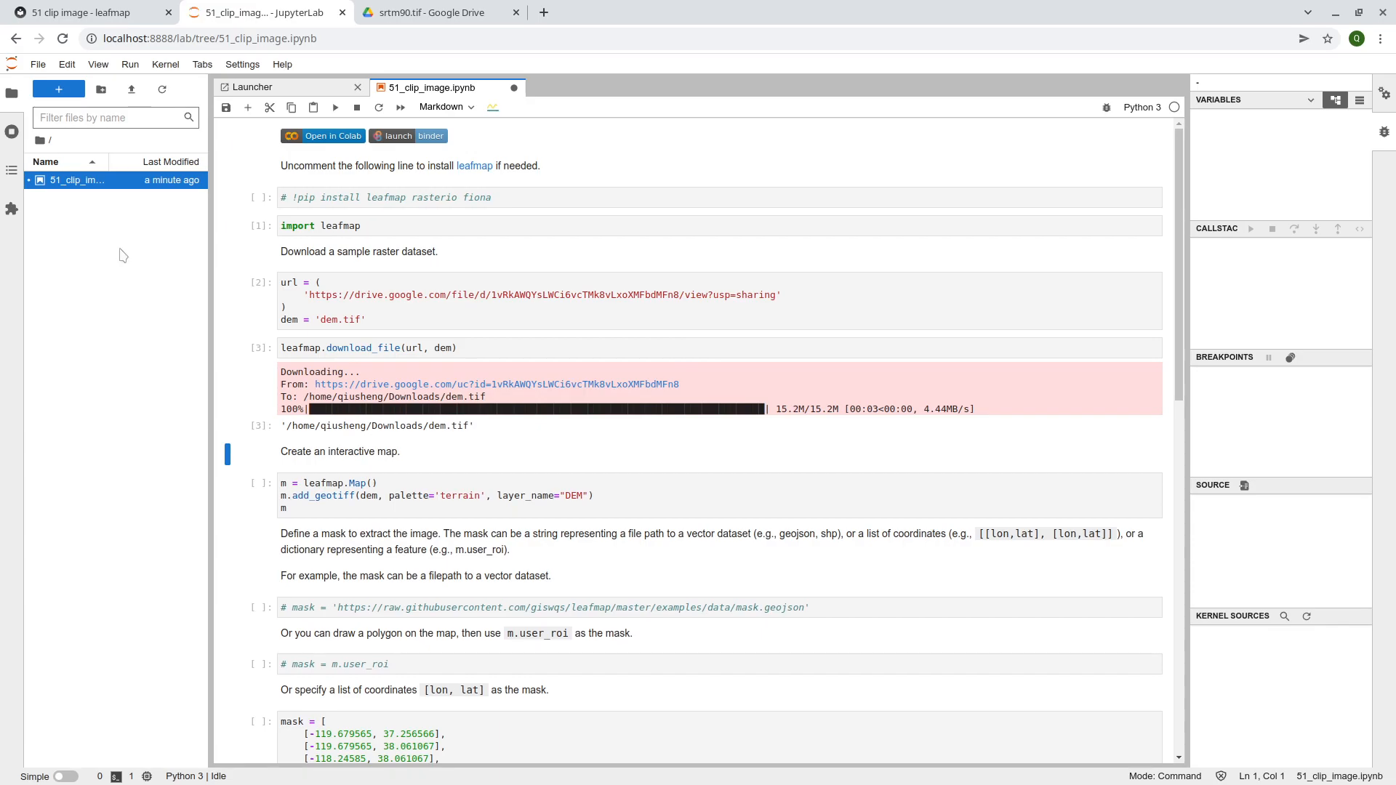
mouse_move(68, 233)
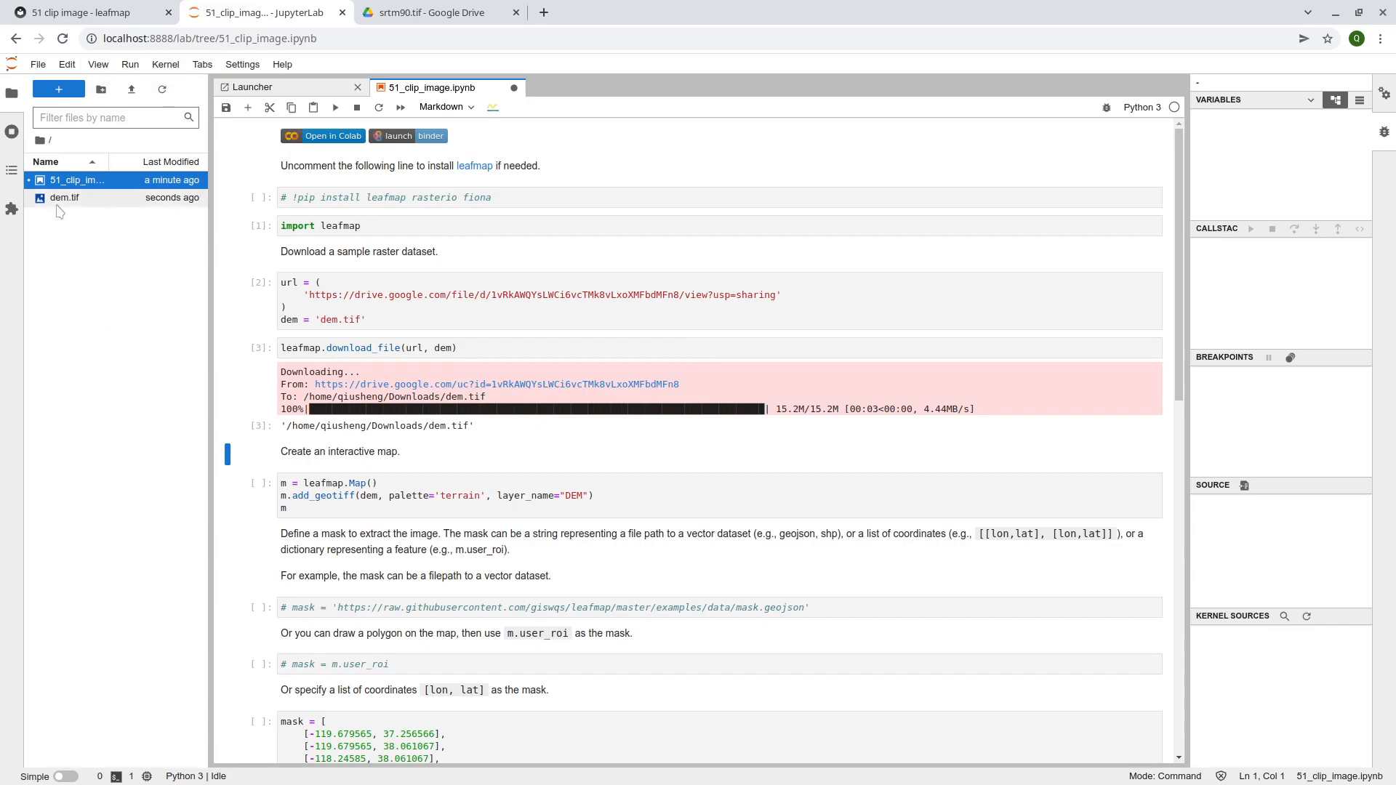
mouse_move(64, 198)
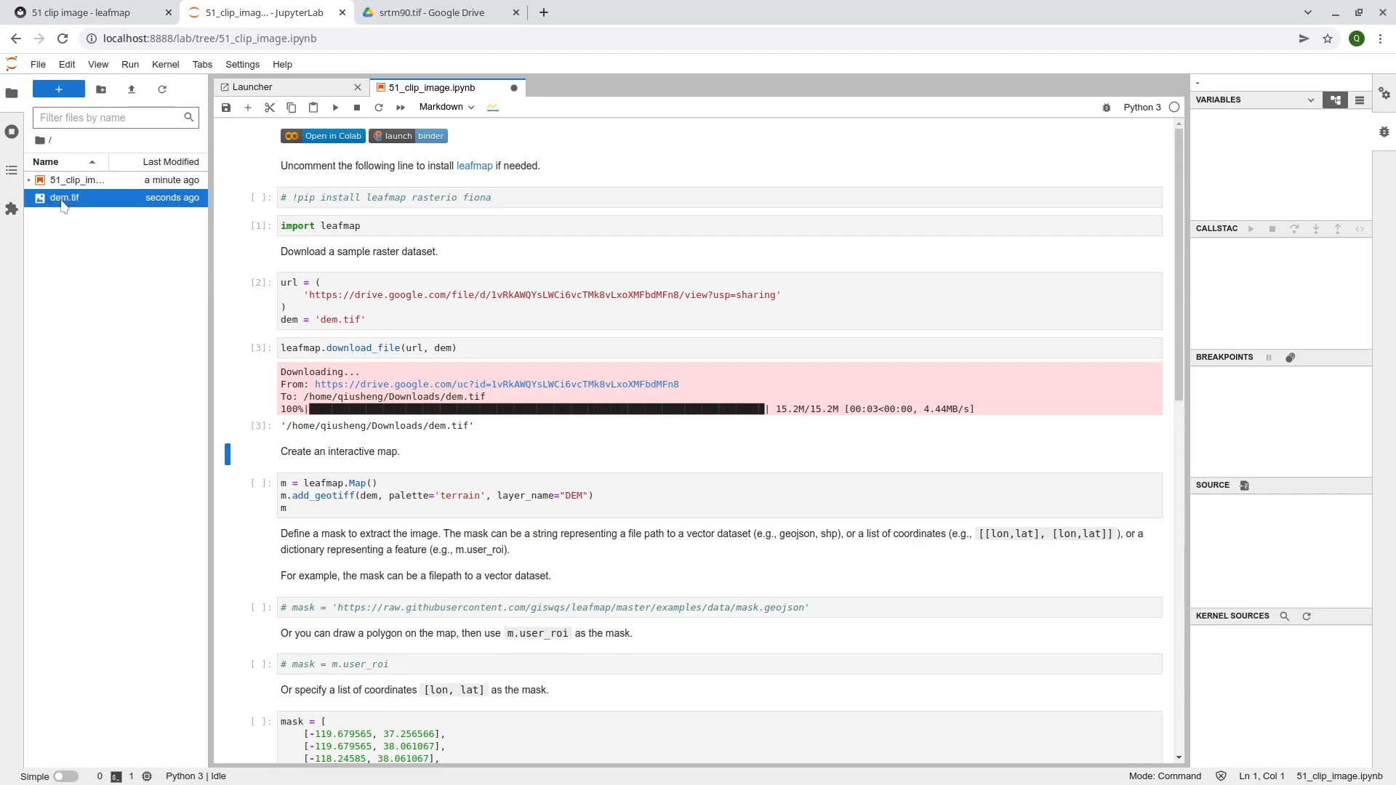
mouse_move(78, 270)
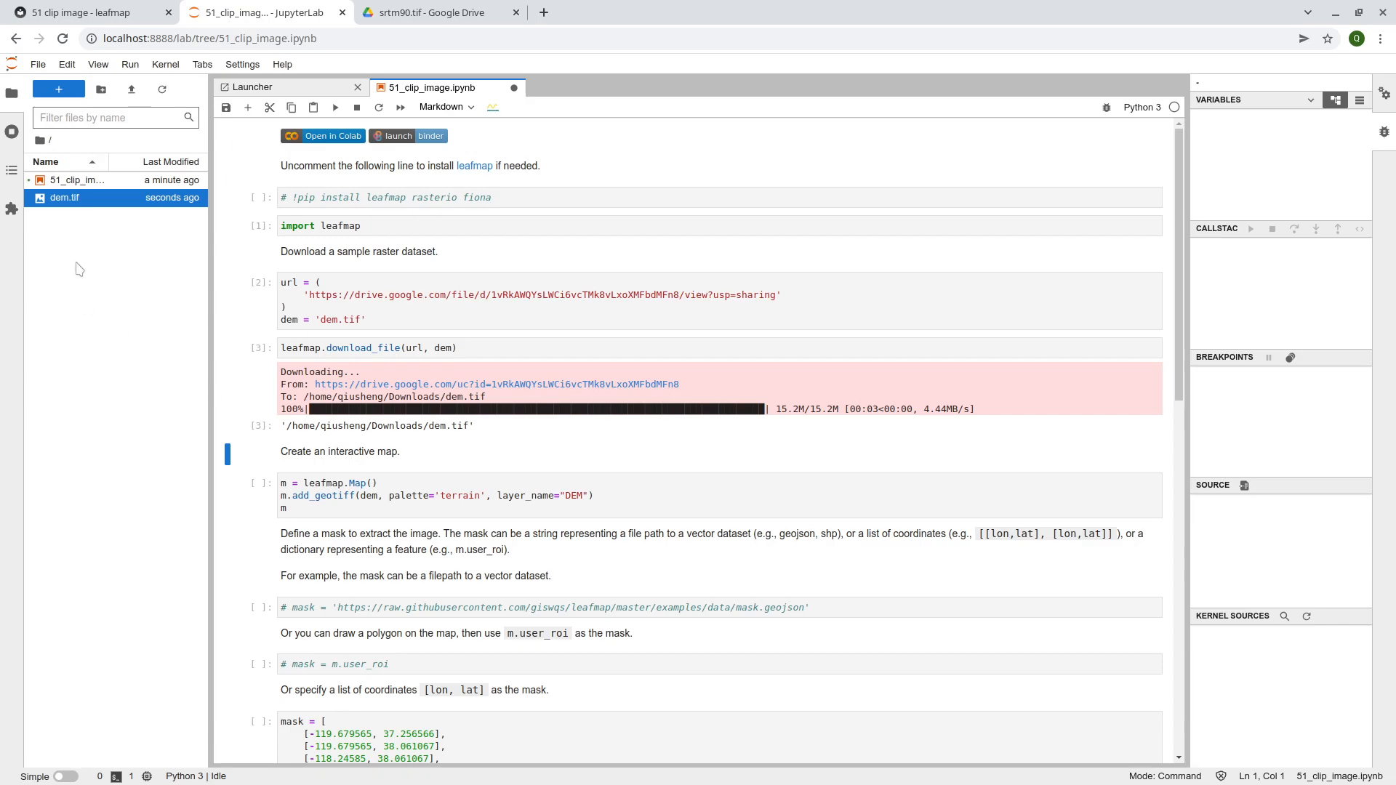
mouse_move(141, 228)
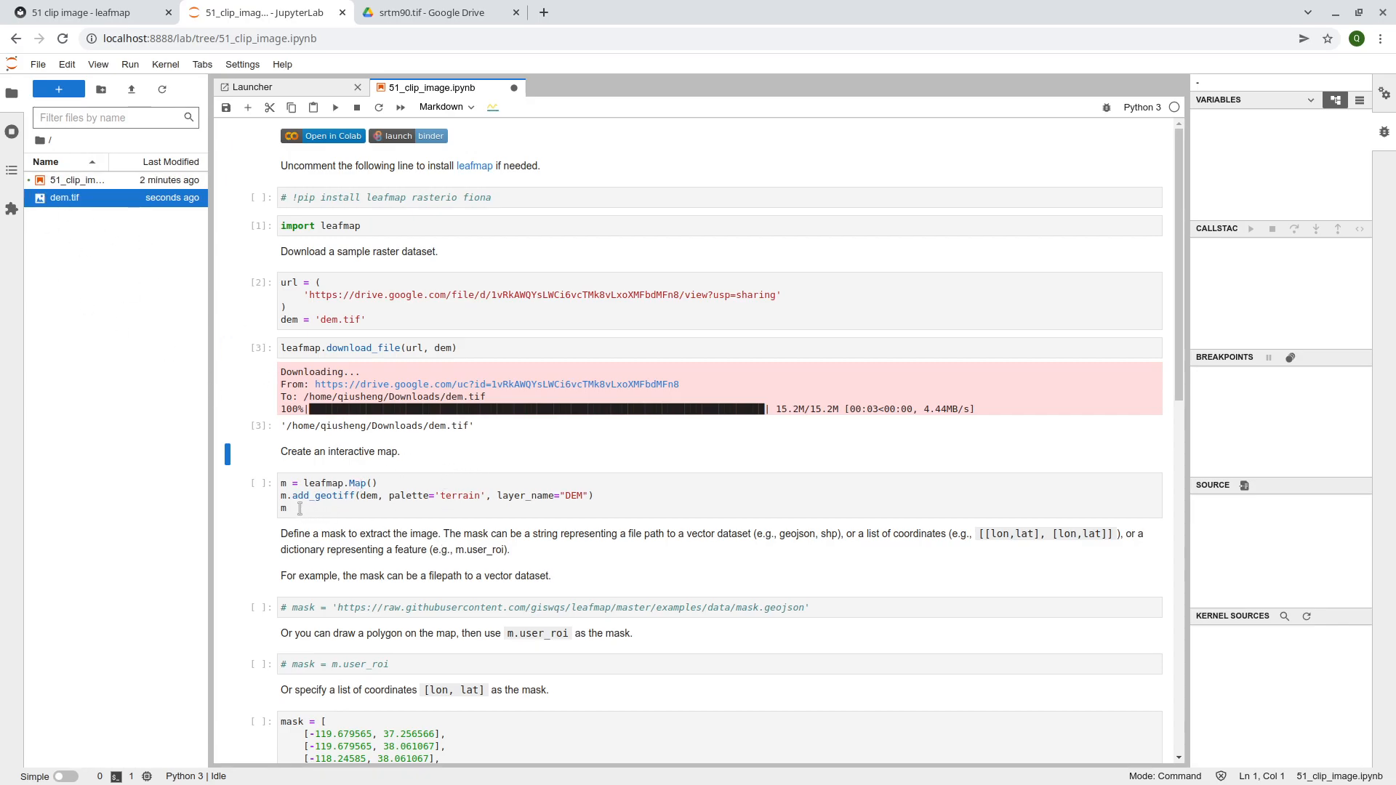
Run the leafmap.Map() cell to display the DEM in a terrain palette over the basemap
scroll("down", 3)
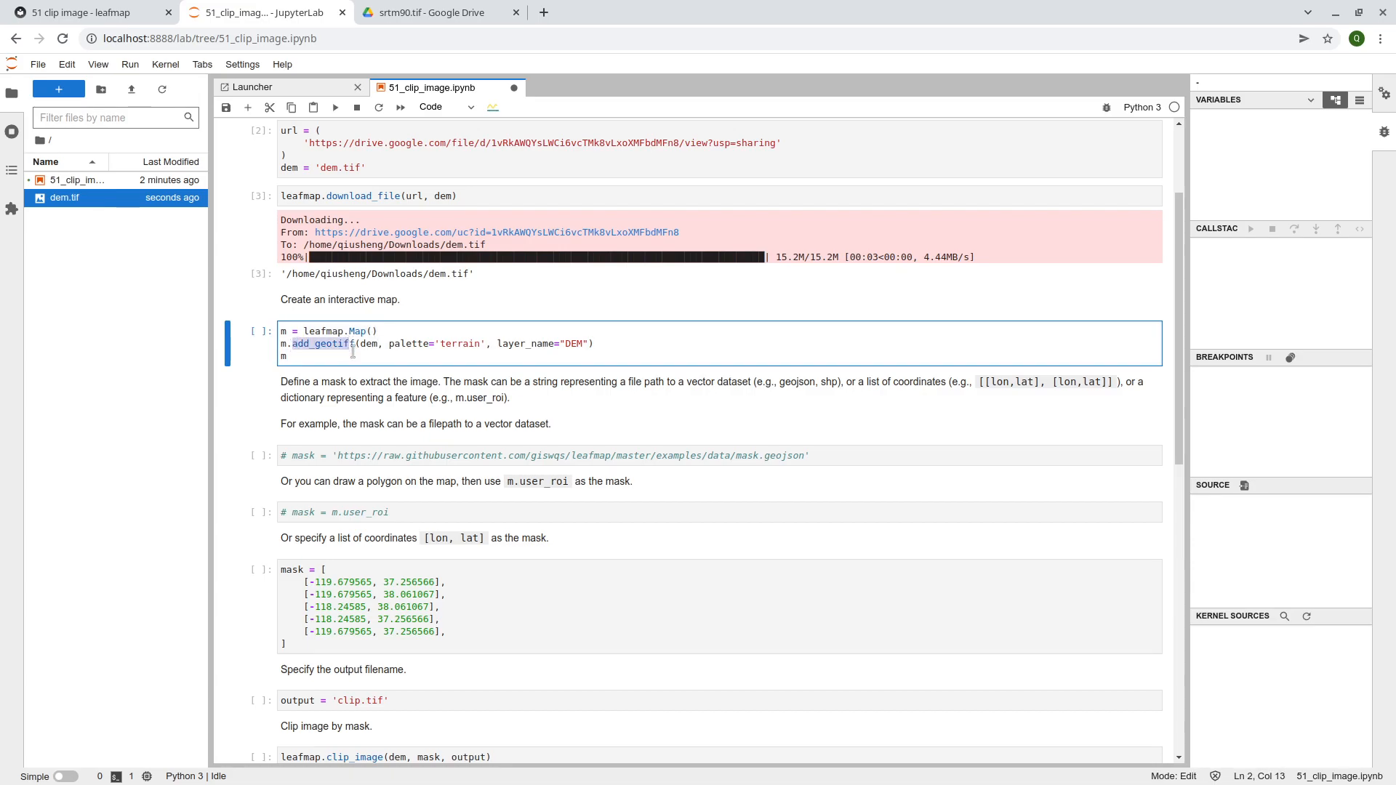
key("shift+enter")
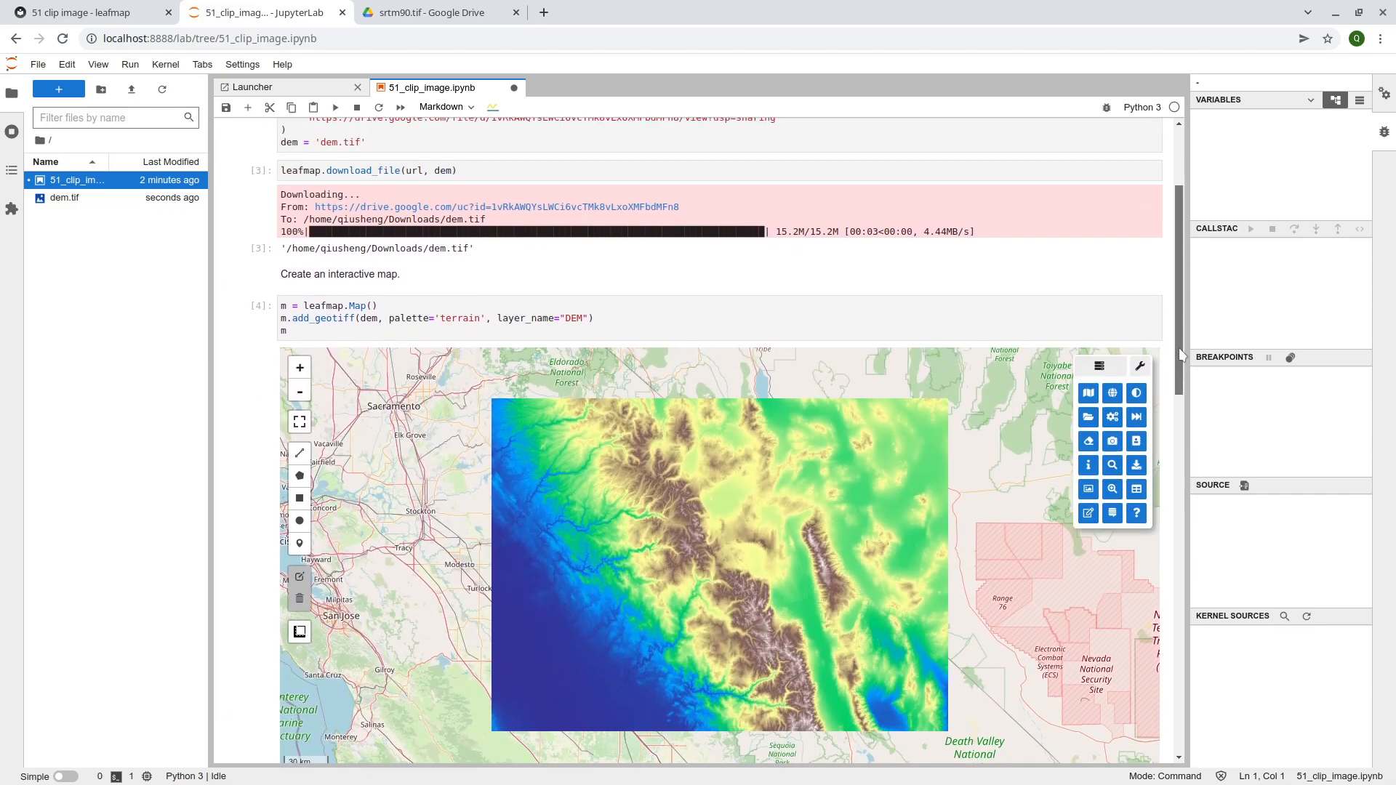
scroll("down", 3)
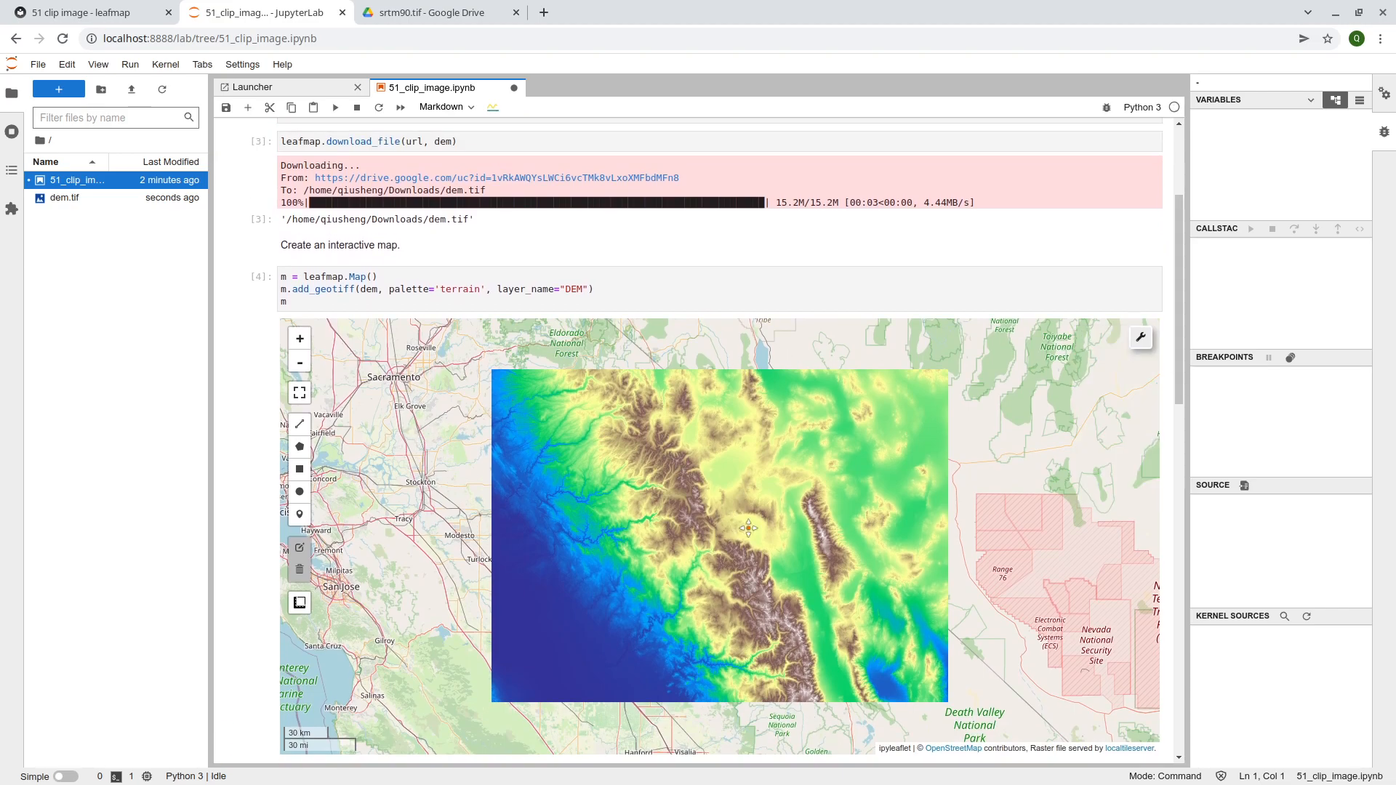
mouse_move(698, 527)
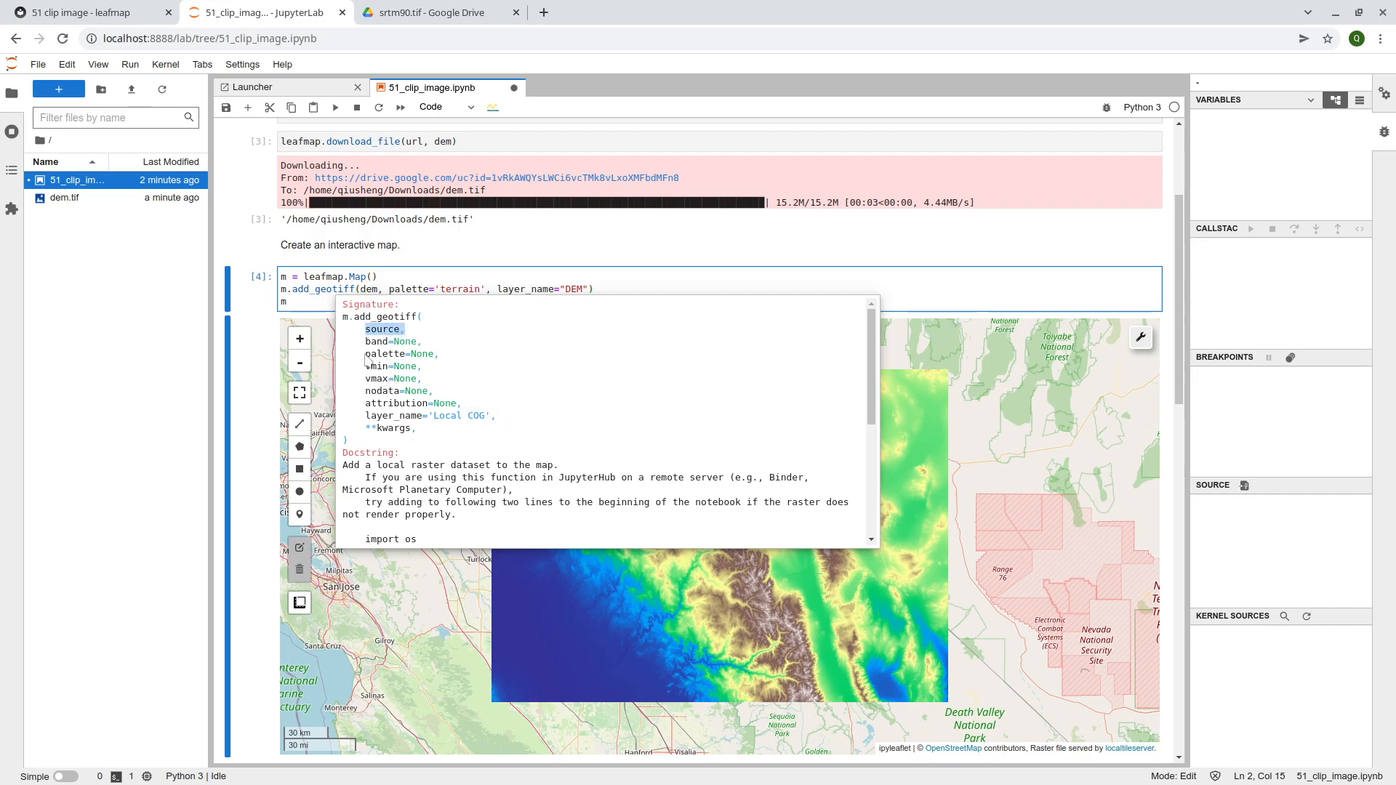
mouse_move(402, 341)
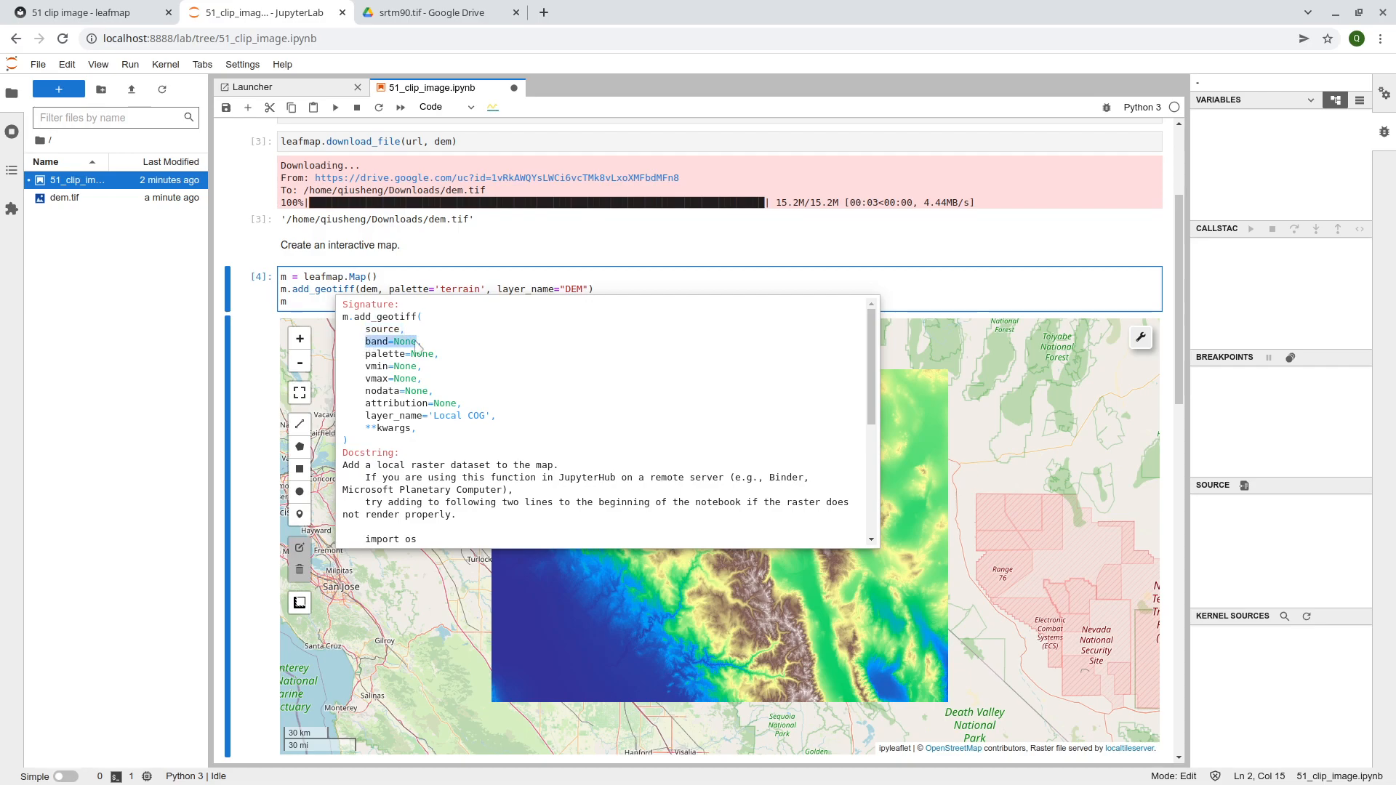
mouse_move(372, 361)
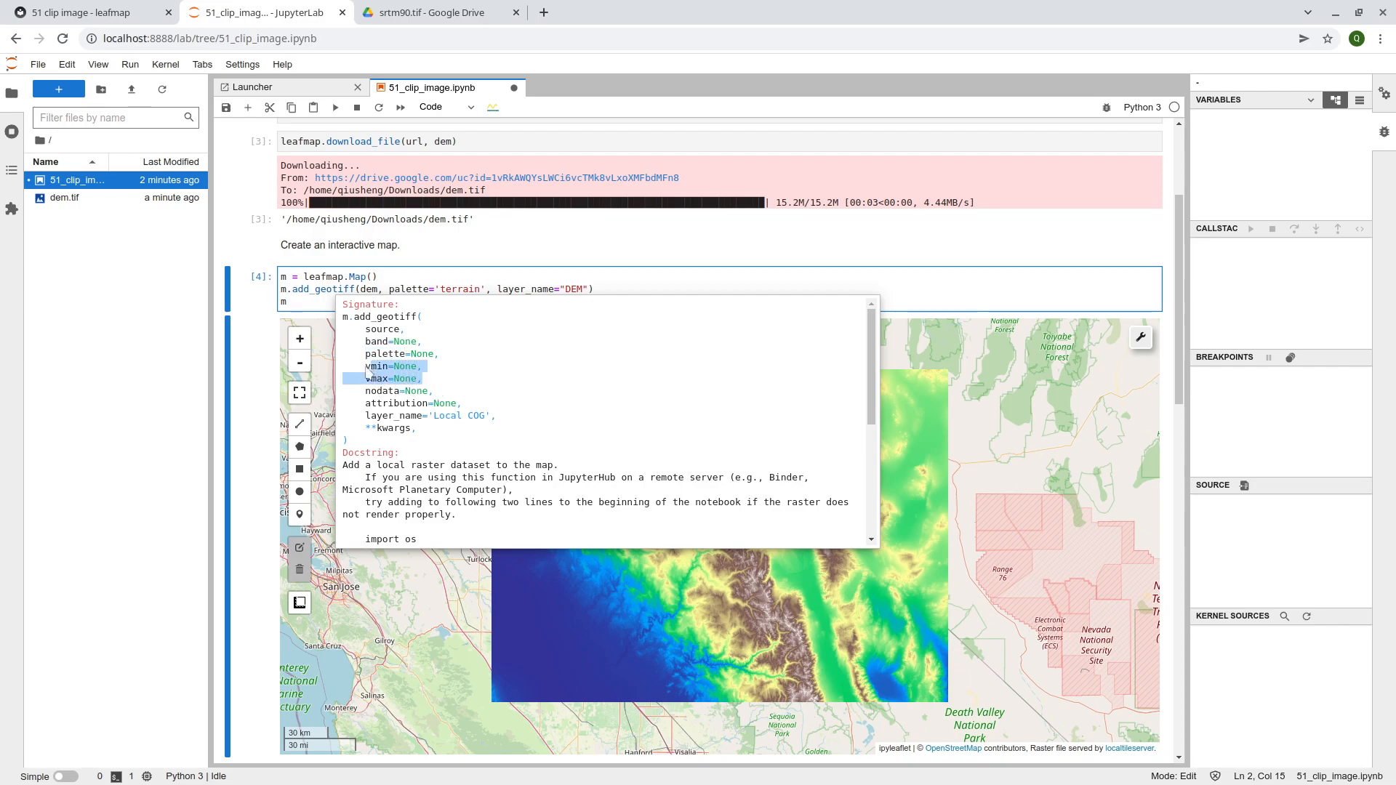
Save the notebook while the add_geotiff signature with vmin and vmax is shown
key("ctrl+s")
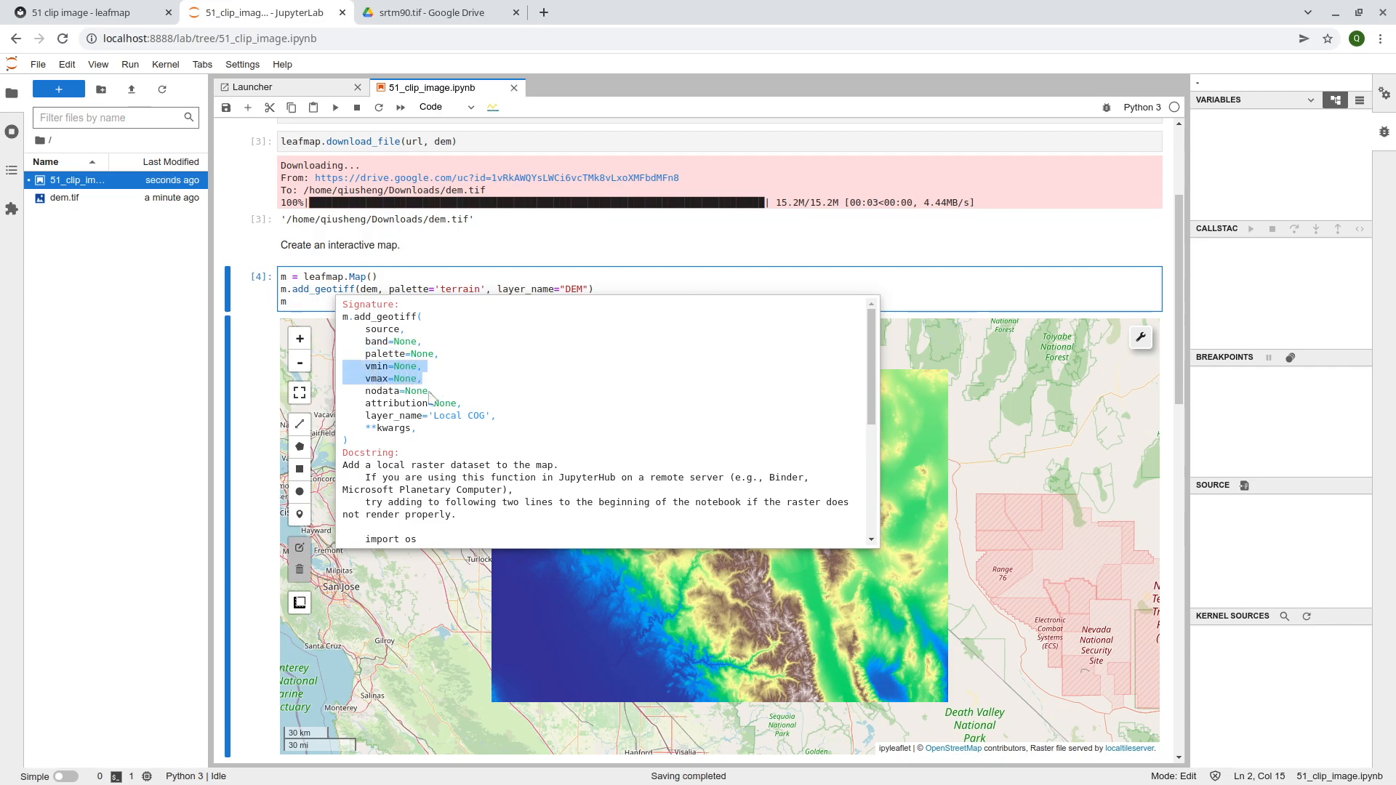
mouse_move(479, 420)
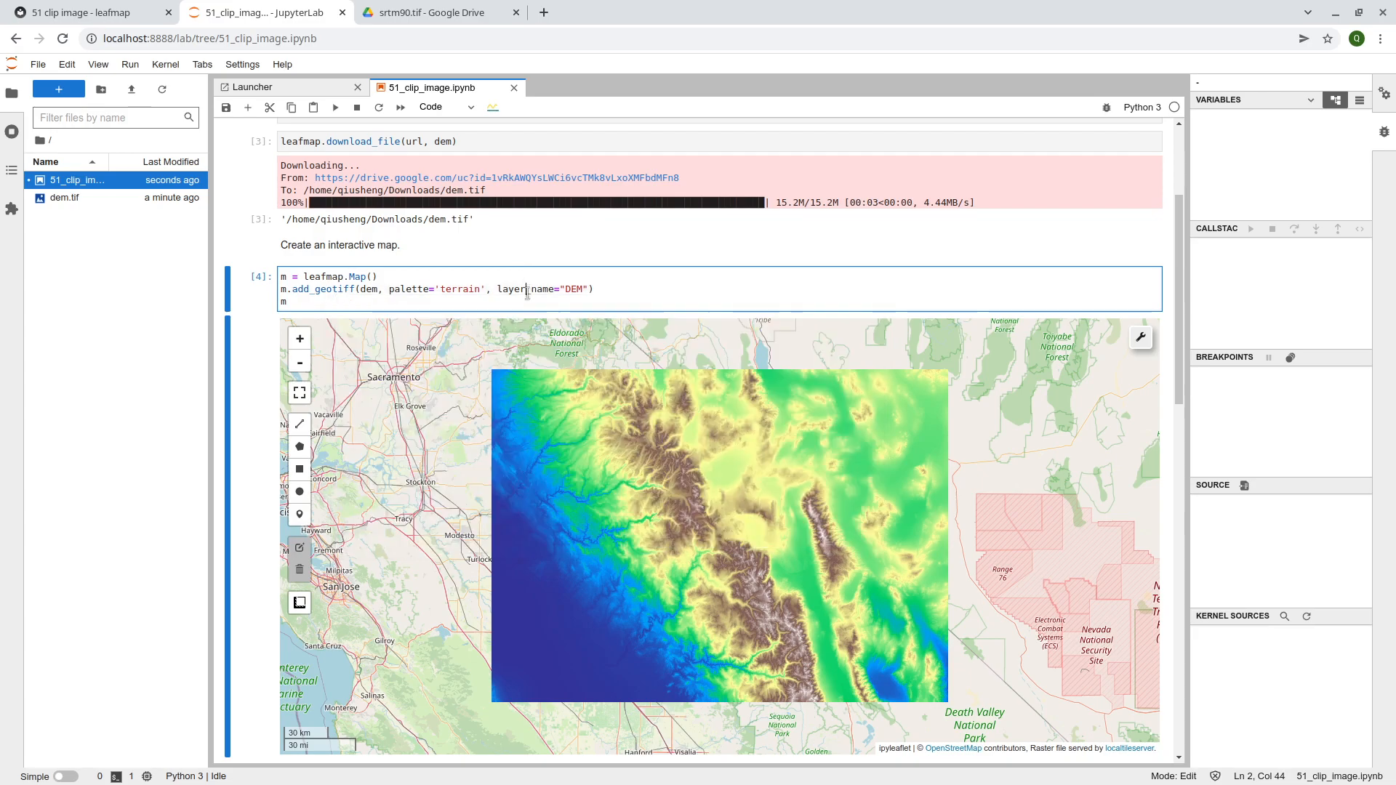
left_click(1139, 336)
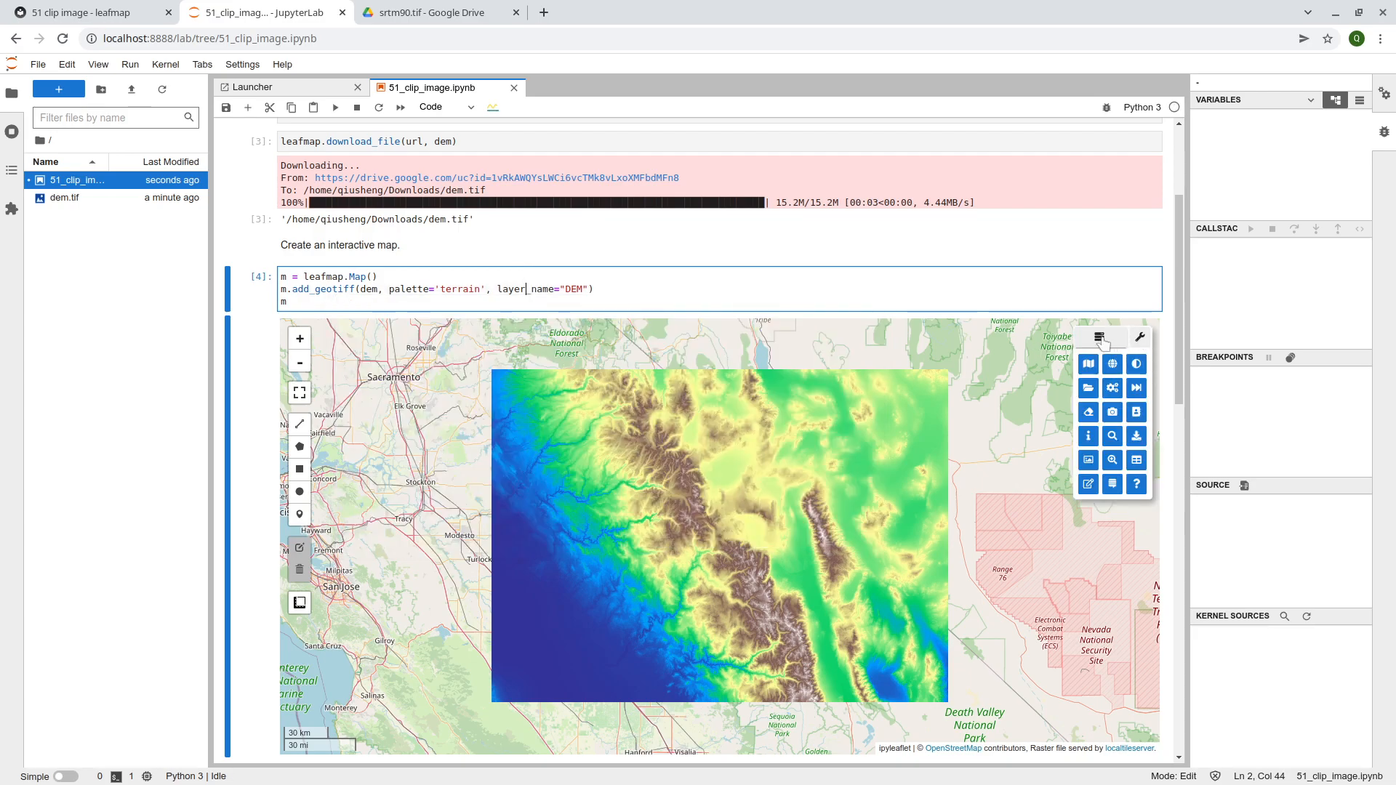
left_click(972, 336)
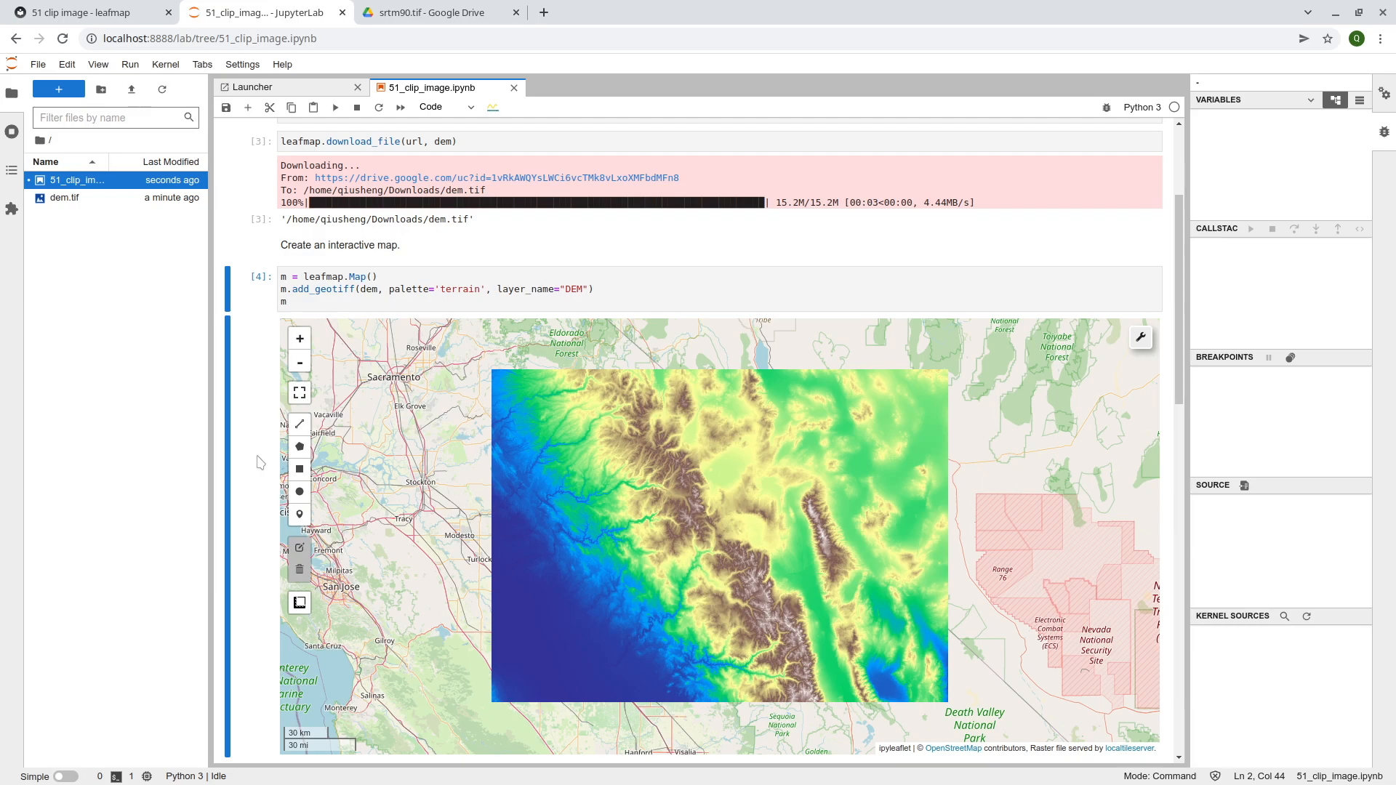
scroll("down", 3)
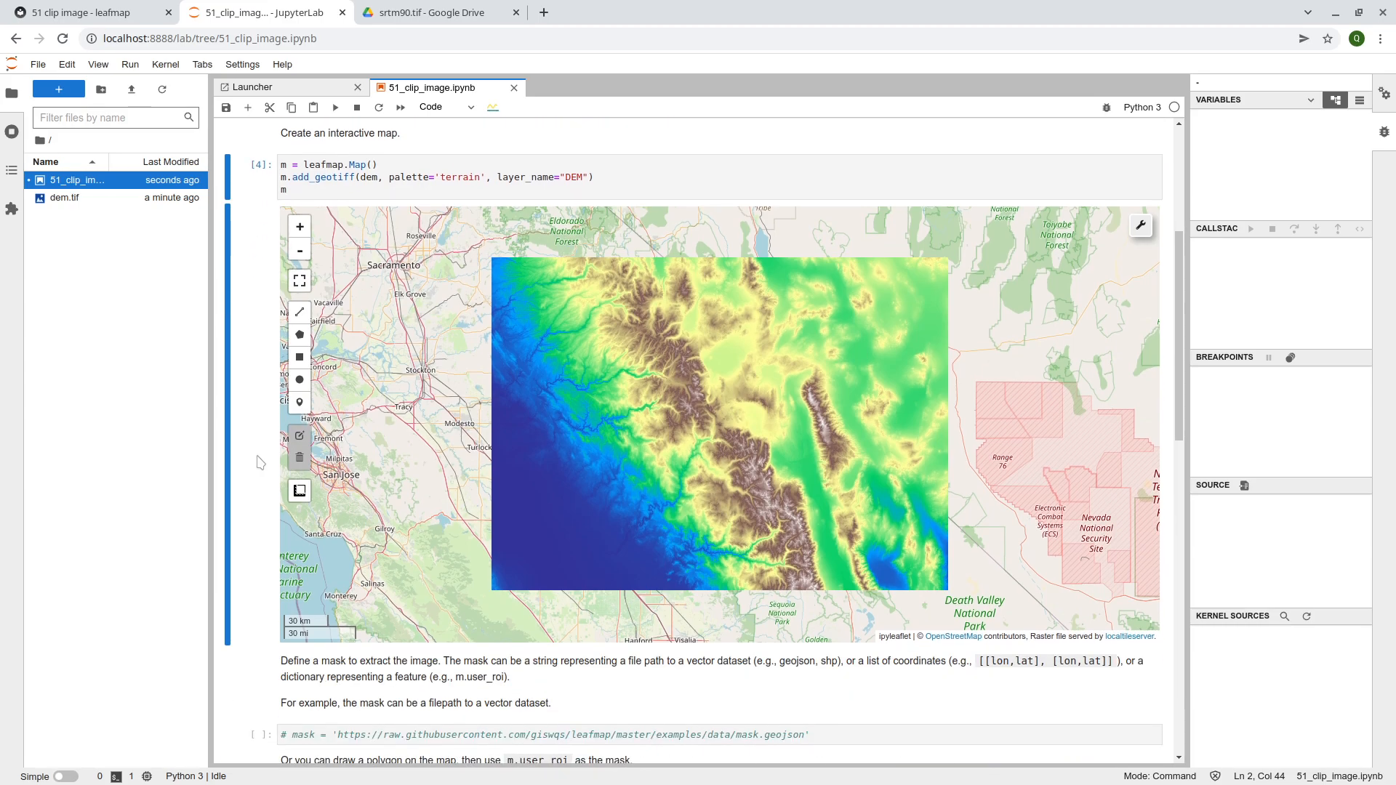
mouse_move(684, 361)
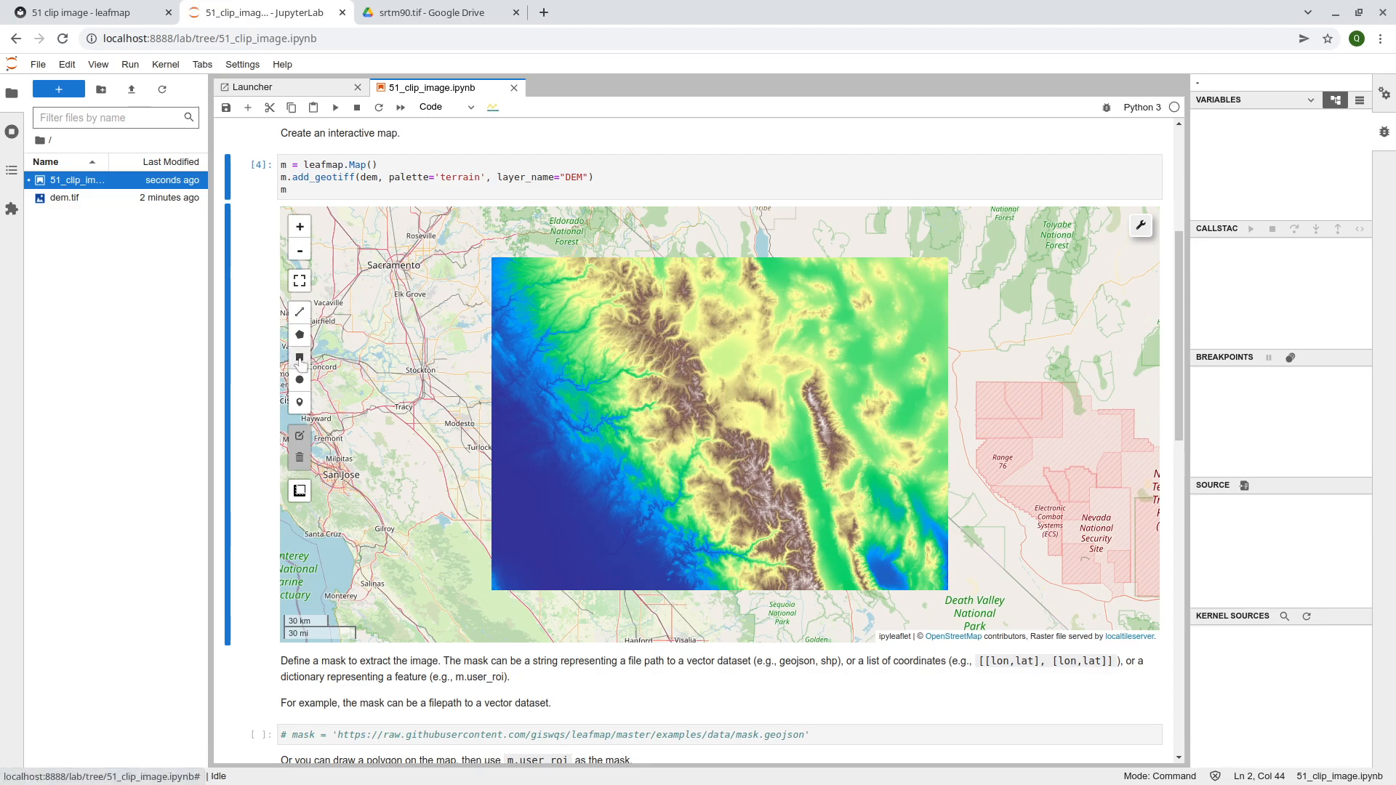
scroll("down", 3)
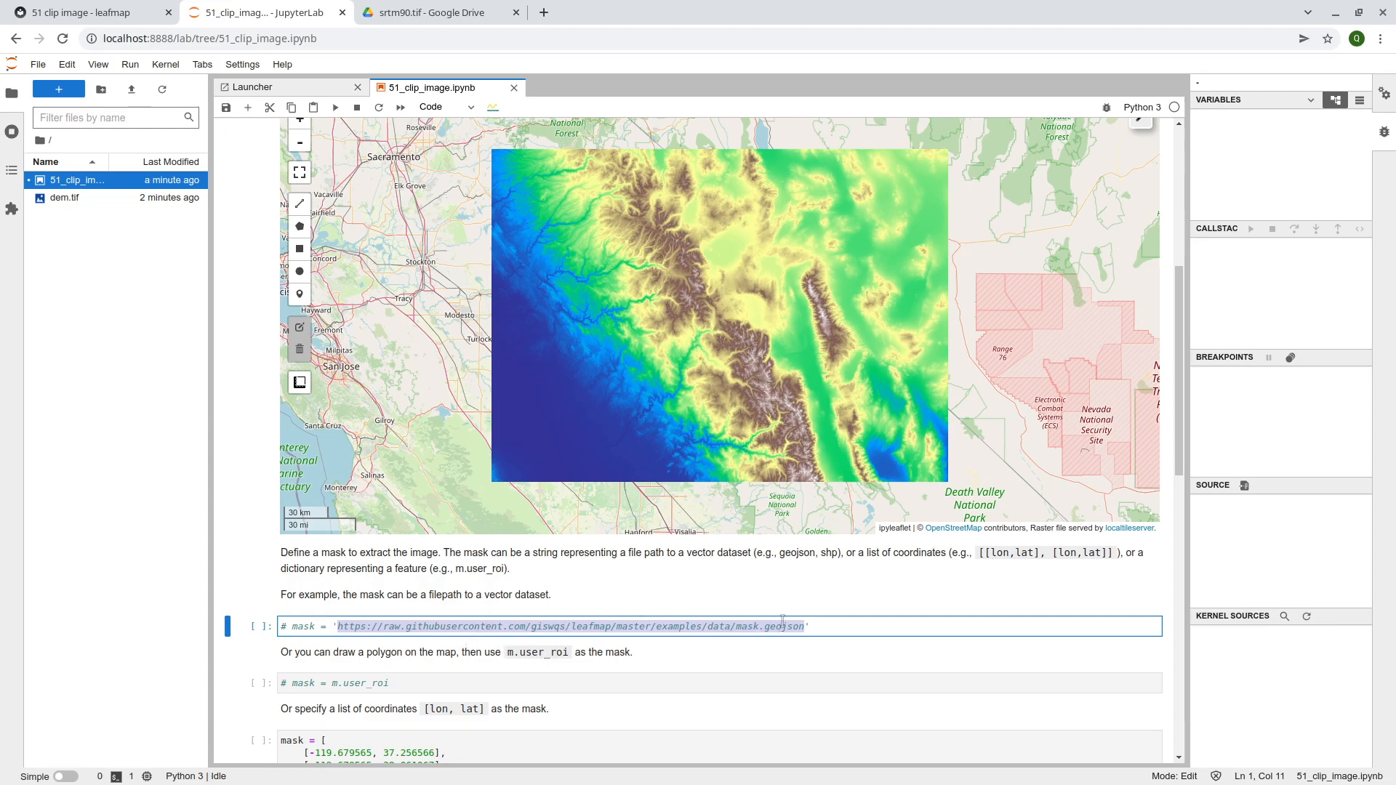
mouse_move(848, 235)
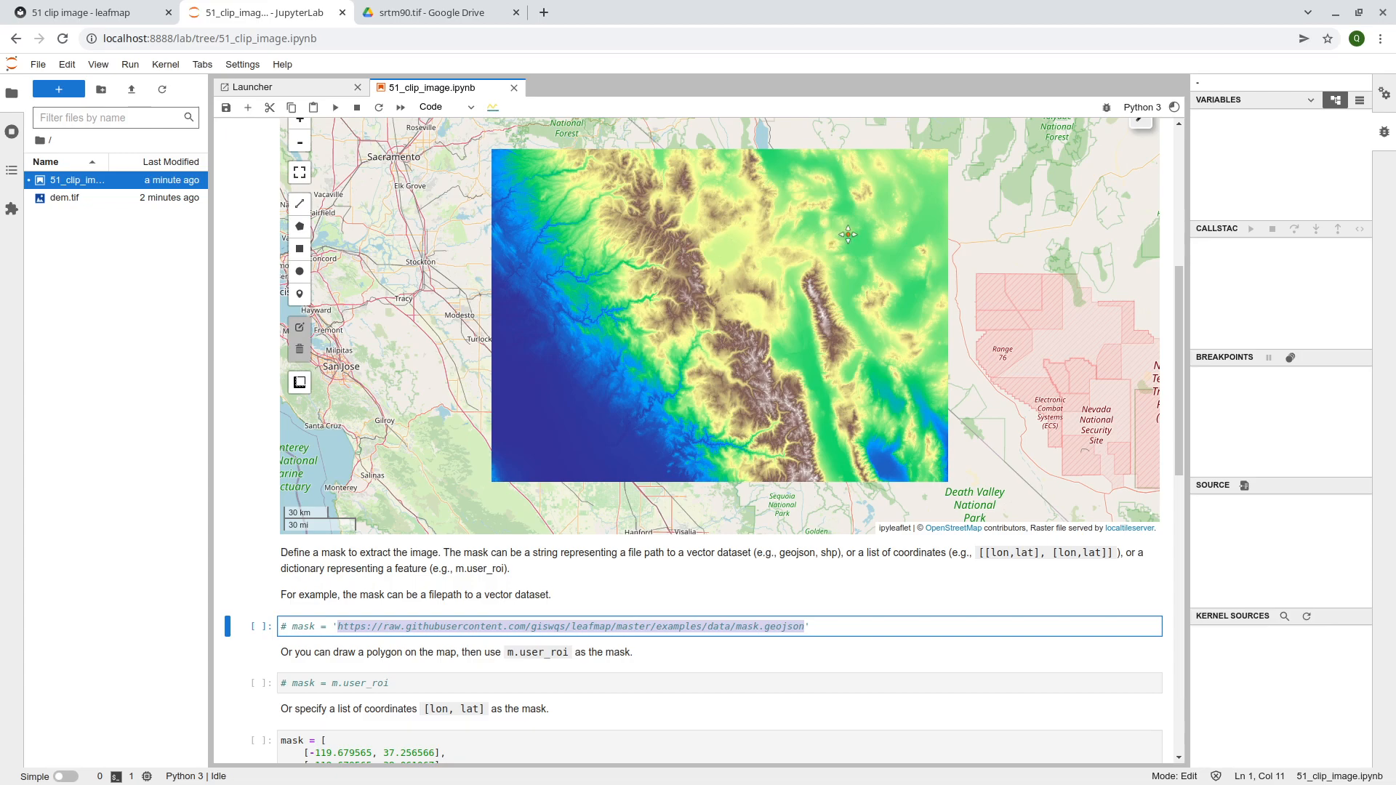
mouse_move(753, 383)
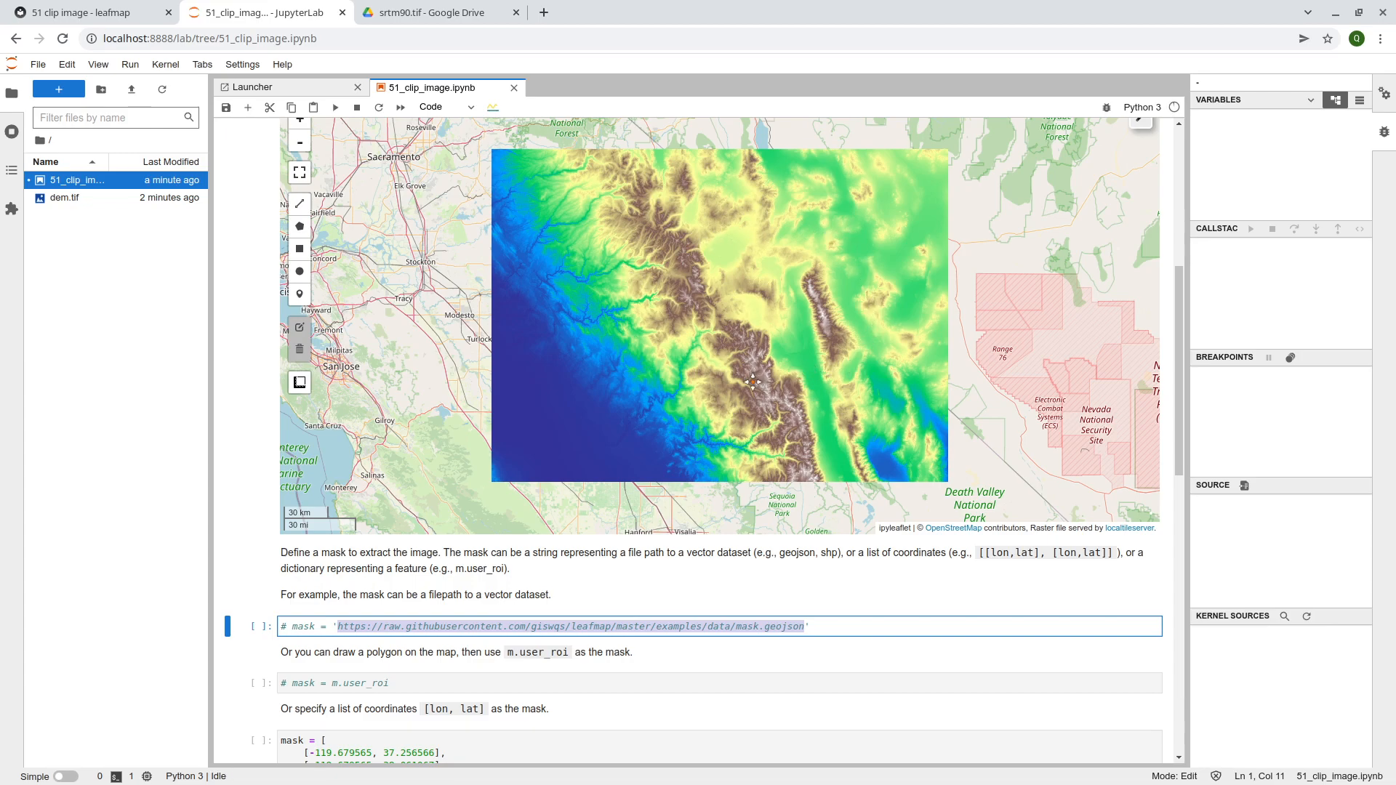
mouse_move(316, 703)
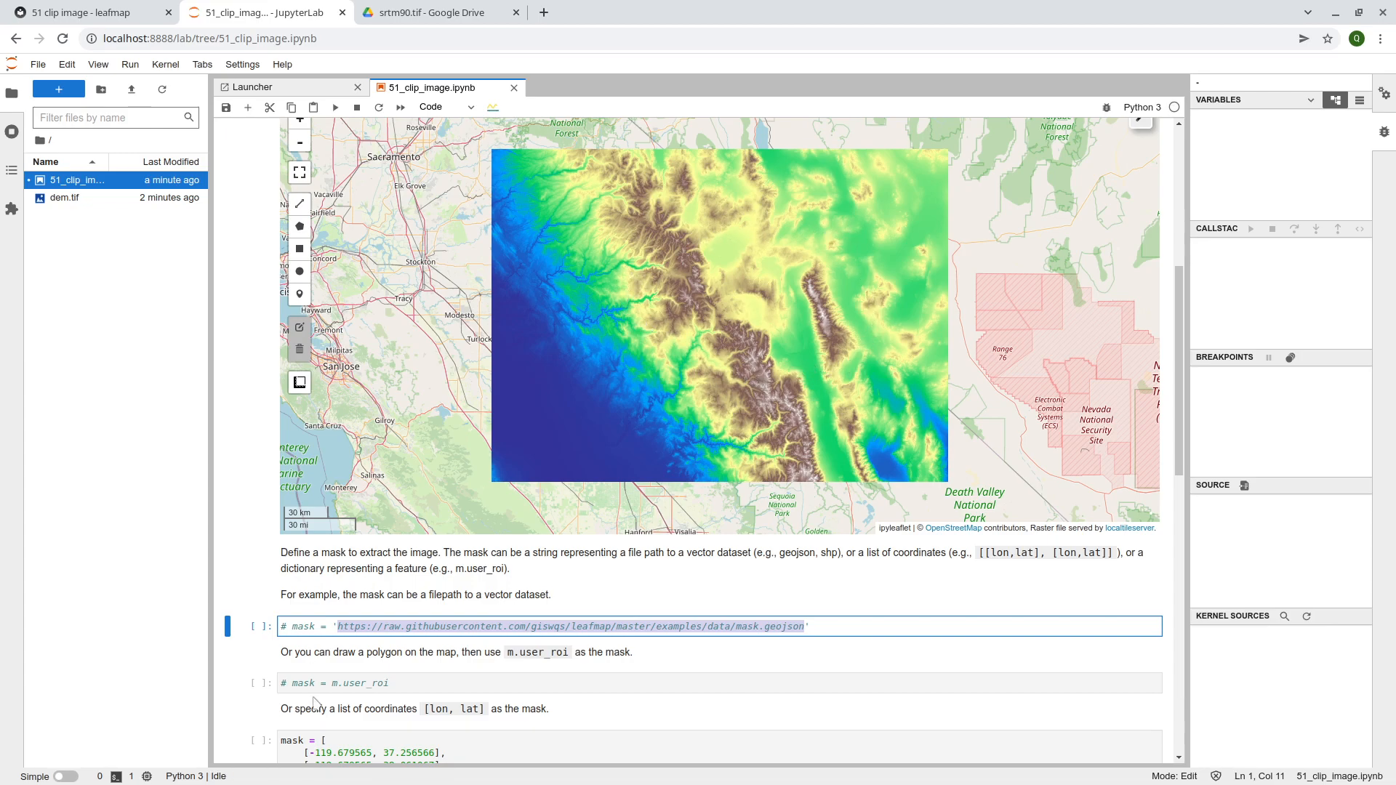
scroll("down", 3)
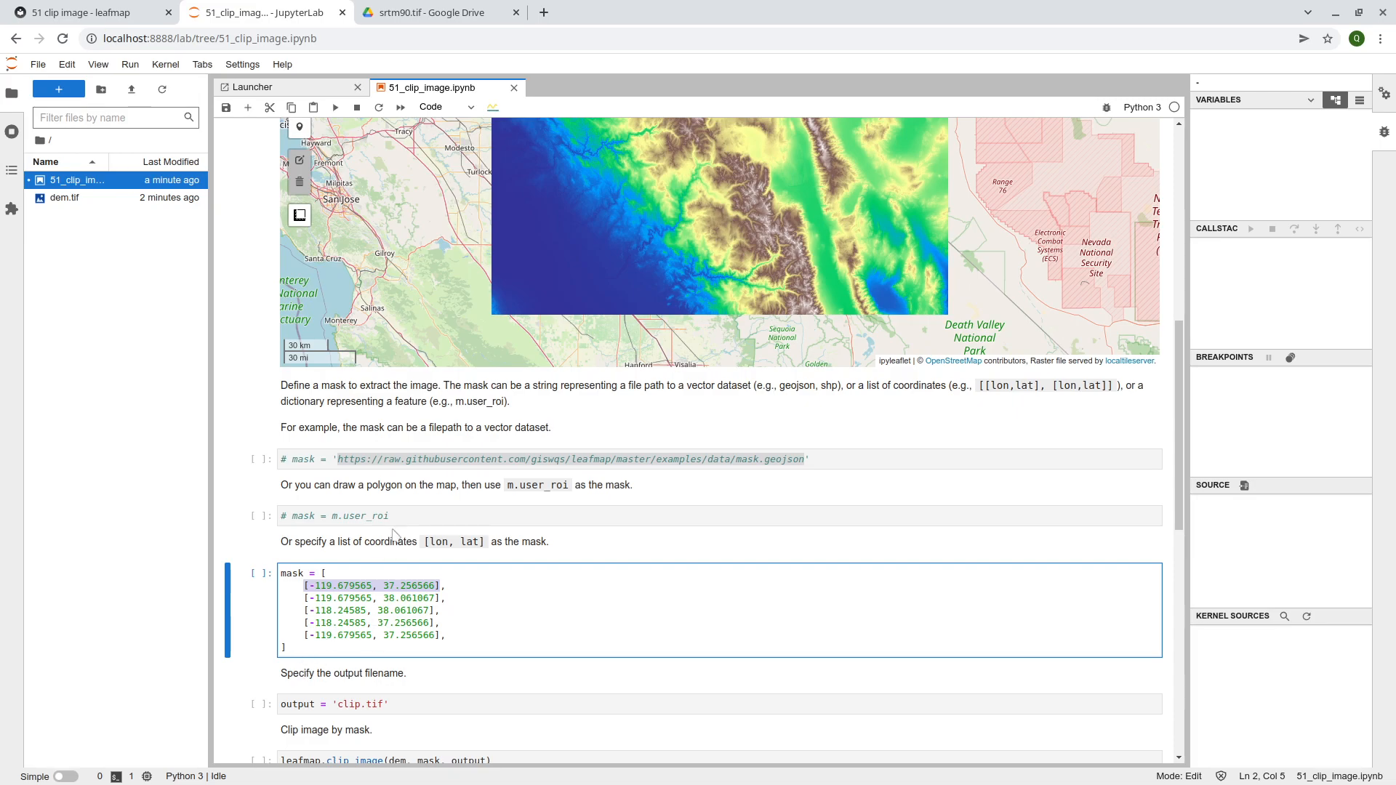
scroll("down", 3)
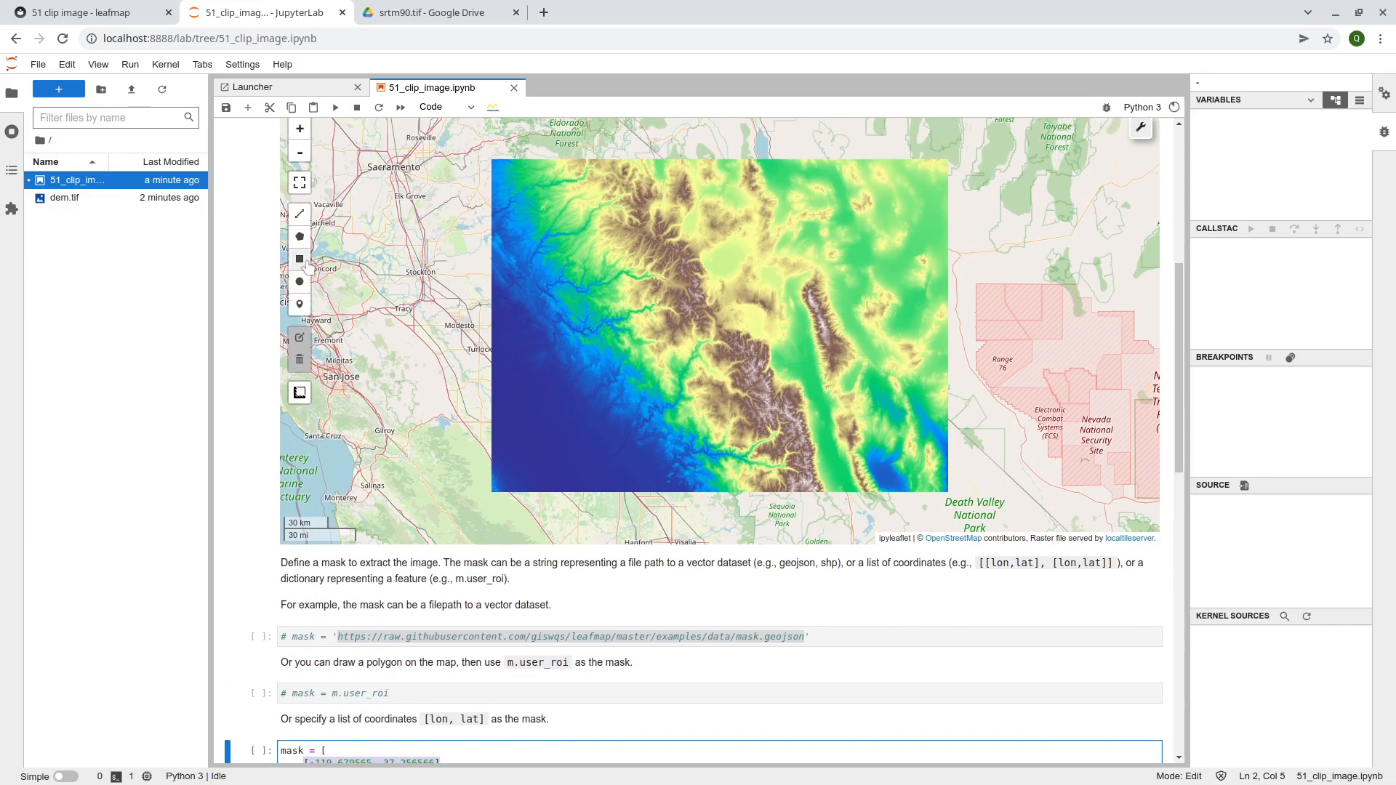
Draw a rectangle over the central DEM mountains and edit the commented mask = m.user_roi line
left_click(299, 269)
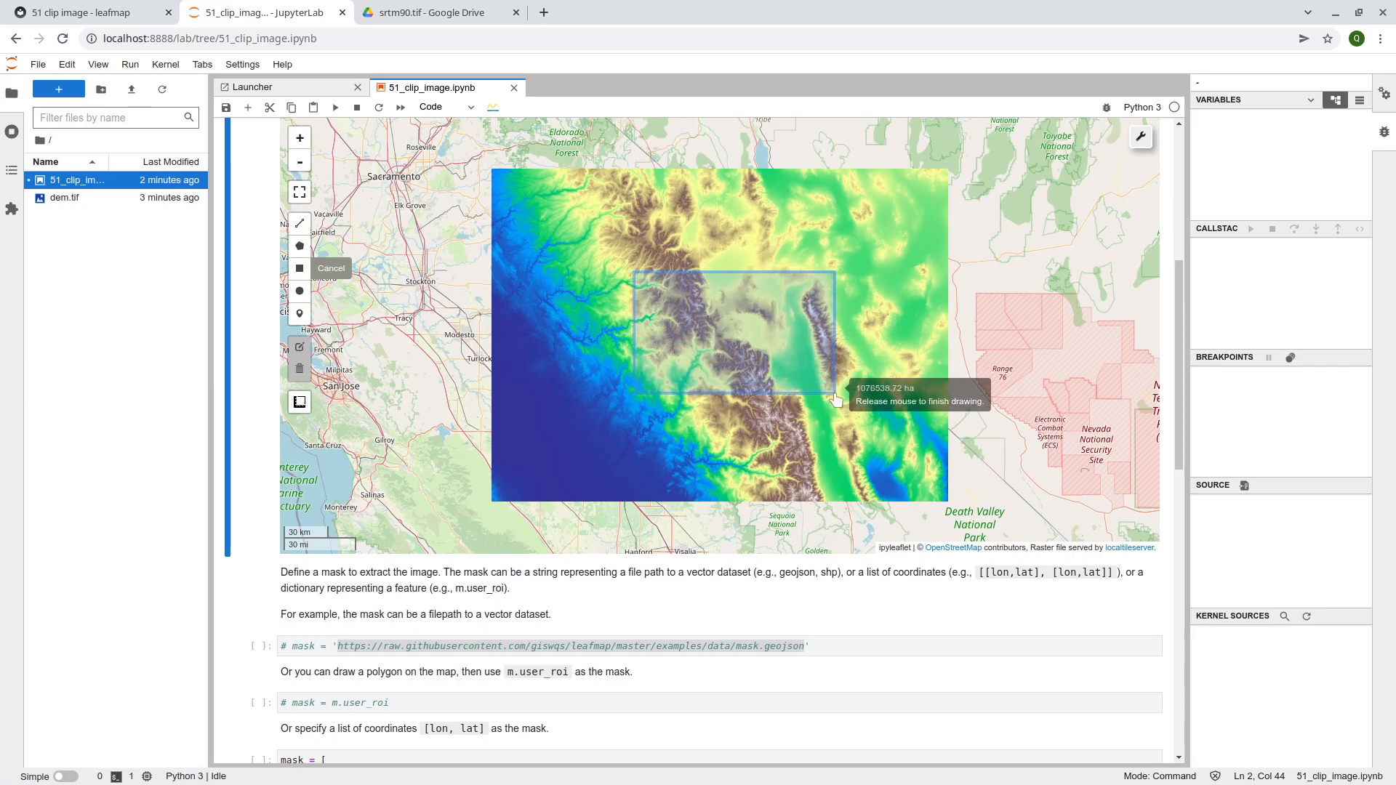
left_click(835, 401)
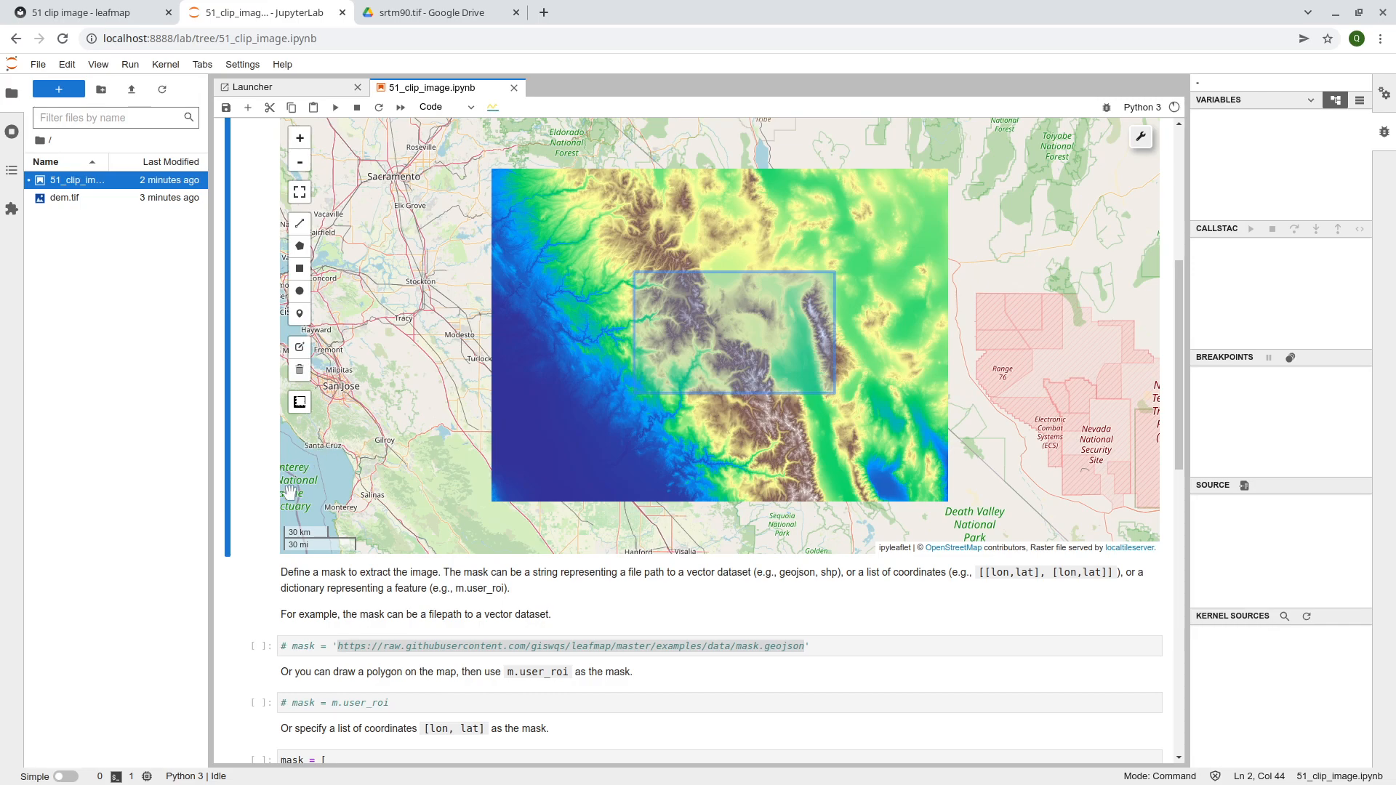
scroll("down", 3)
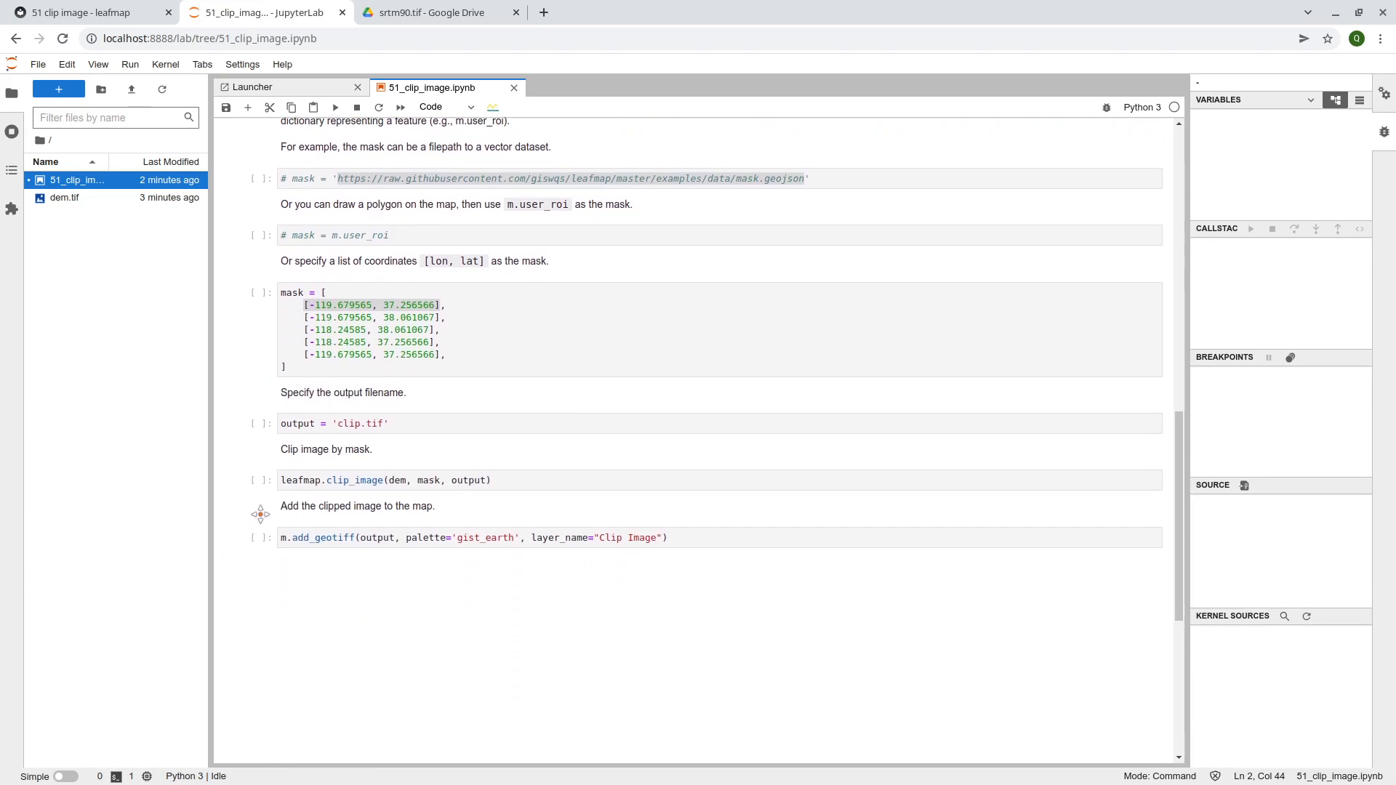
left_click(423, 480)
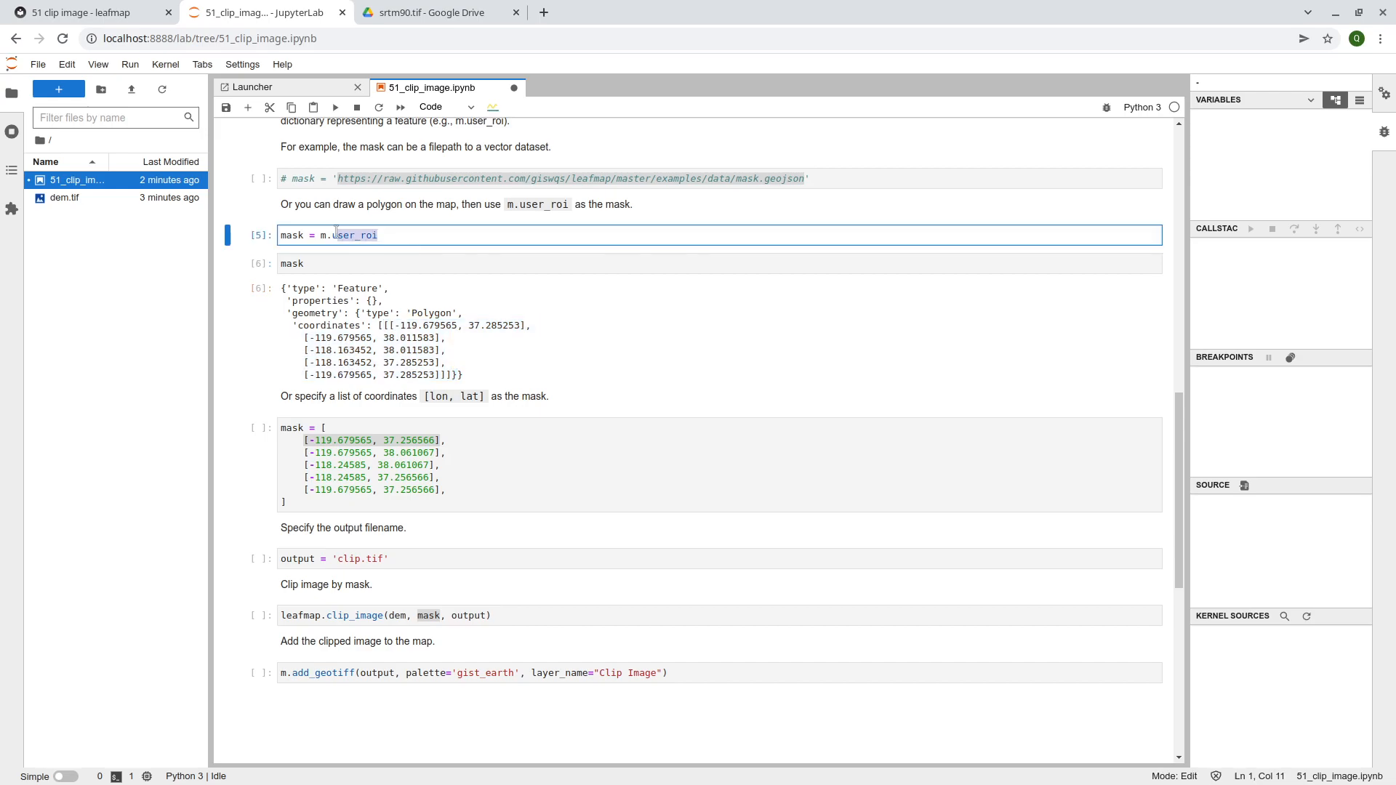
Run the mask, output and clip_image cells, then inspect the new clip.tif file
key("ctrl+s")
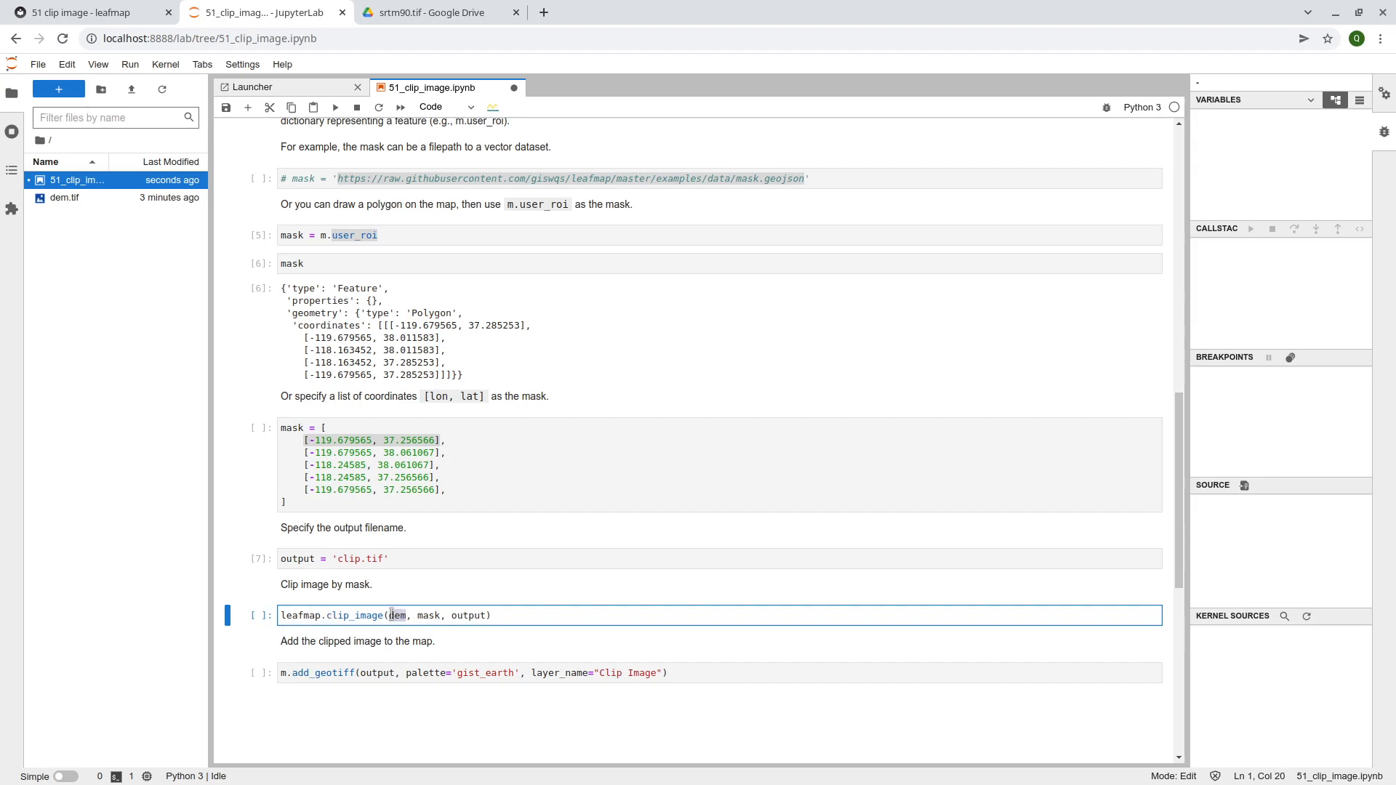
double_click(429, 615)
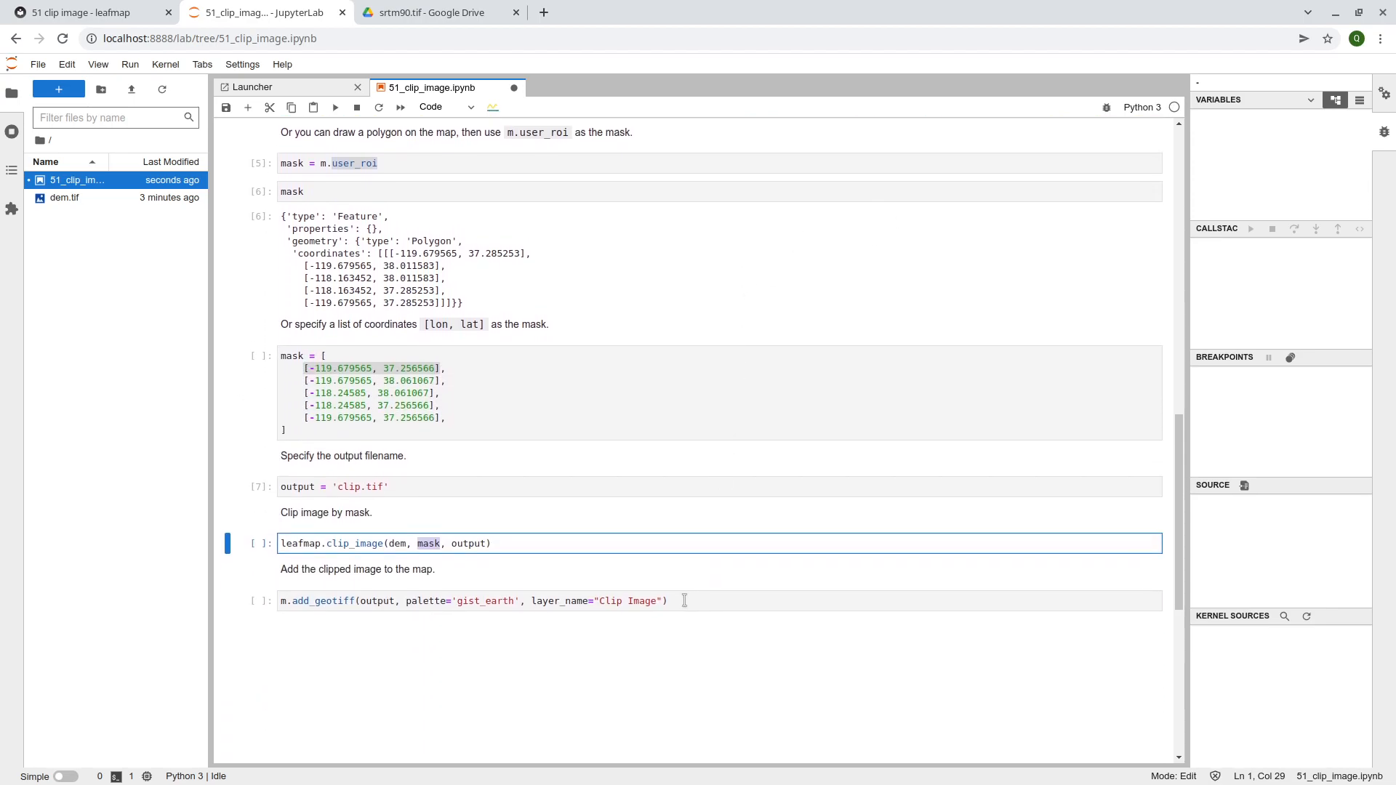
scroll("down", 3)
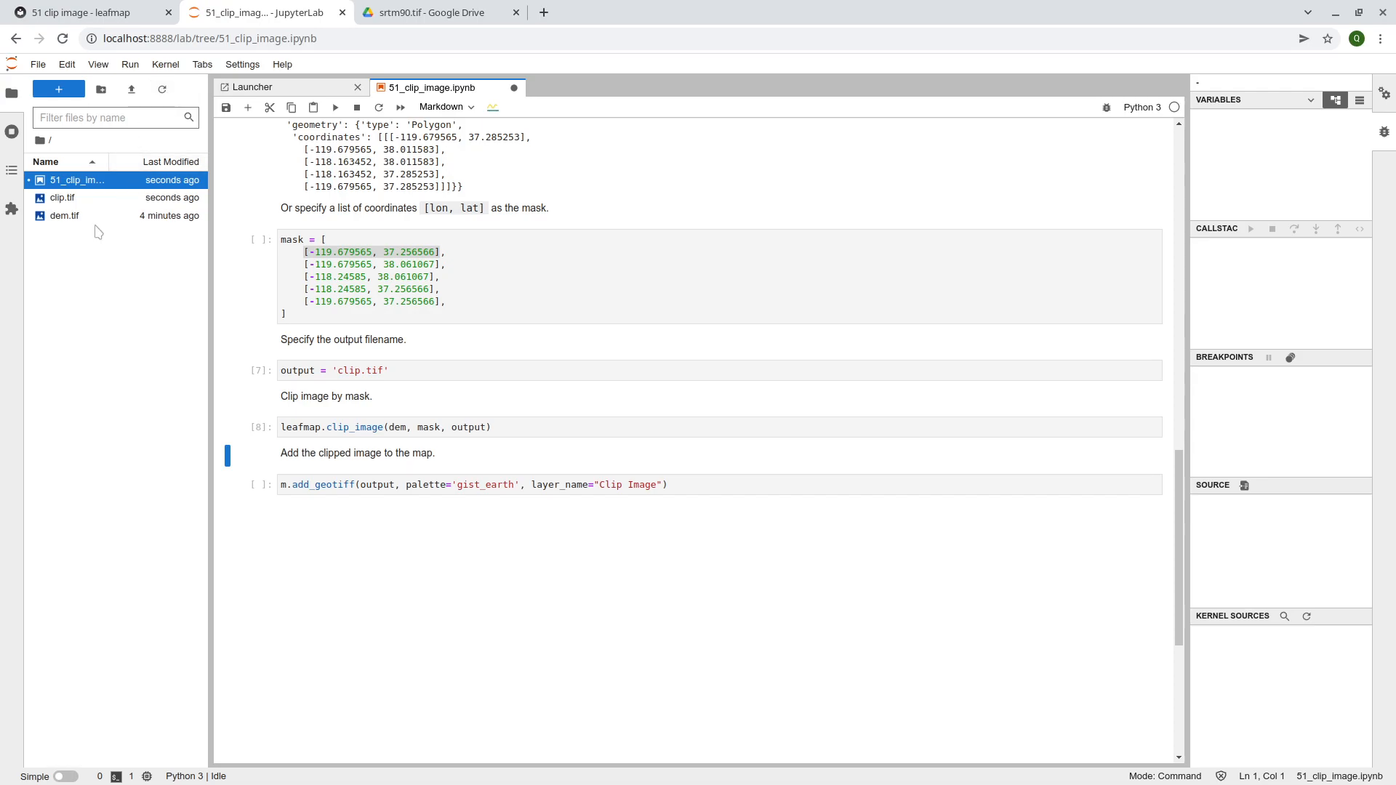
left_click(63, 197)
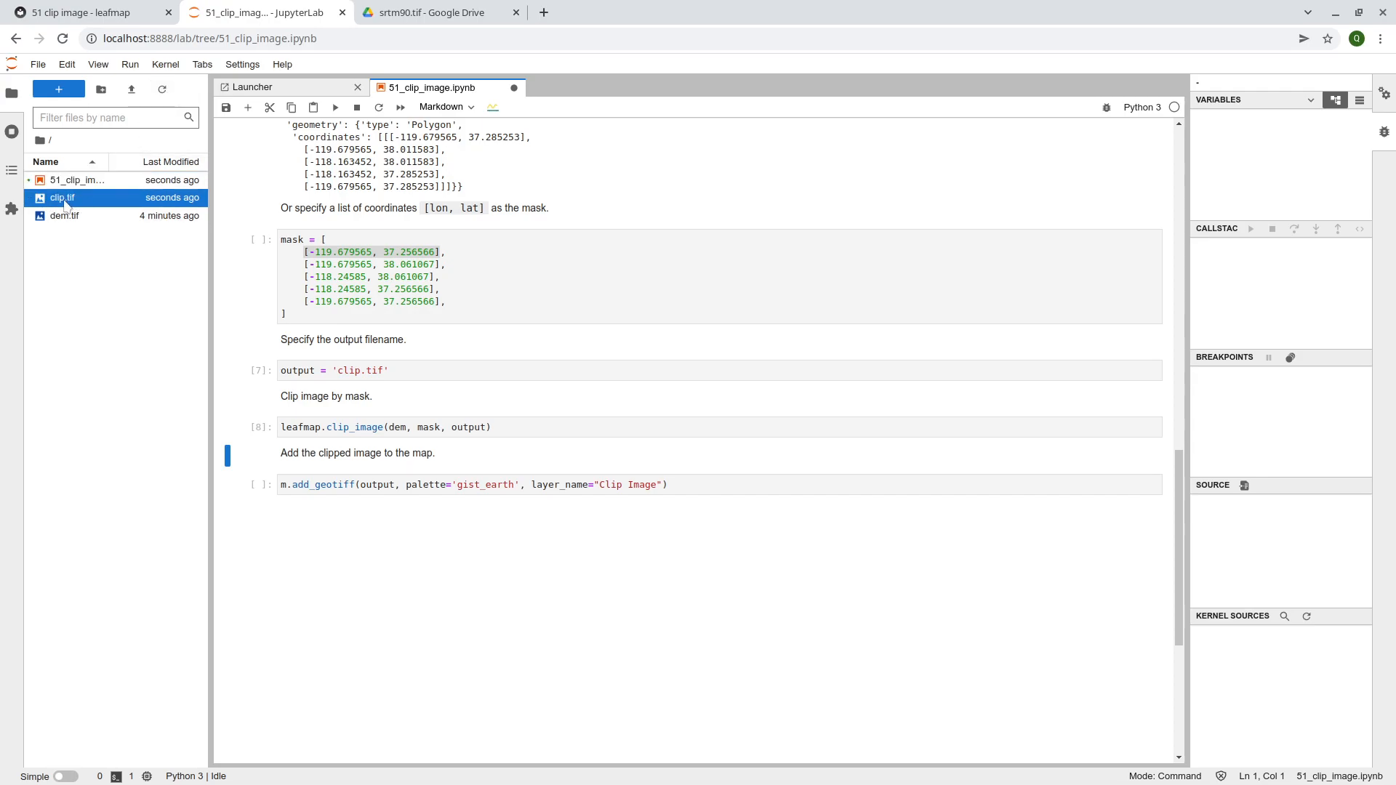
mouse_move(74, 209)
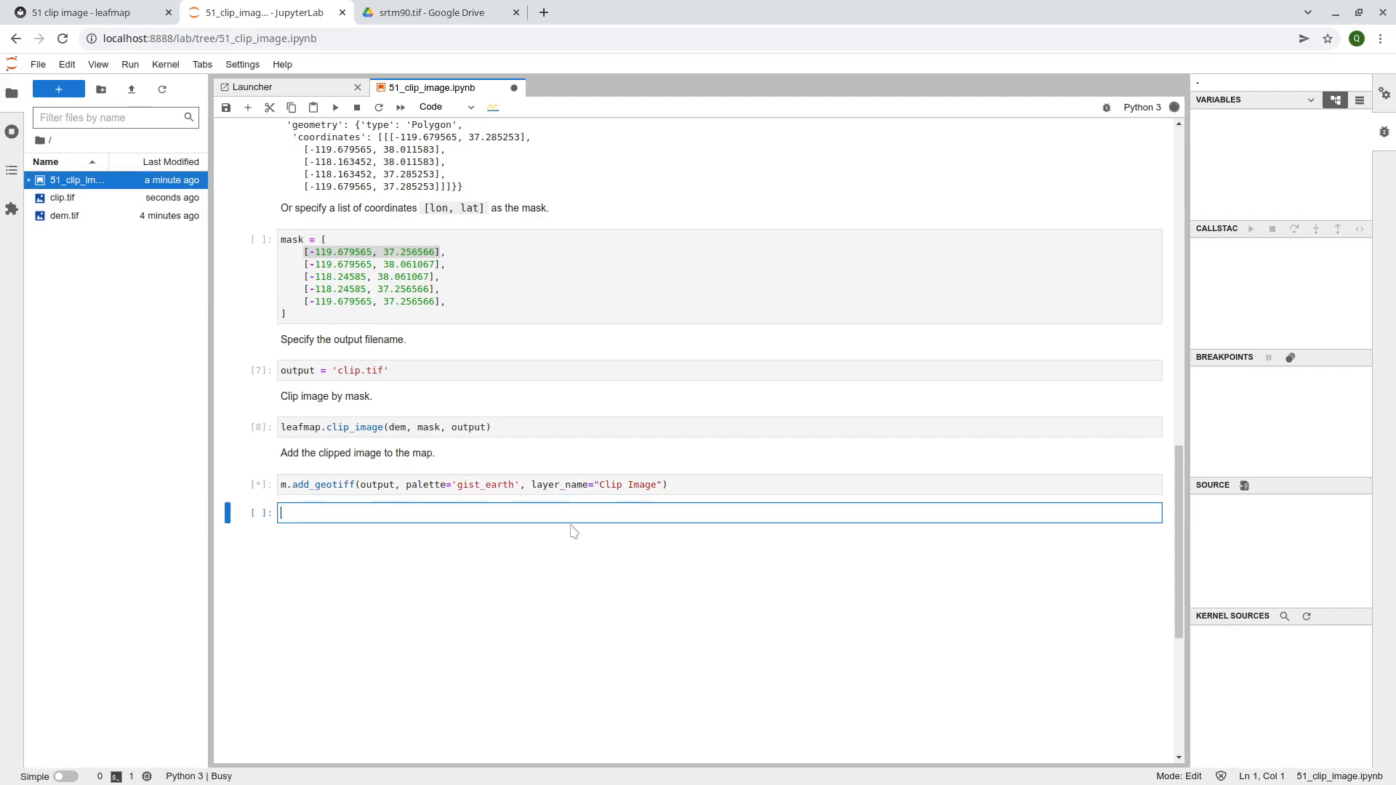
Toggle the Clip Image and DEM layers in the map's layer control so both display
scroll("up", 3)
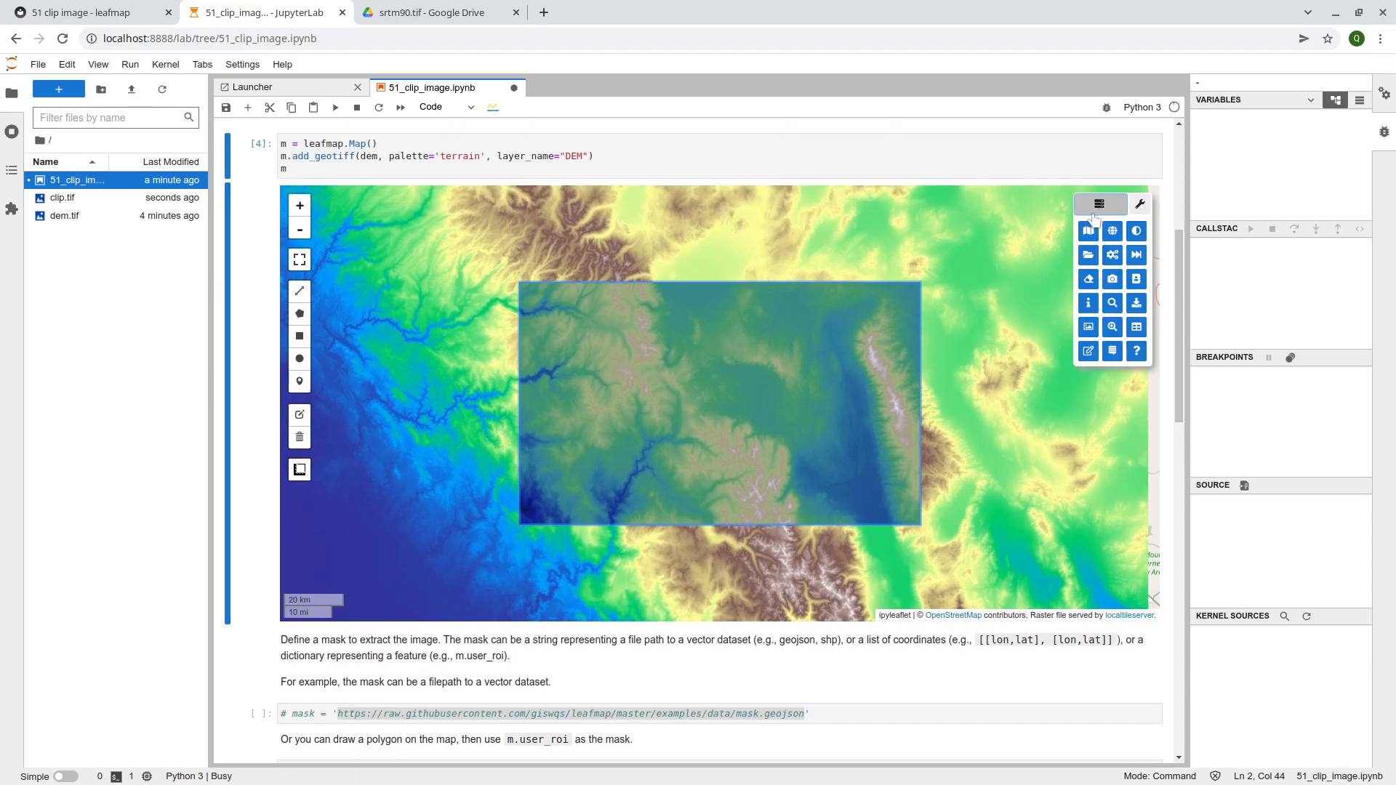
left_click(1099, 203)
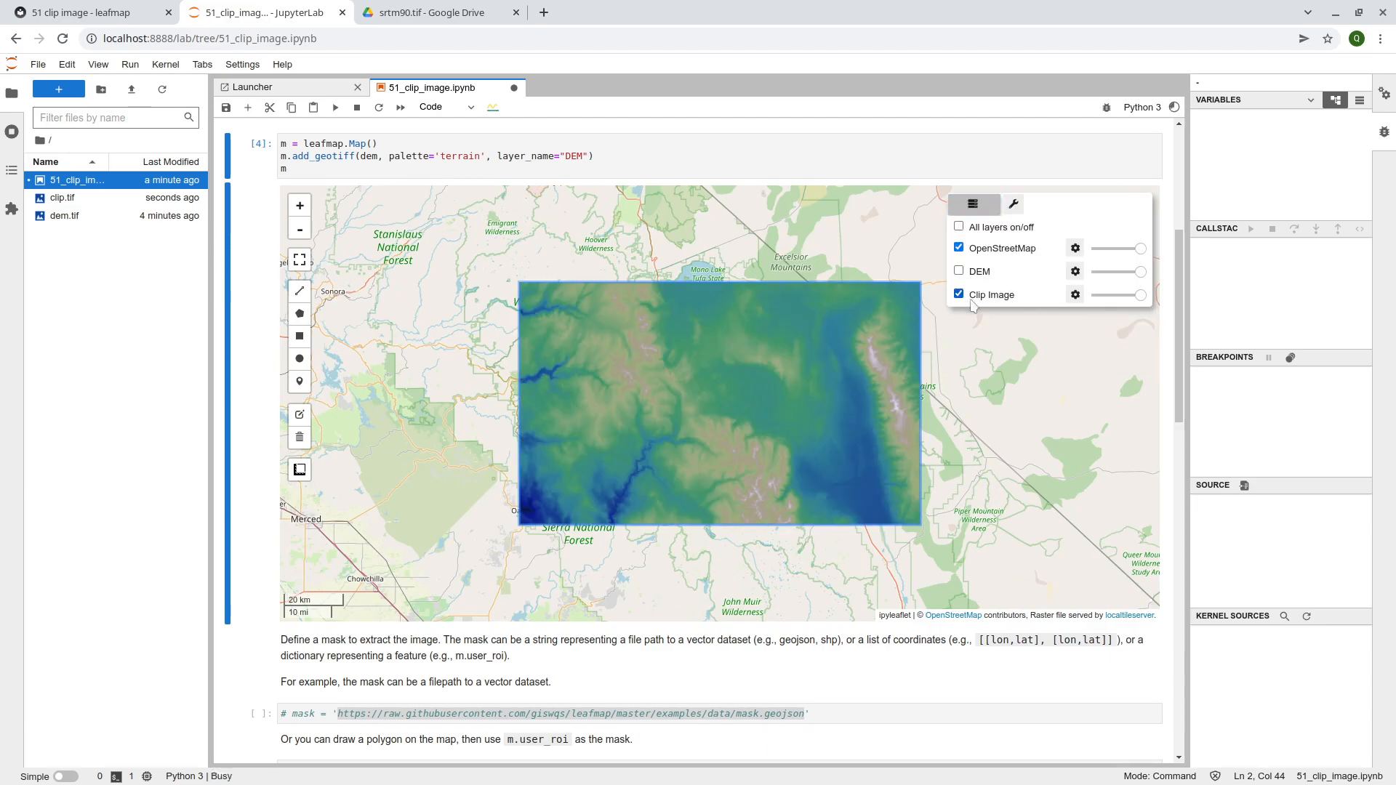
left_click(299, 414)
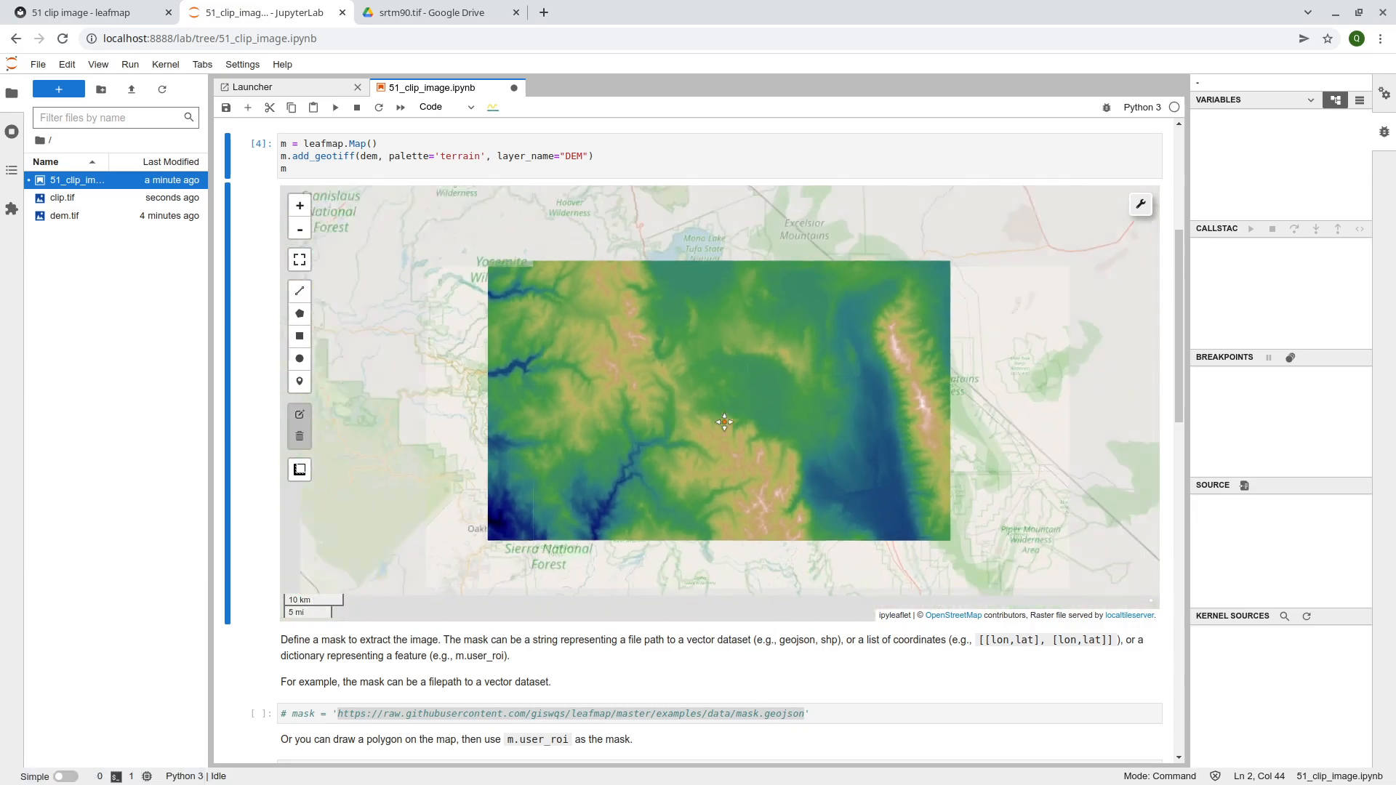
left_click(1099, 205)
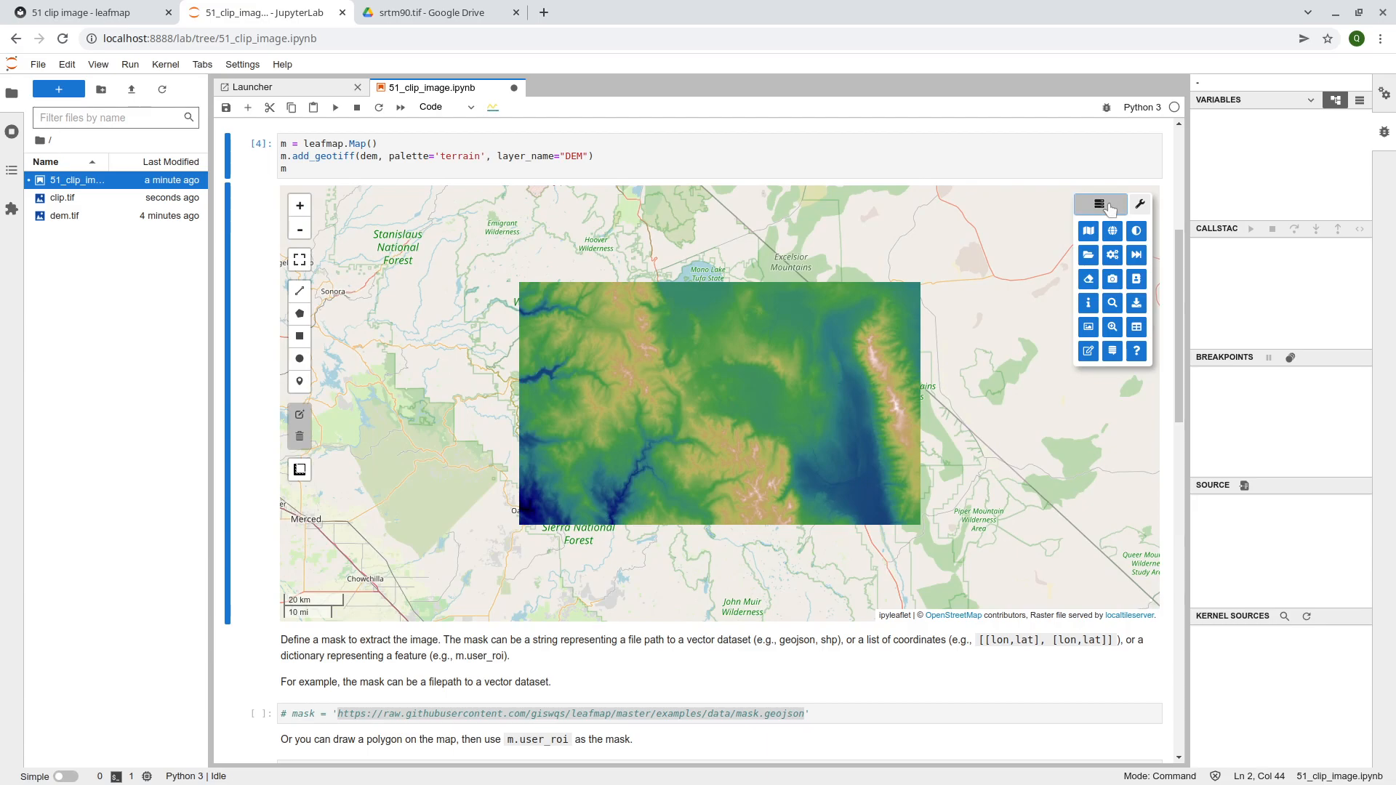
left_click(1098, 204)
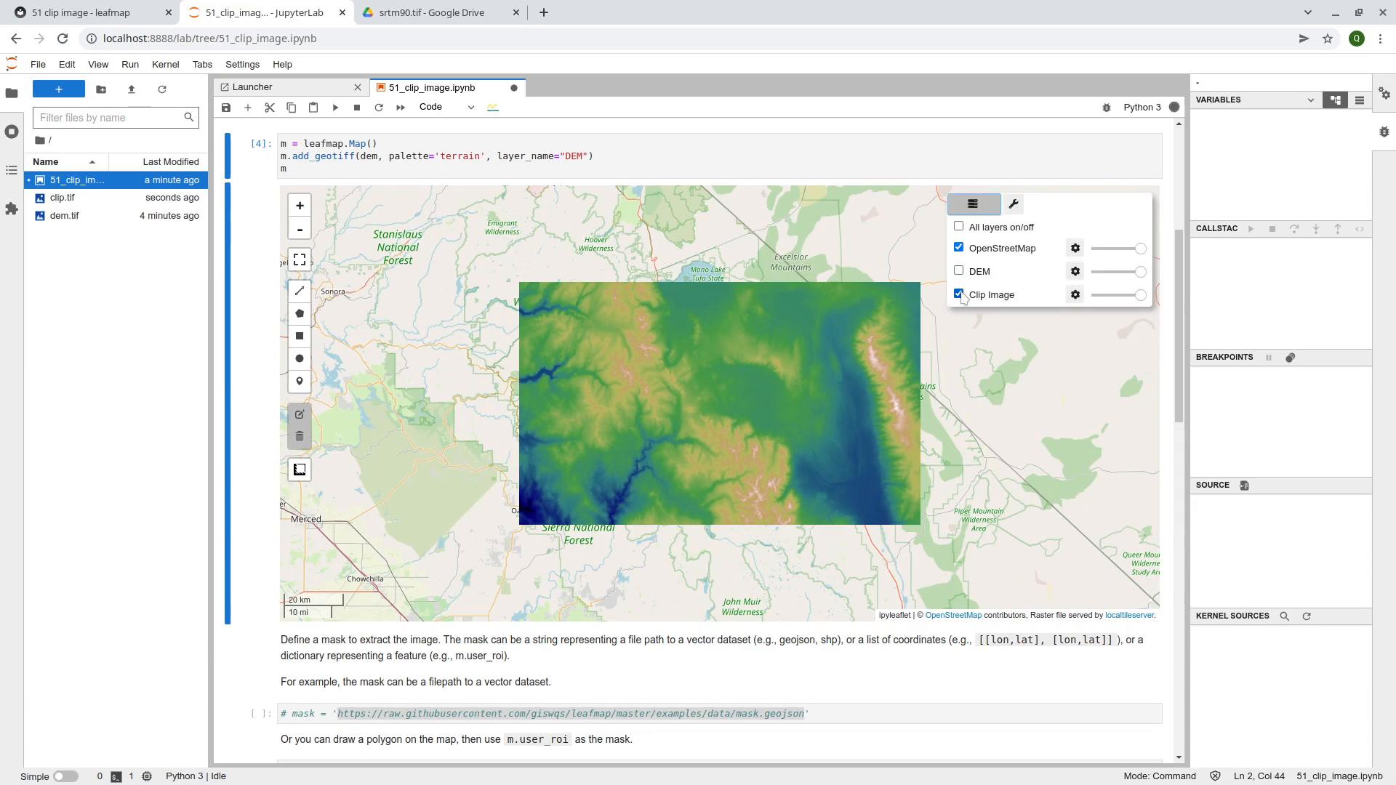
left_click(958, 270)
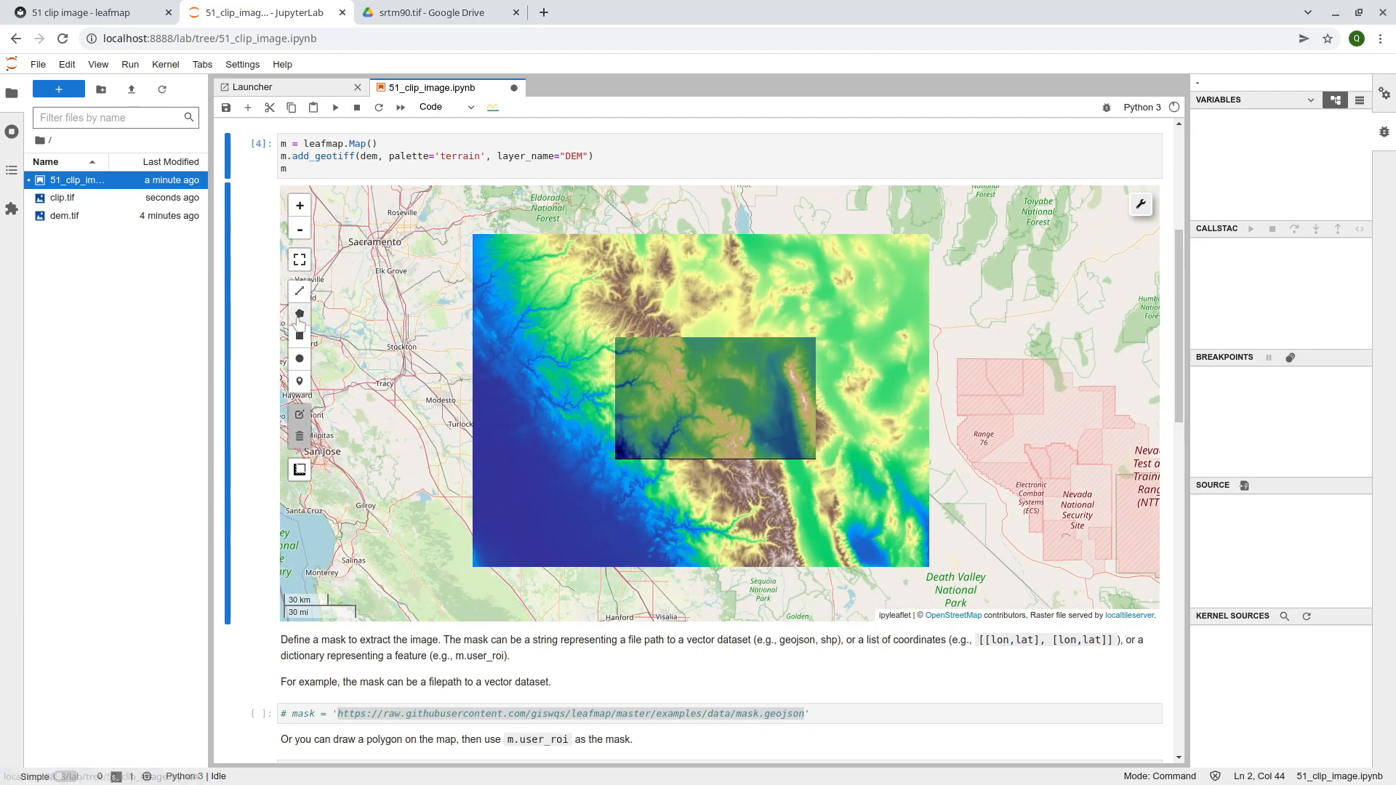
Use the drawn polygon as the mask (mask = m.user_roi), then clip the DEM and add clip.tif to the map
left_click(576, 460)
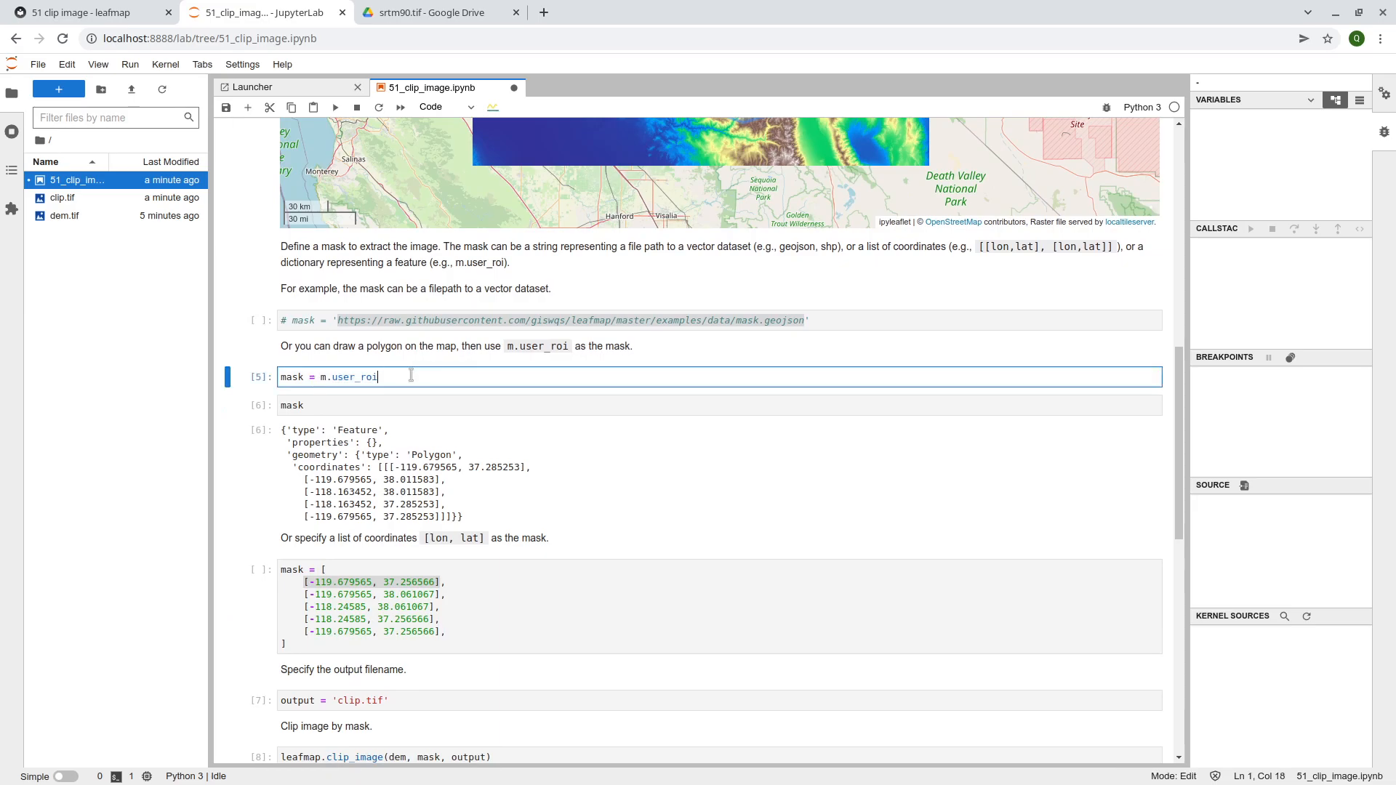
key("shift+Return")
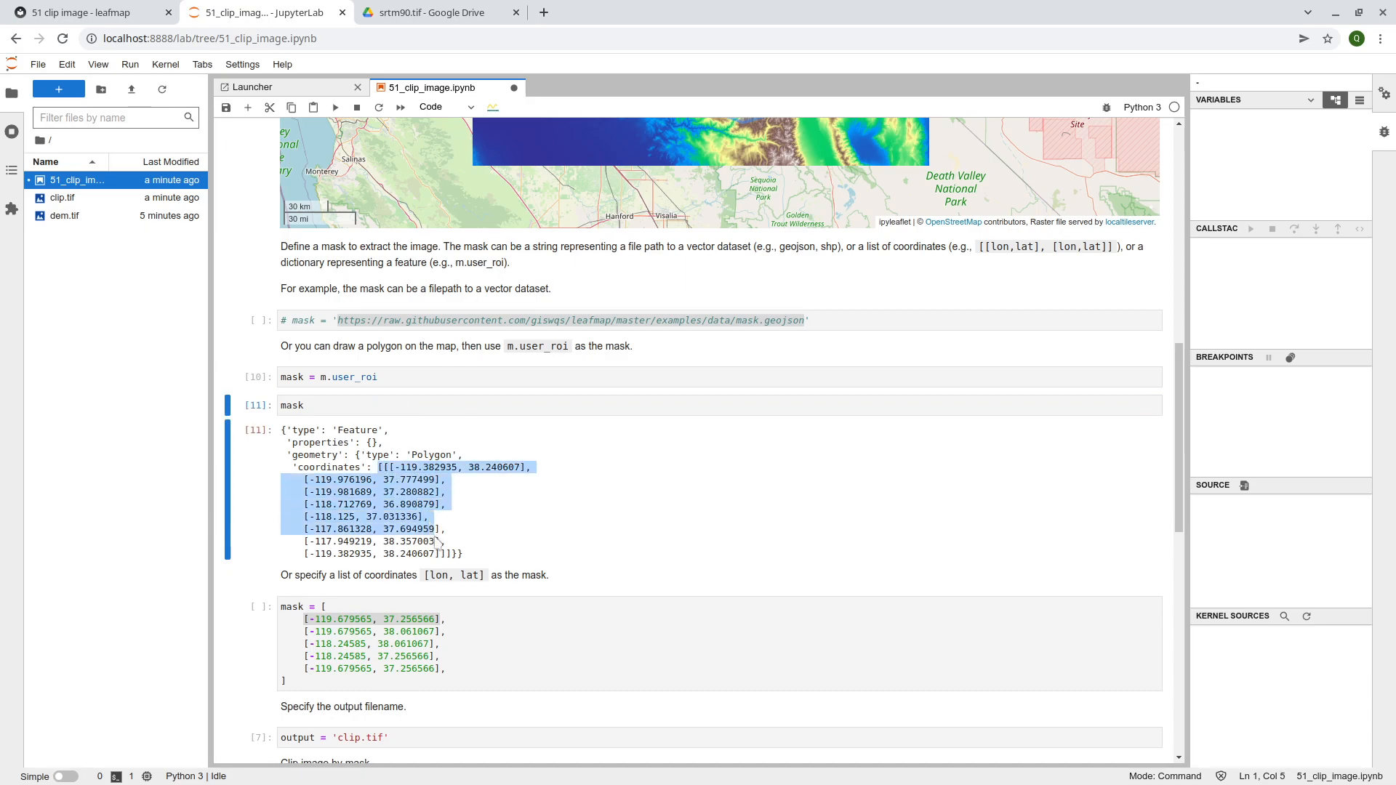
scroll("down", 3)
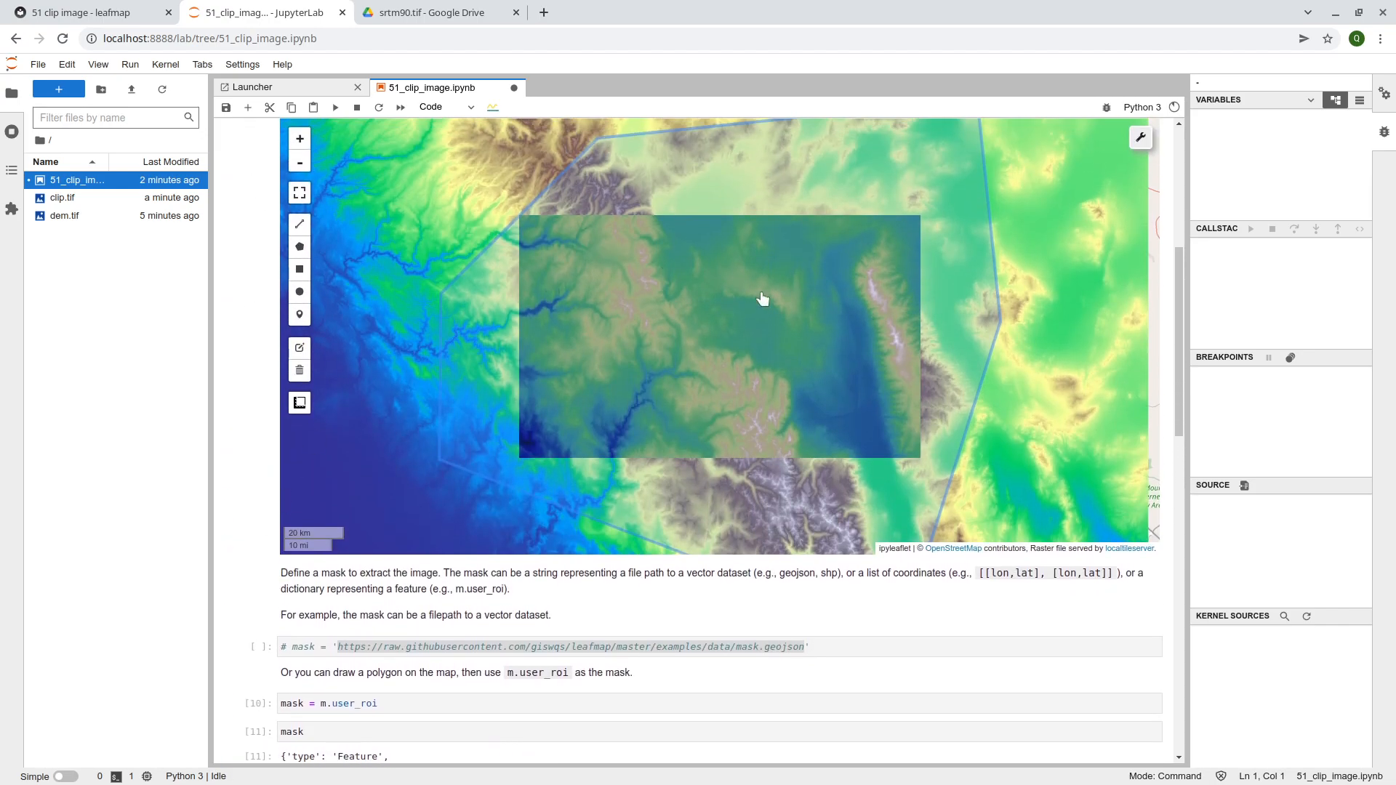
left_click(1138, 137)
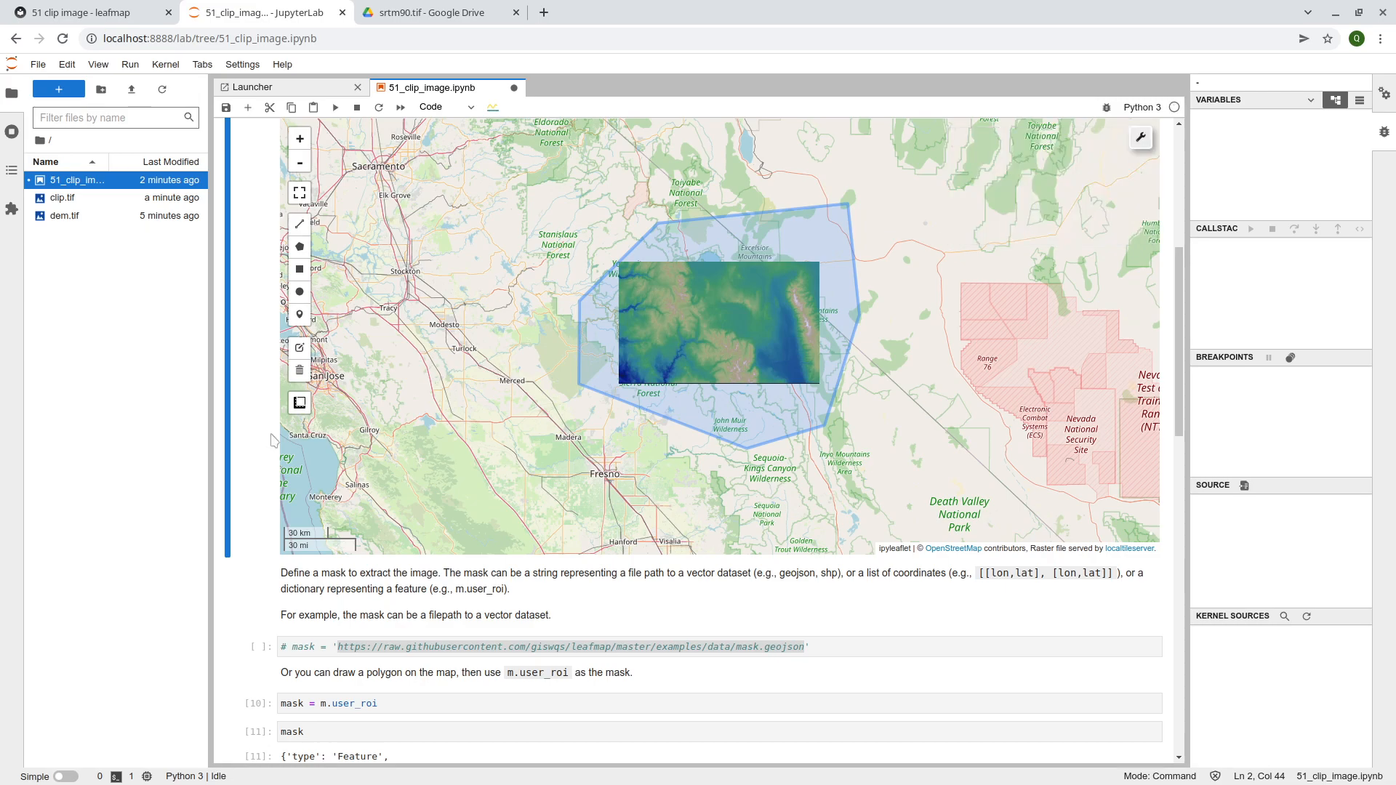
scroll("down", 3)
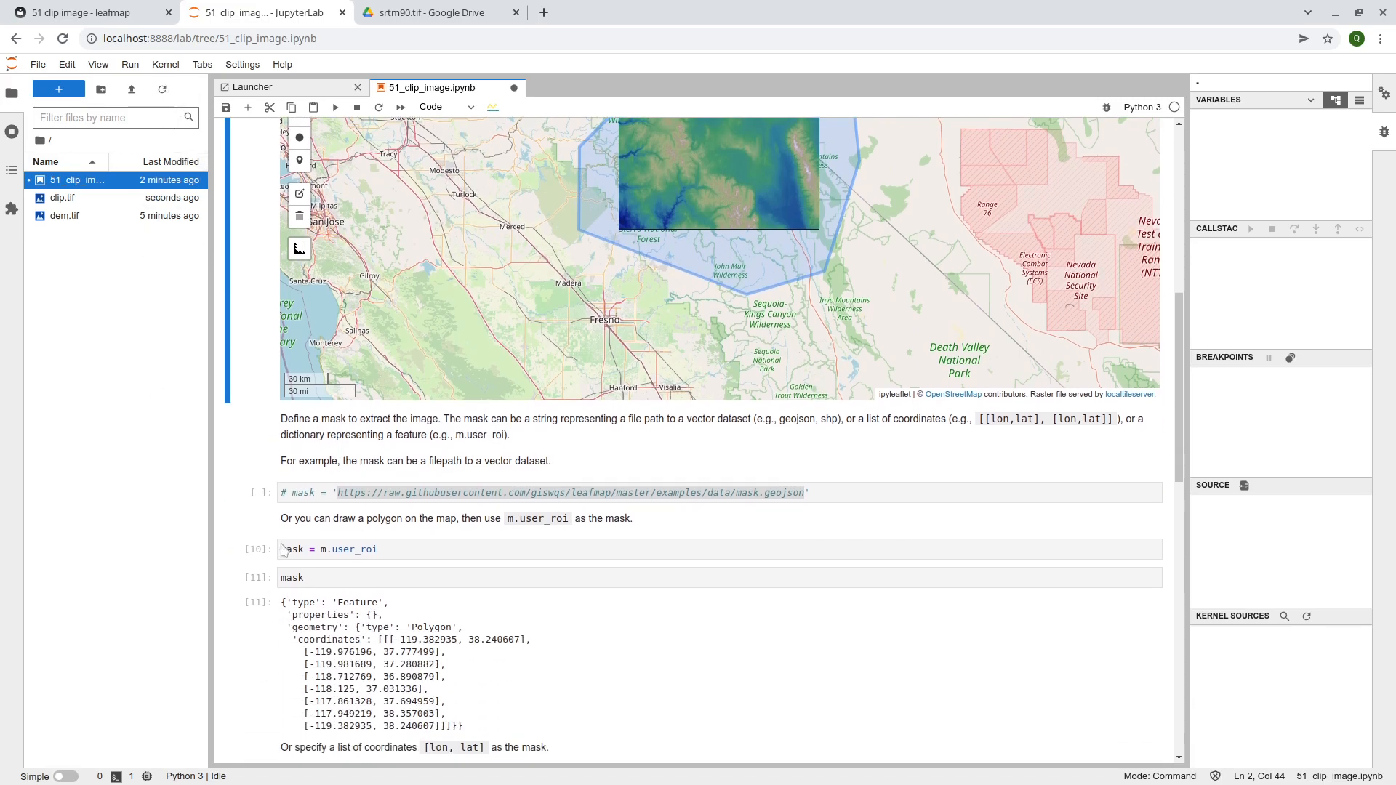
scroll("down", 3)
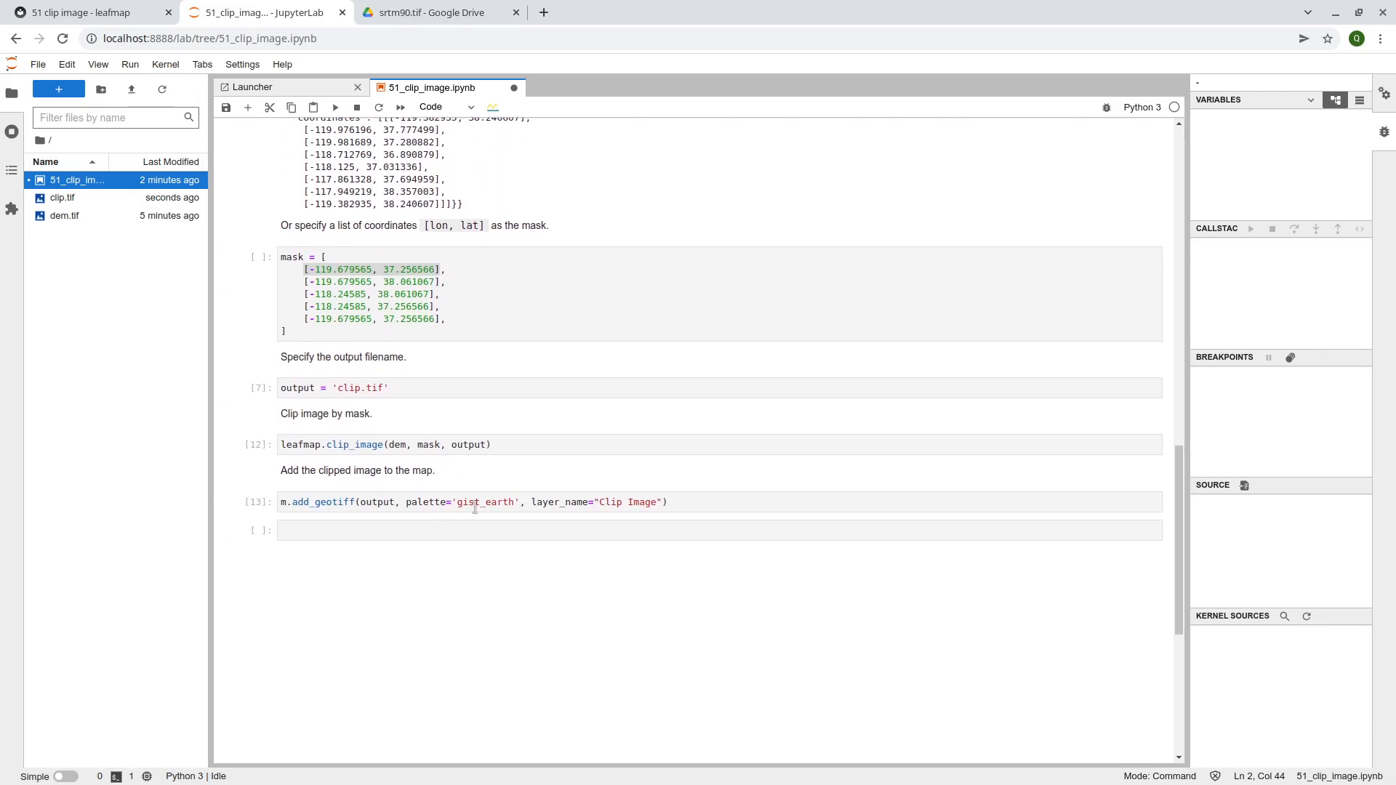
View the DEM clipped to the drawn polygon's irregular outline on the map
left_click(476, 500)
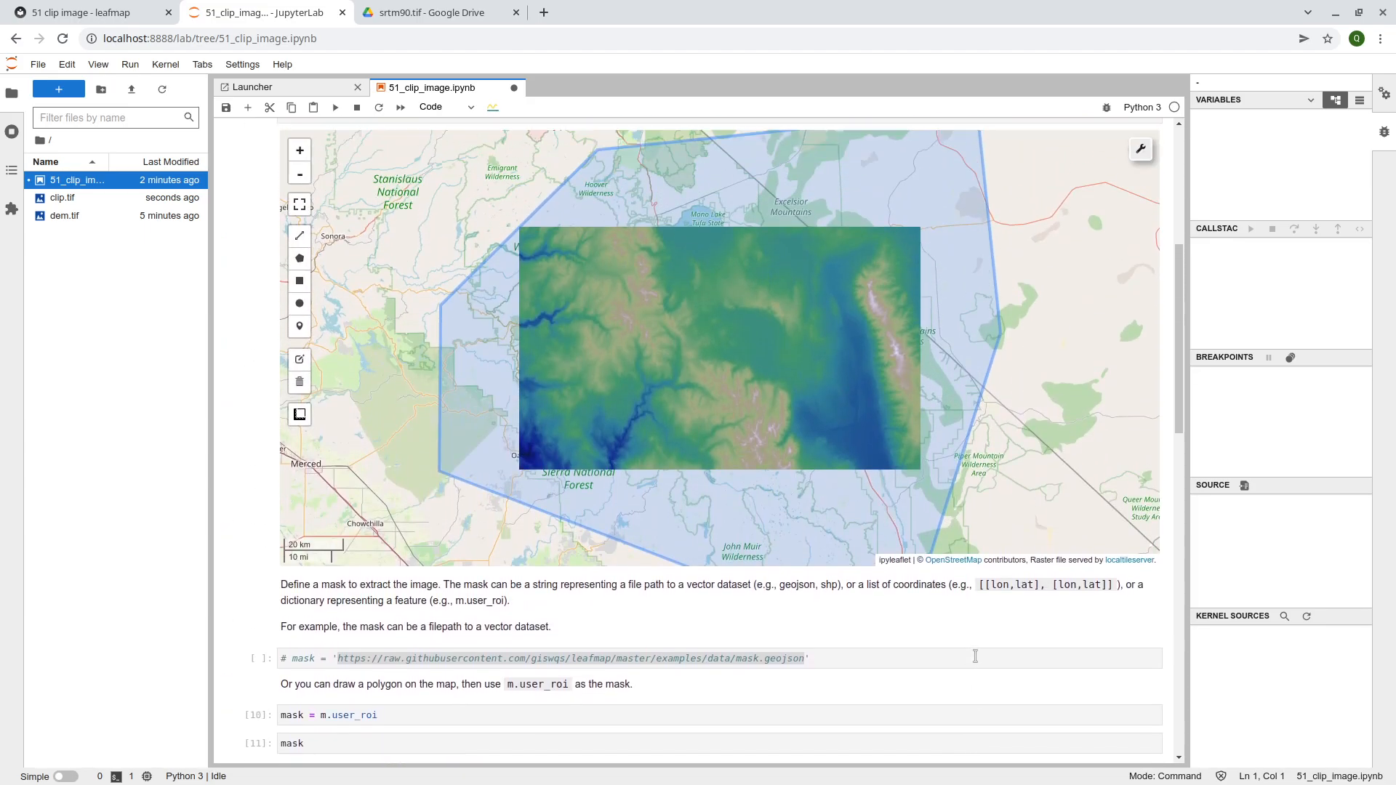
scroll("down", 3)
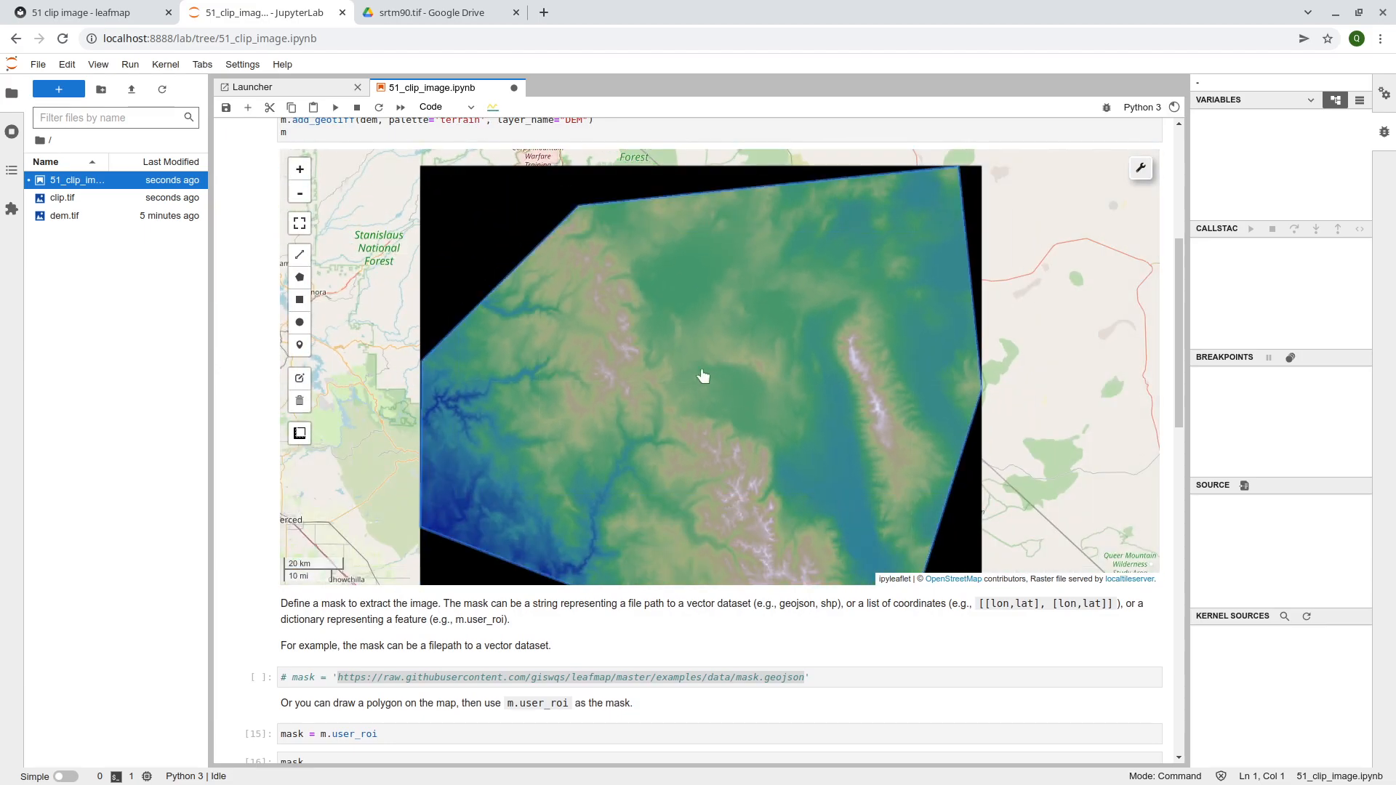
Show the polygon clip saved as clip2.tif on the map with a different palette
scroll("down", 3)
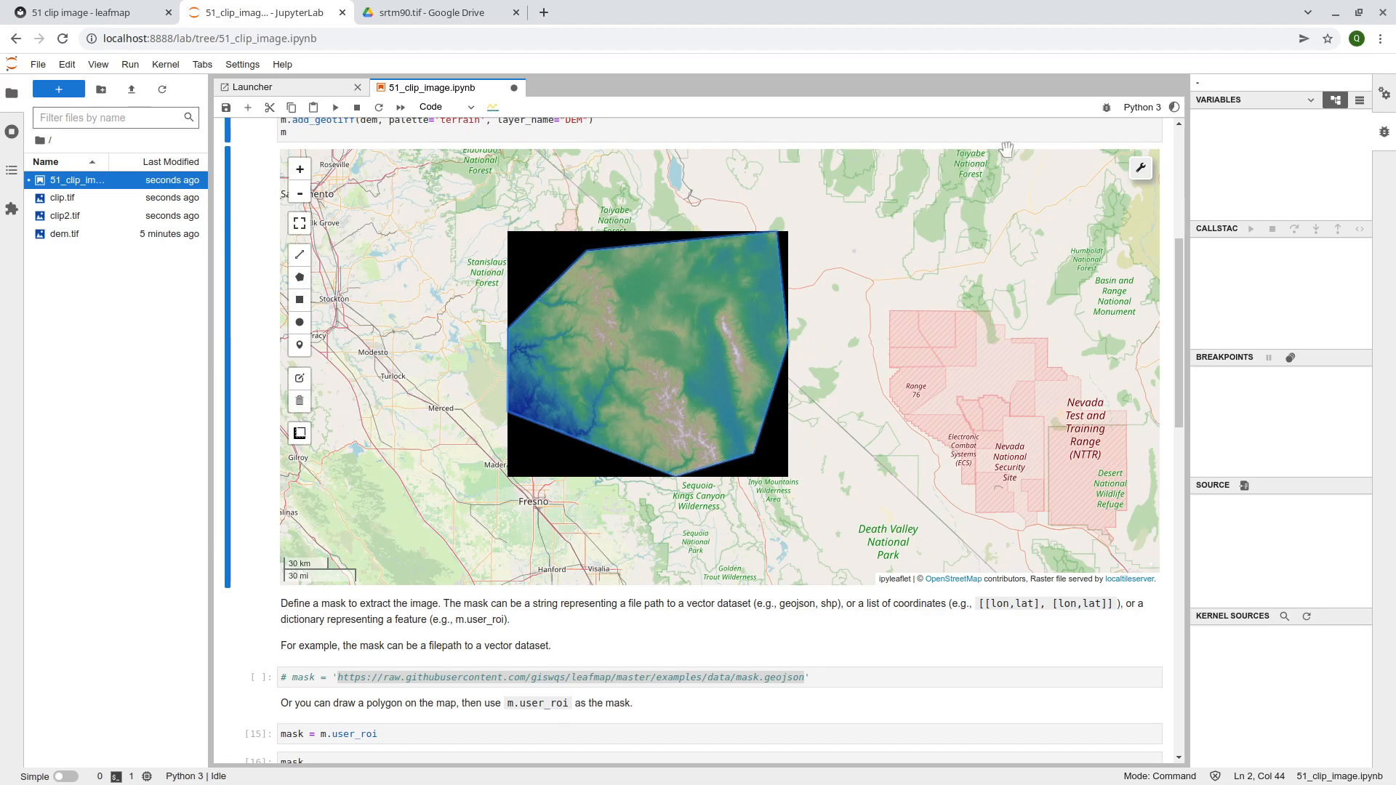
left_click(972, 167)
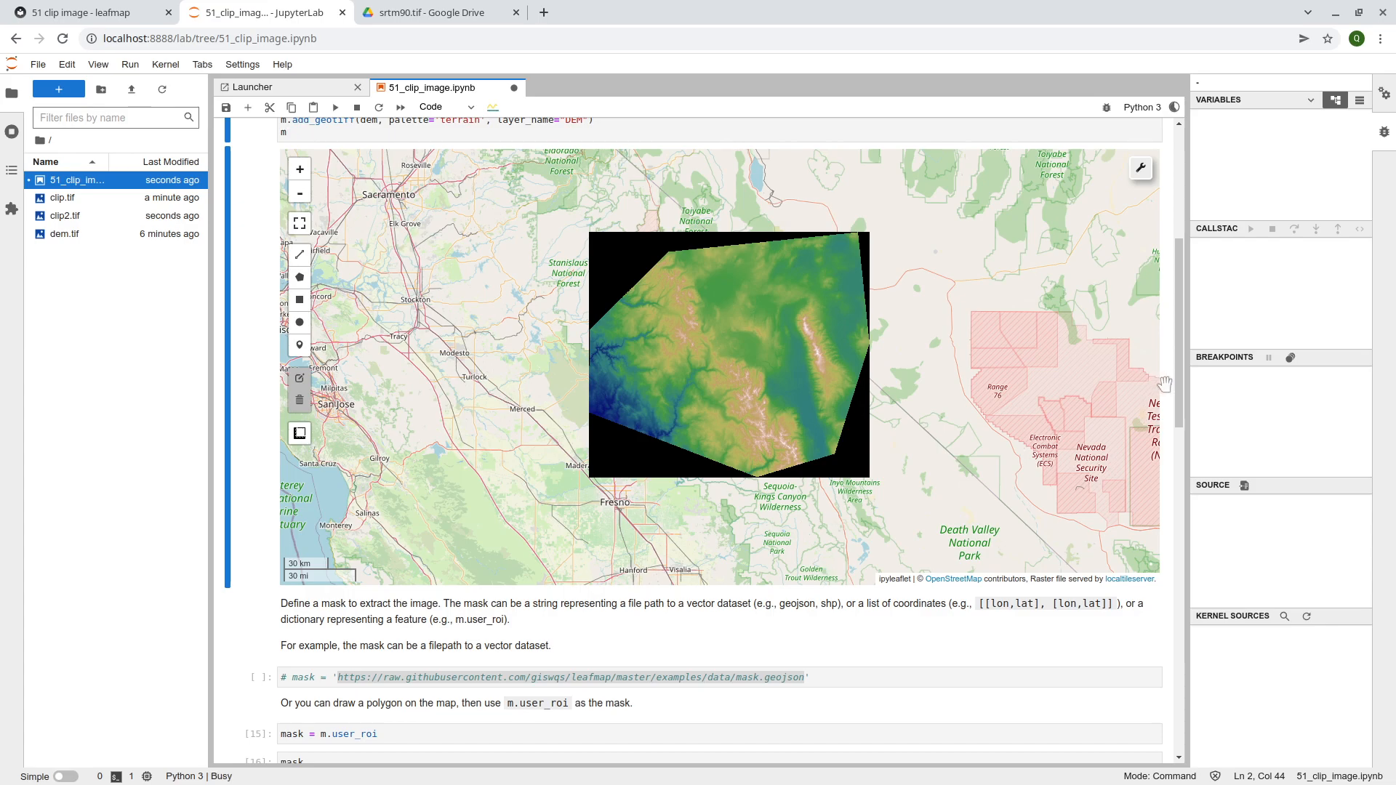
scroll("up", 3)
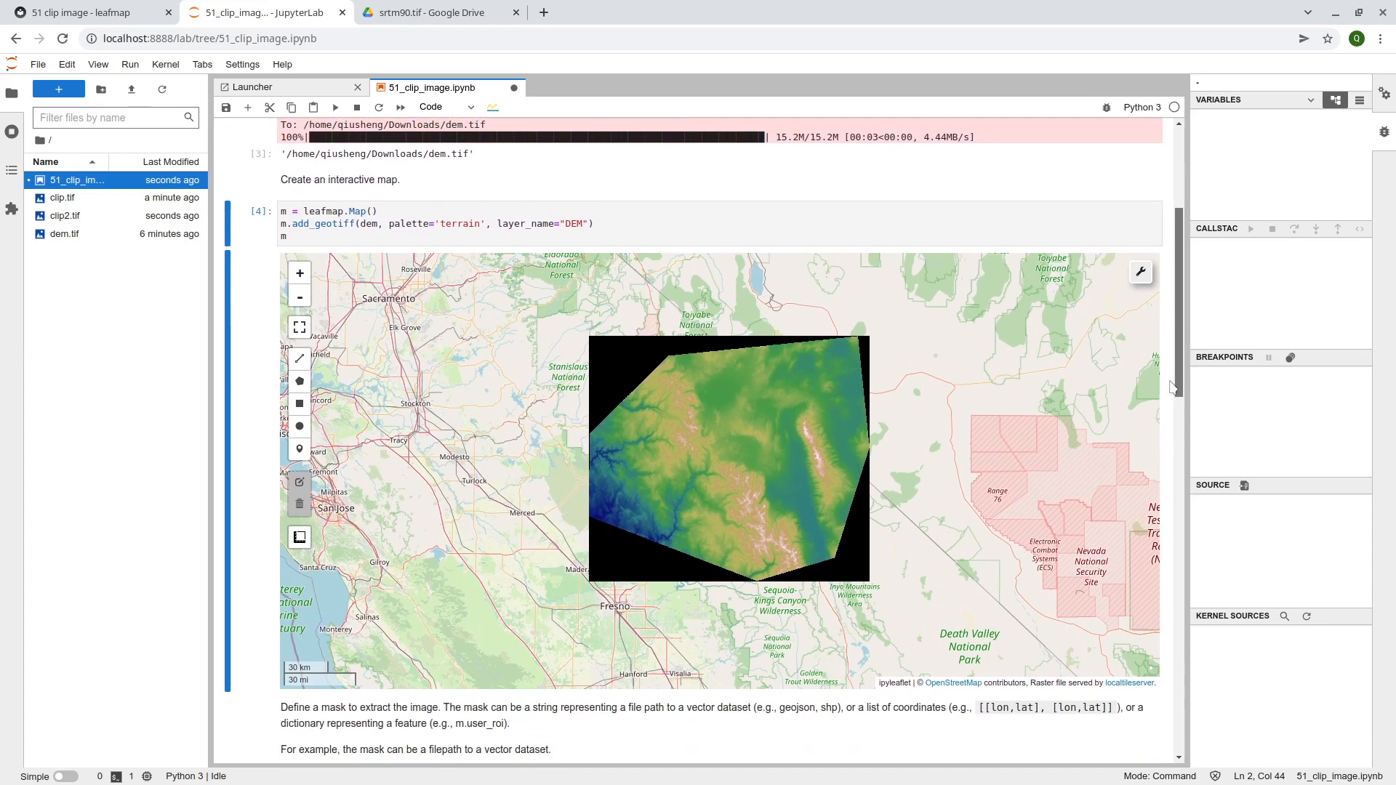
scroll("down", 3)
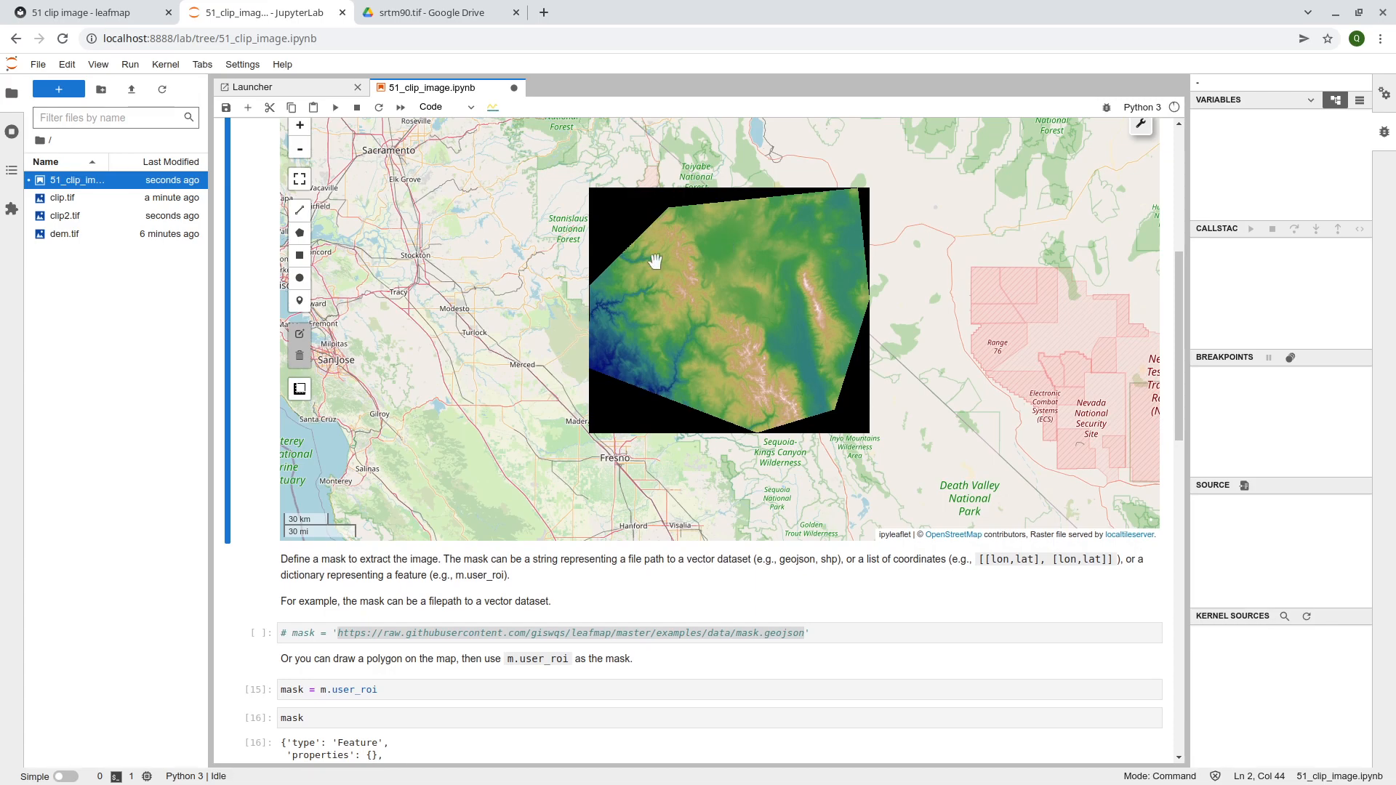
scroll("down", 3)
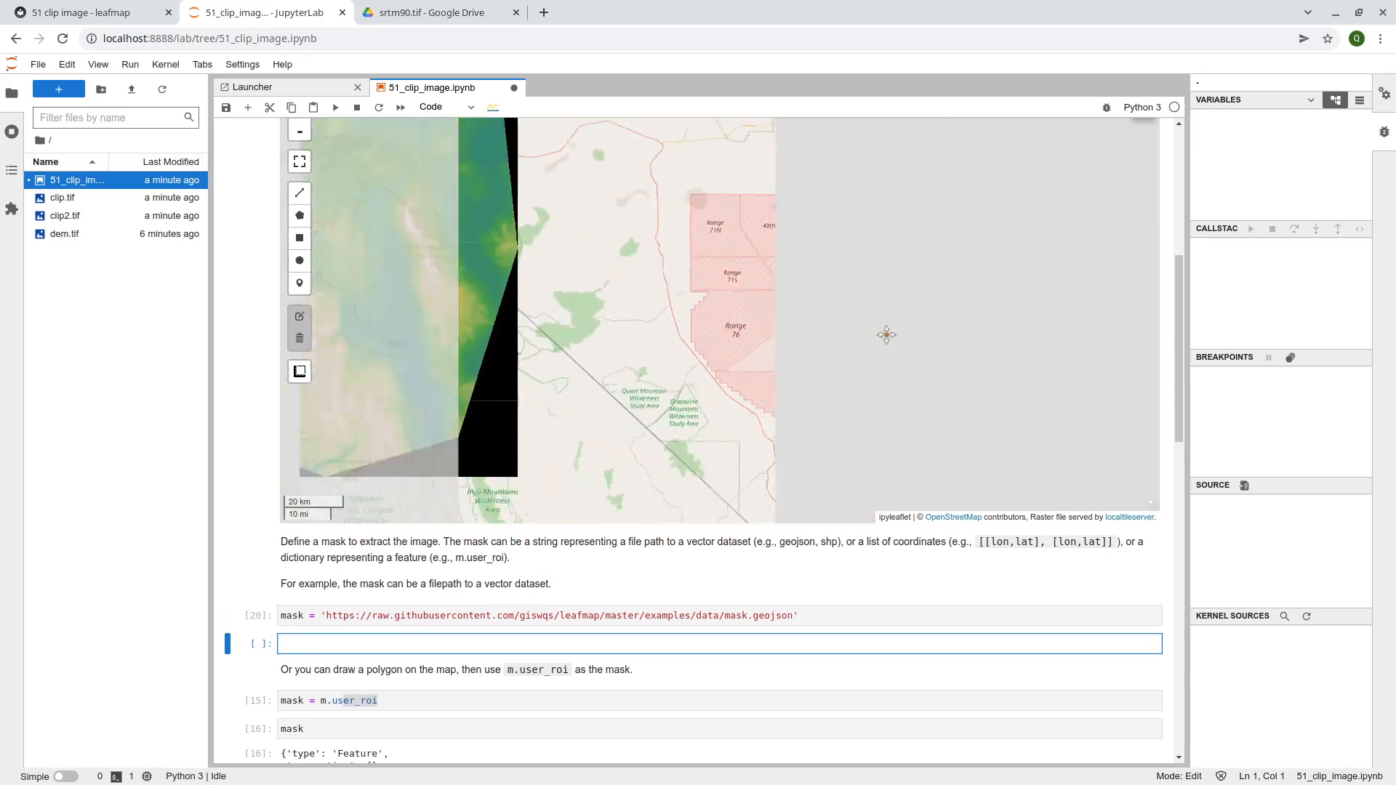
Run the cell that sets the mask to the remote mask.geojson URL, creating an empty cell below
scroll("up", 3)
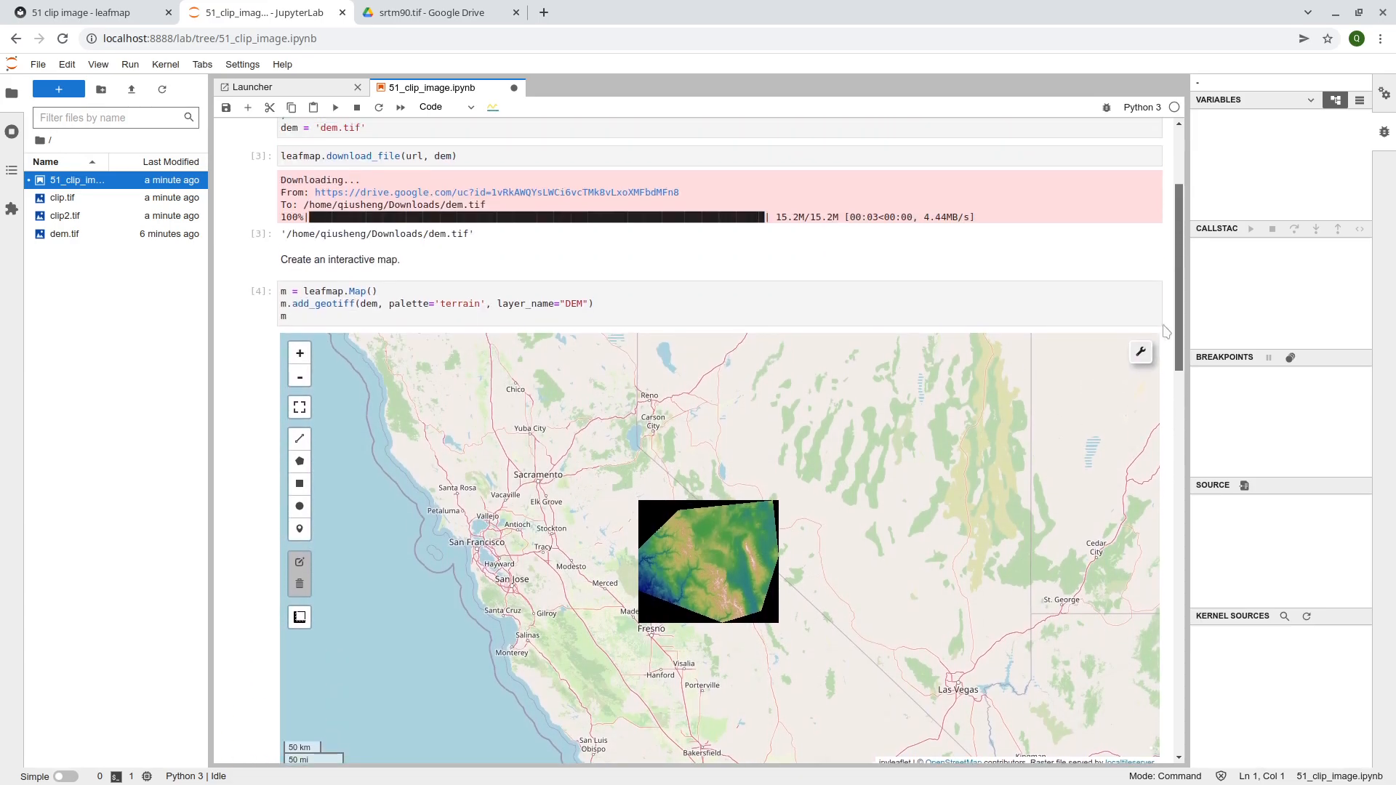
left_click(1141, 350)
type("m")
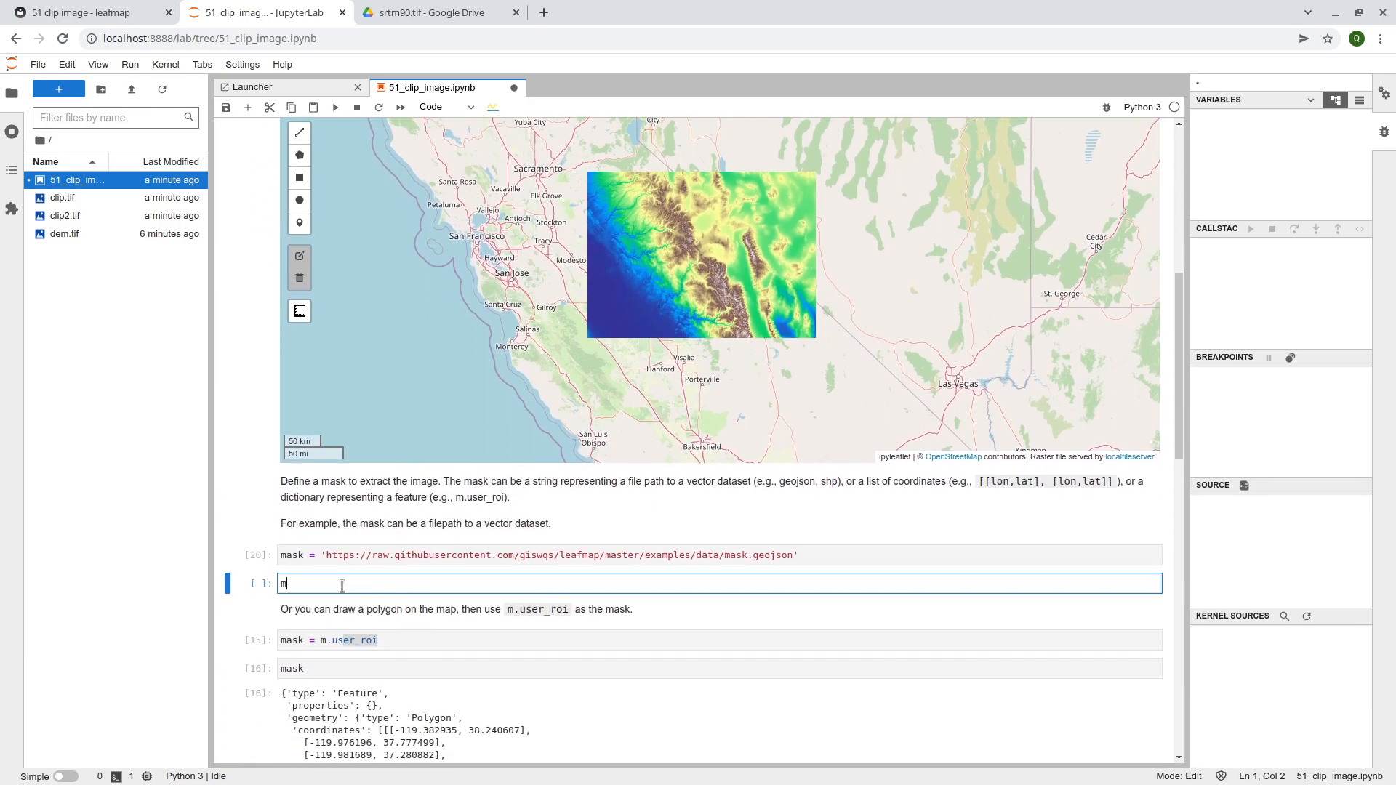
Enter and run m.add_geojson(mask) to draw the mask.geojson rectangle over the DEM
type(".add")
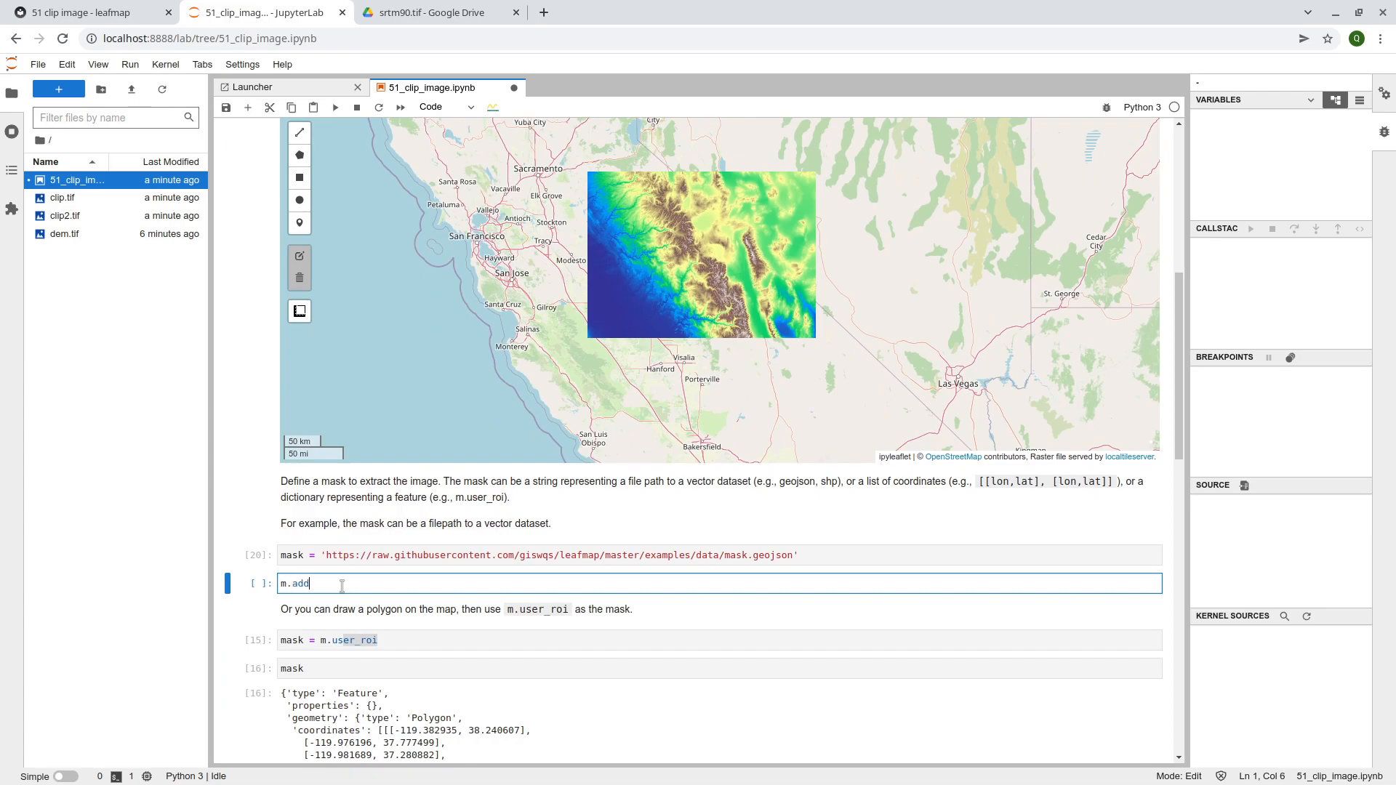
type("_geojson(m")
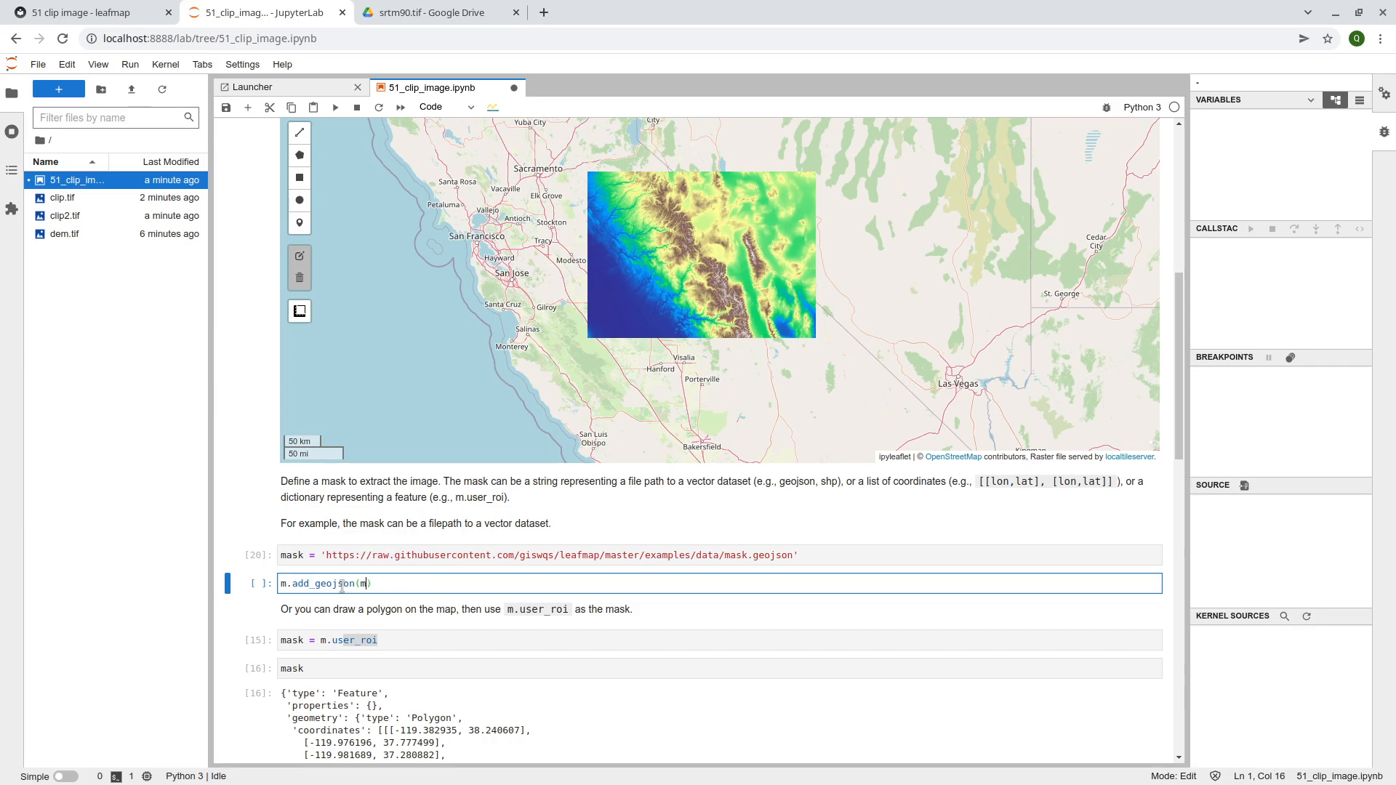
type("ask")
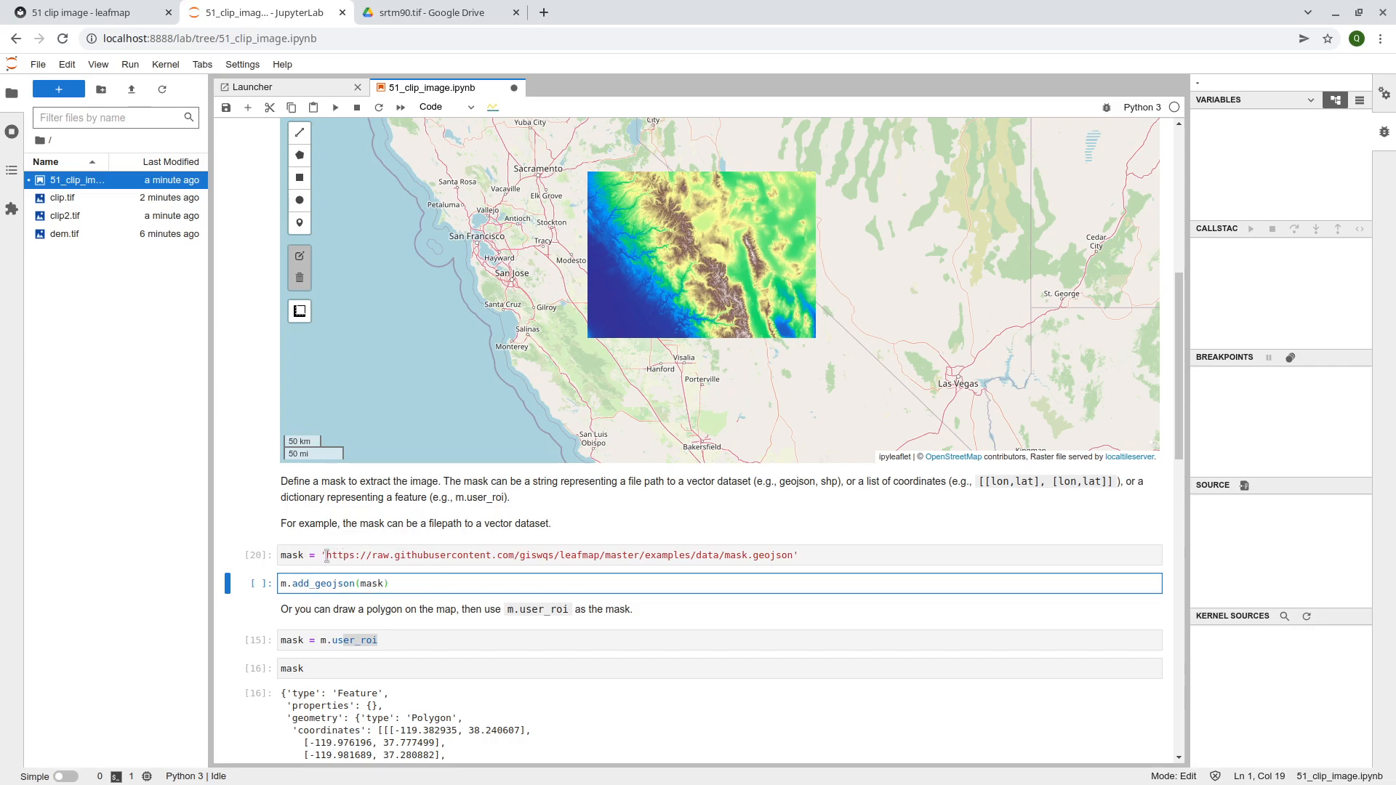
left_click(388, 583)
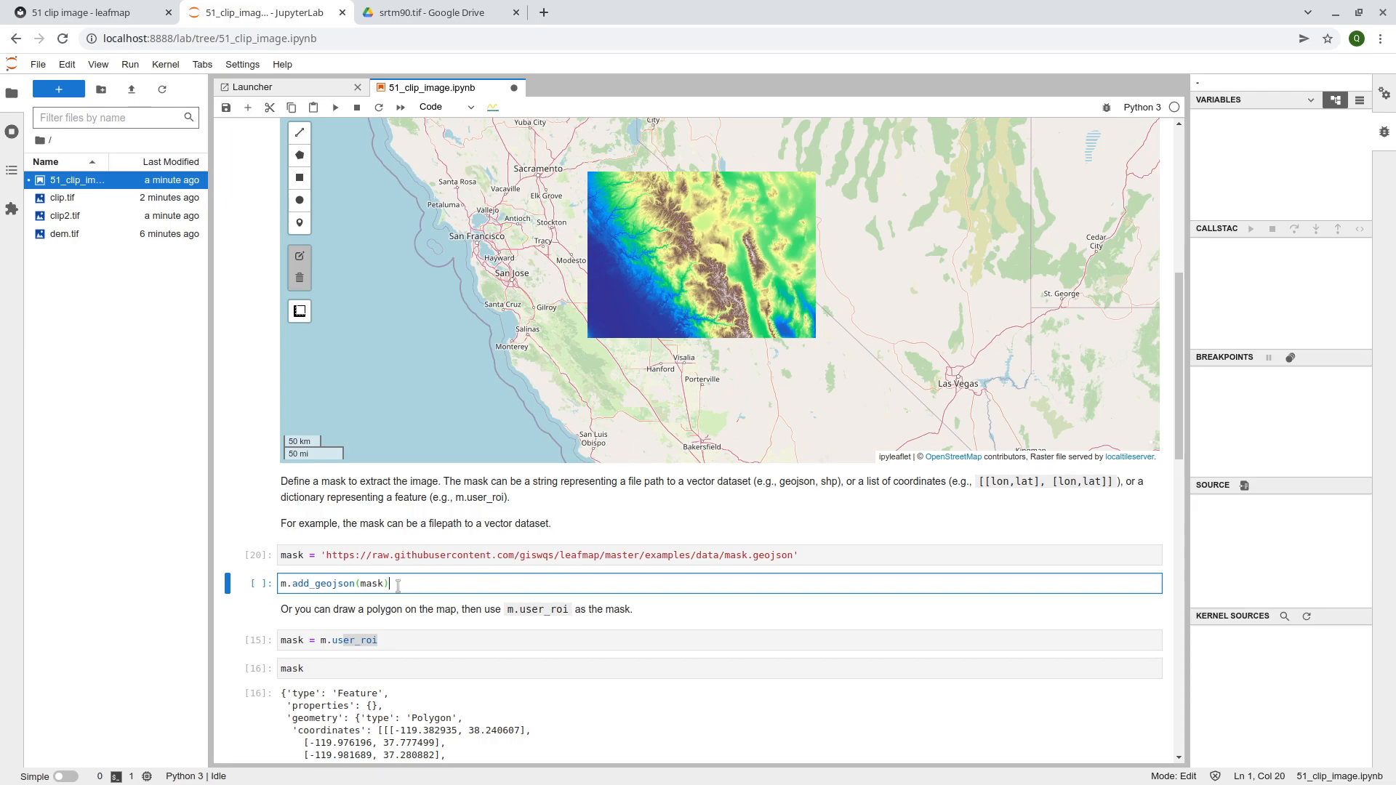
mouse_move(410, 582)
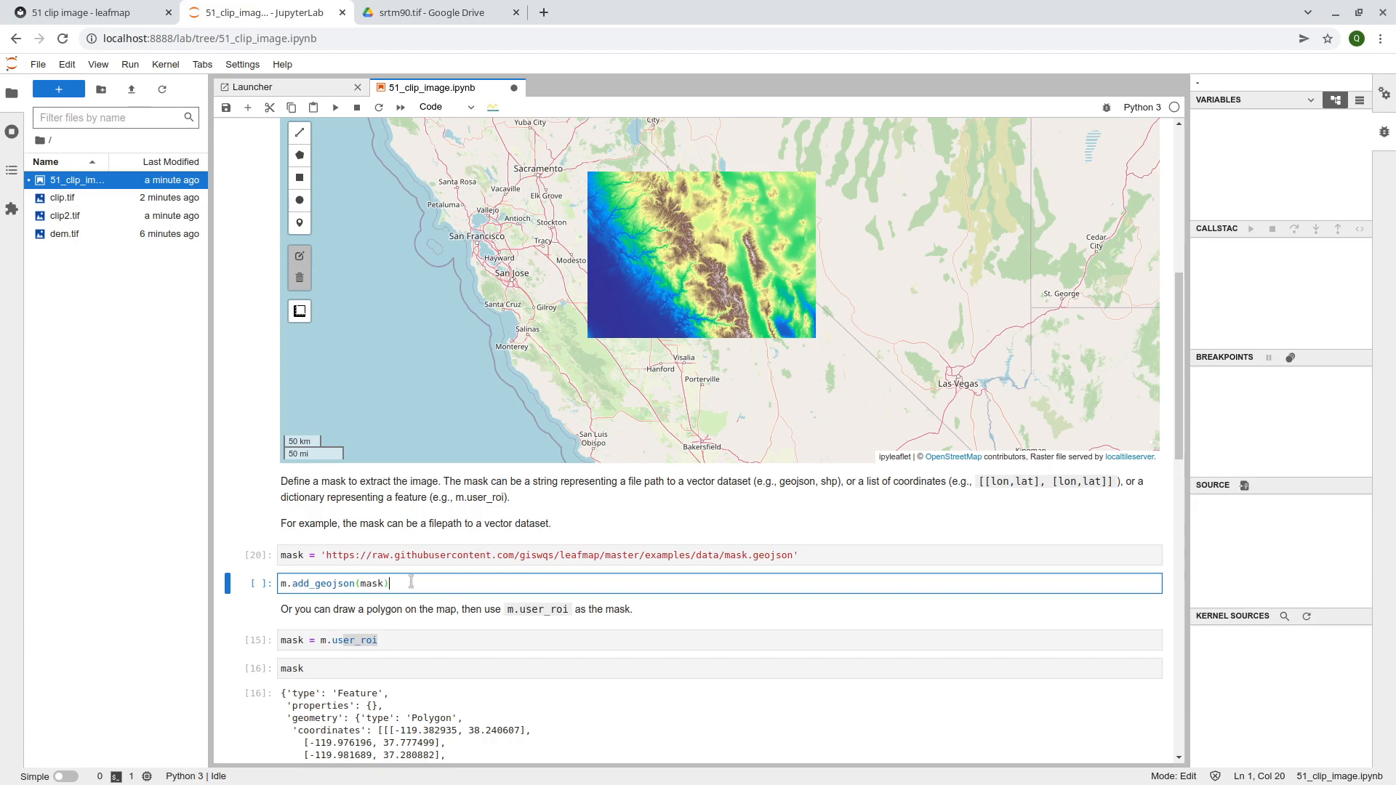
key("Shift+Enter")
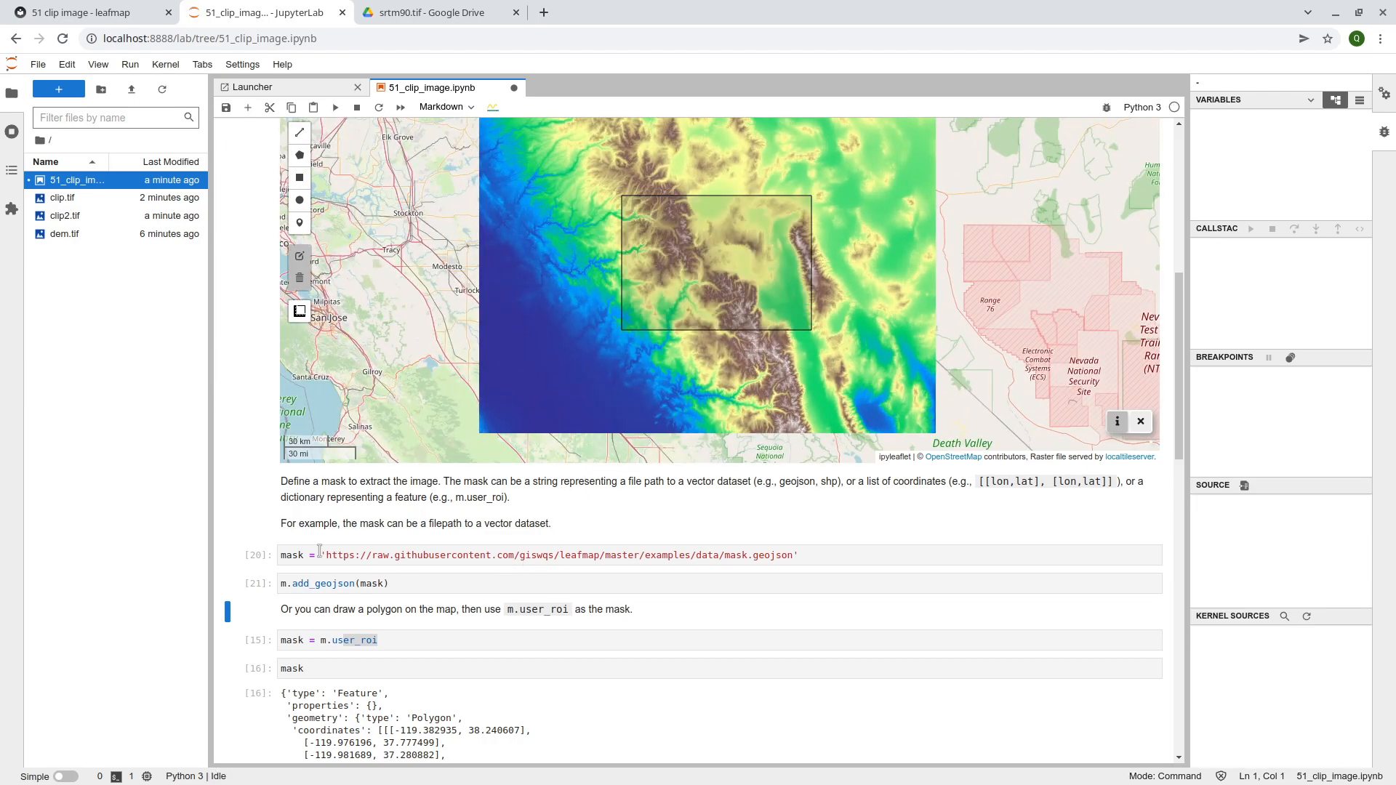
left_click(657, 211)
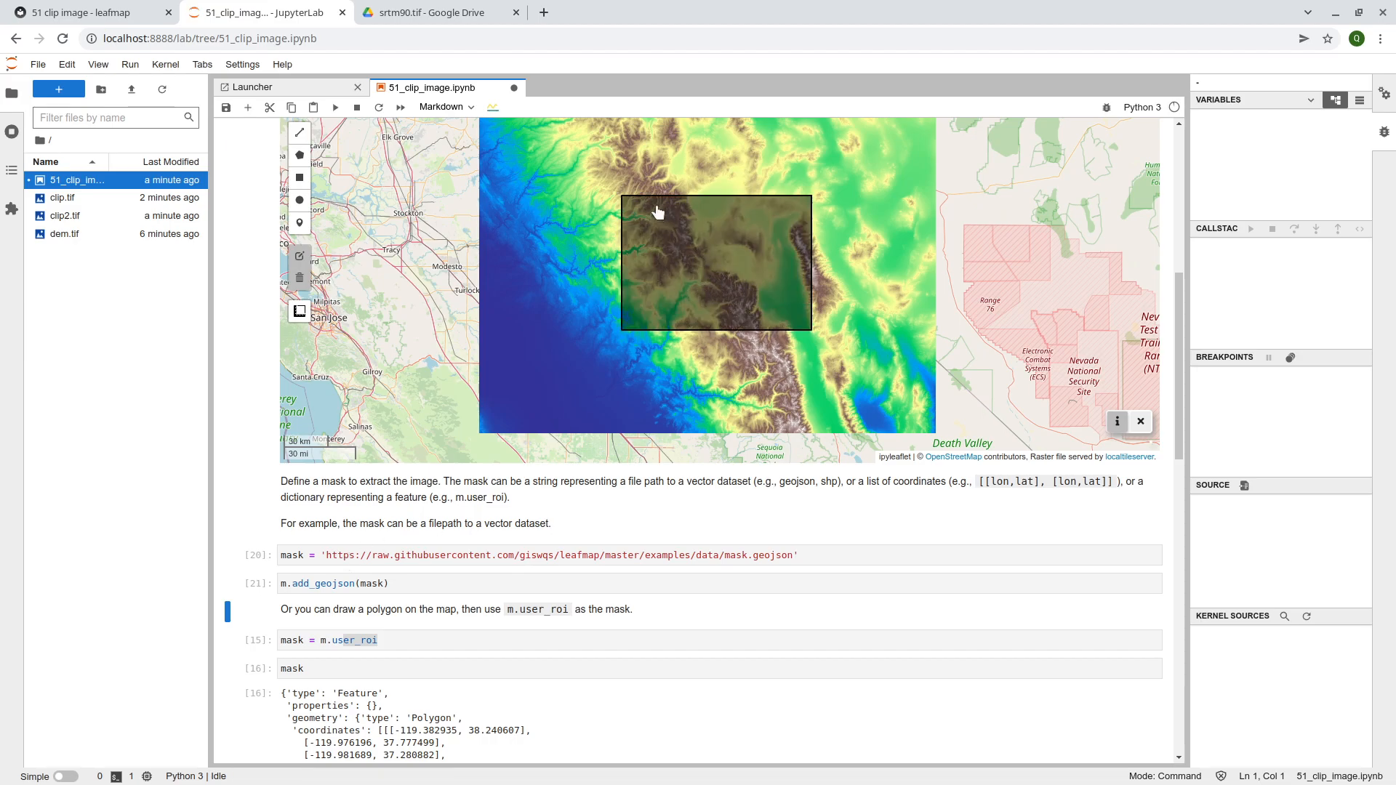
mouse_move(611, 211)
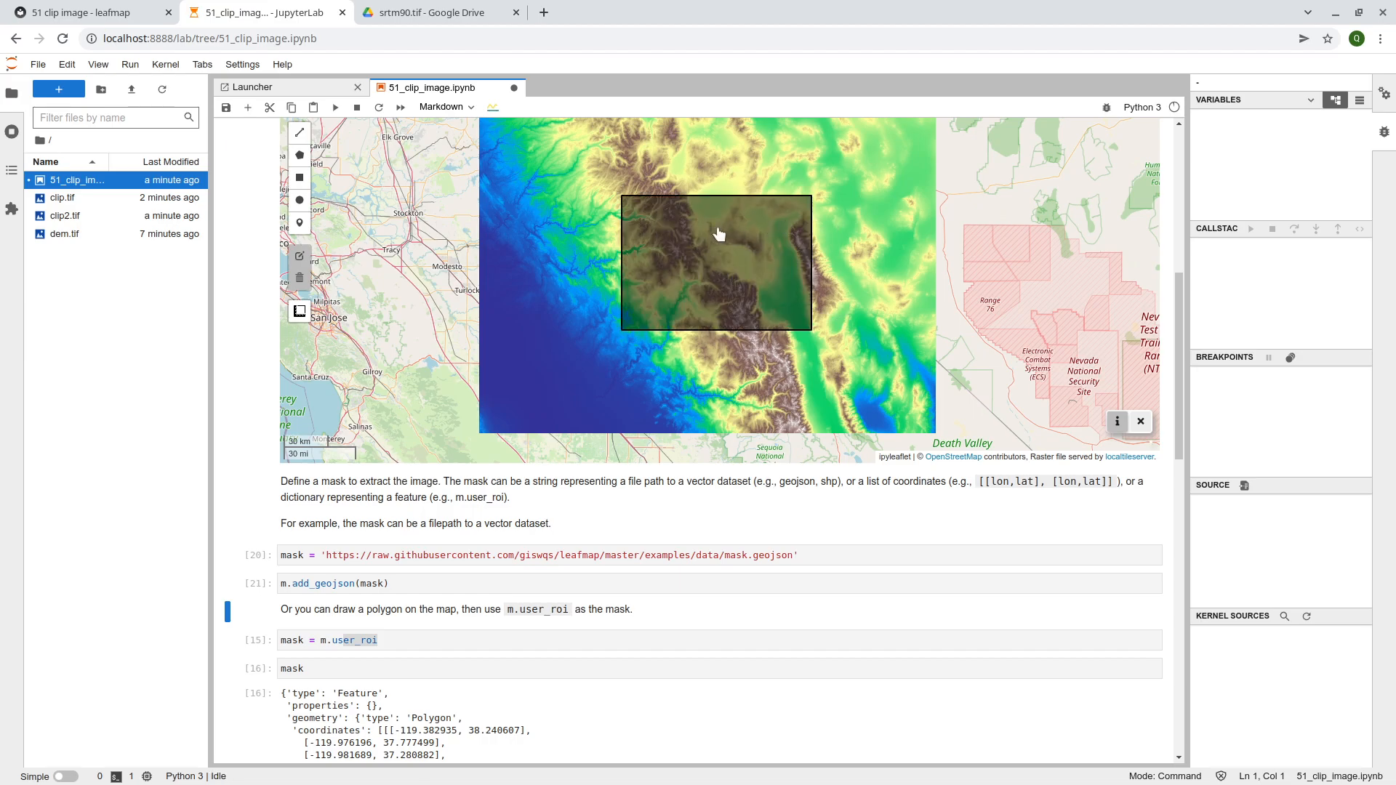
scroll("down", 3)
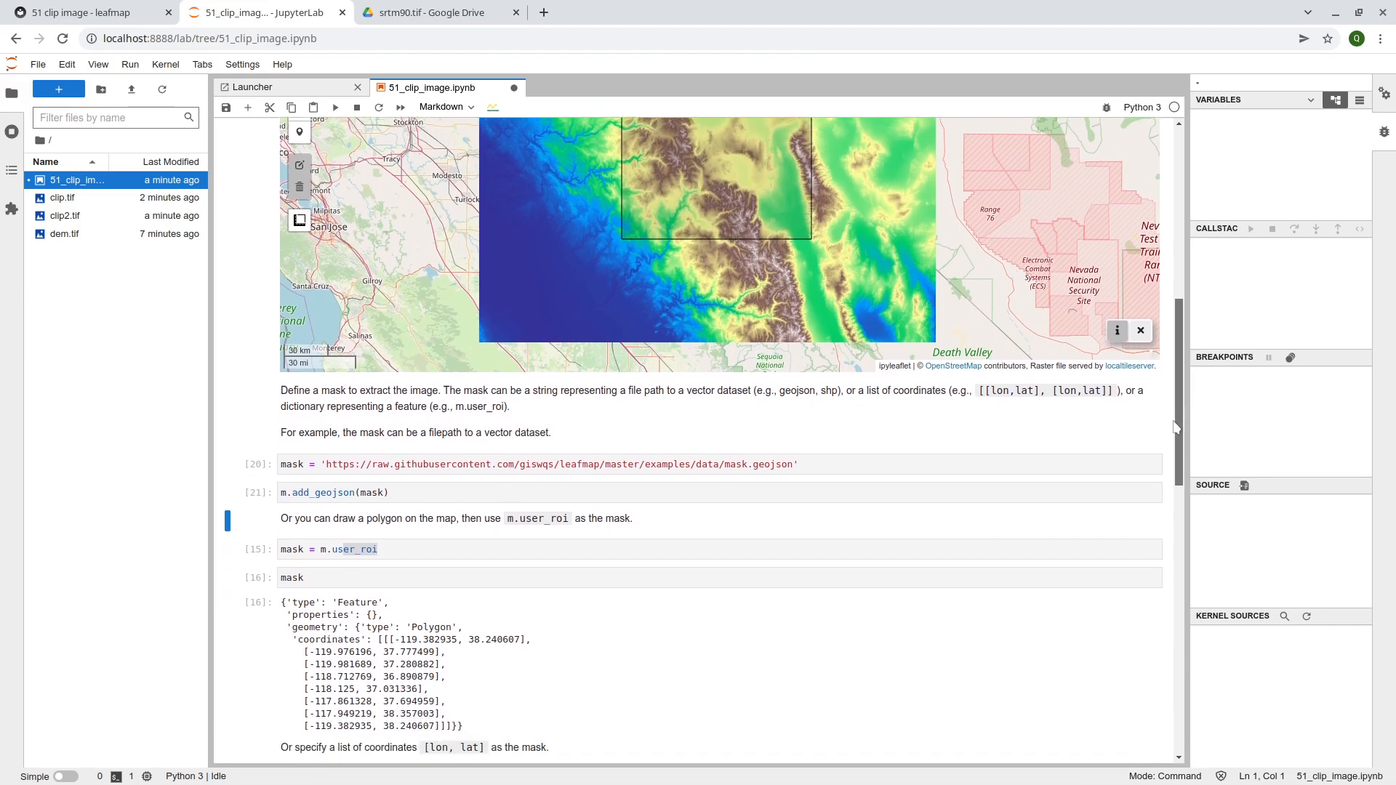
Set the output to clip3.tif and run clip_image, which fails with FileNotFoundError on mask.geojson
scroll("down", 3)
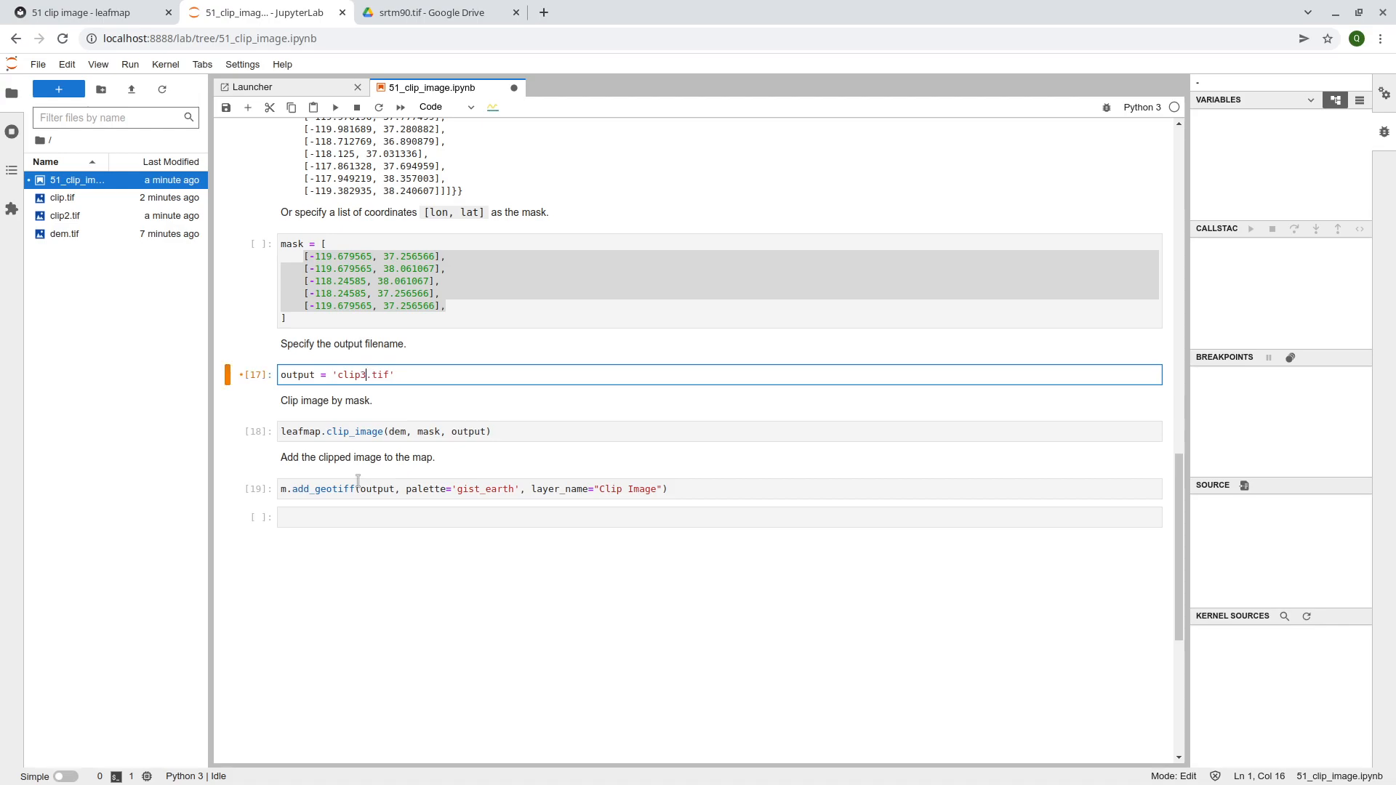
key("shift+enter")
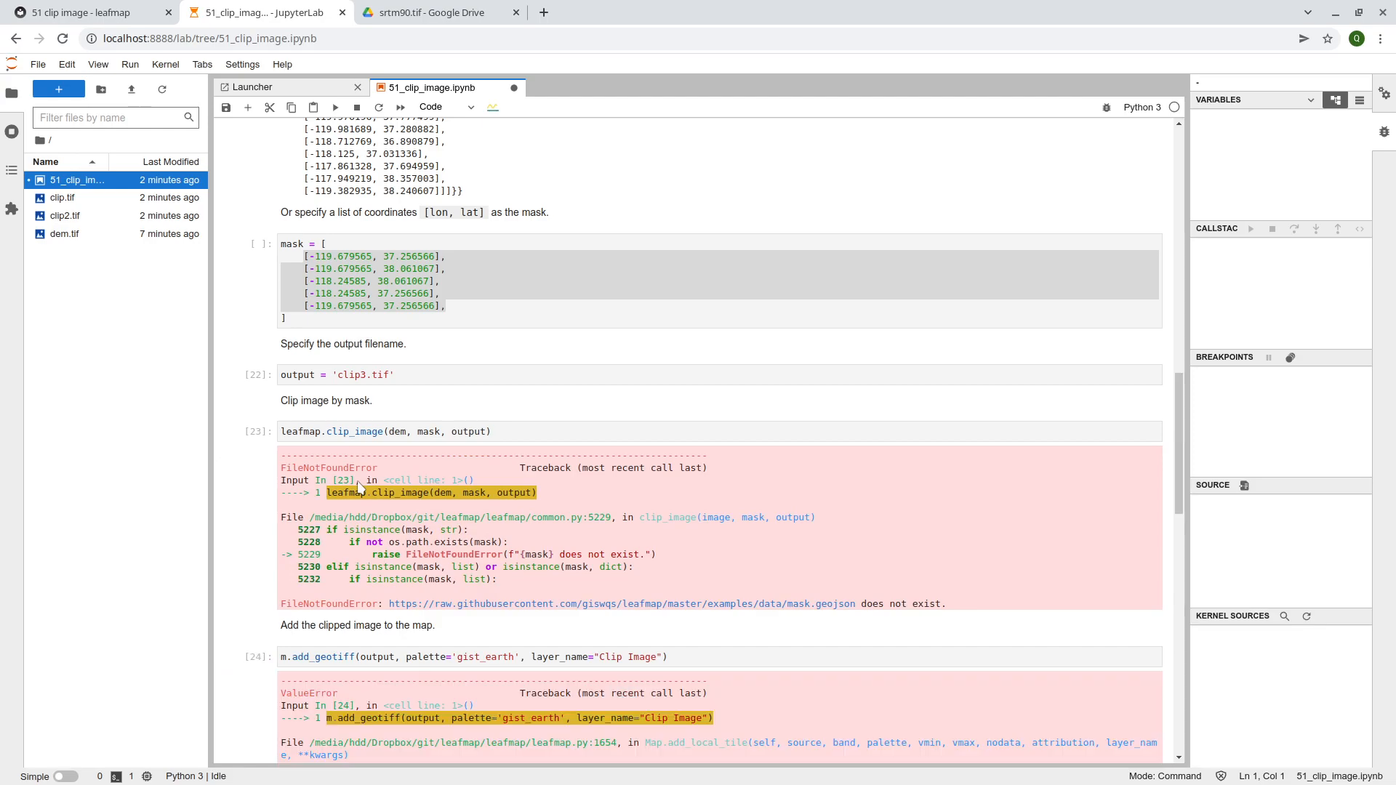
mouse_move(421, 623)
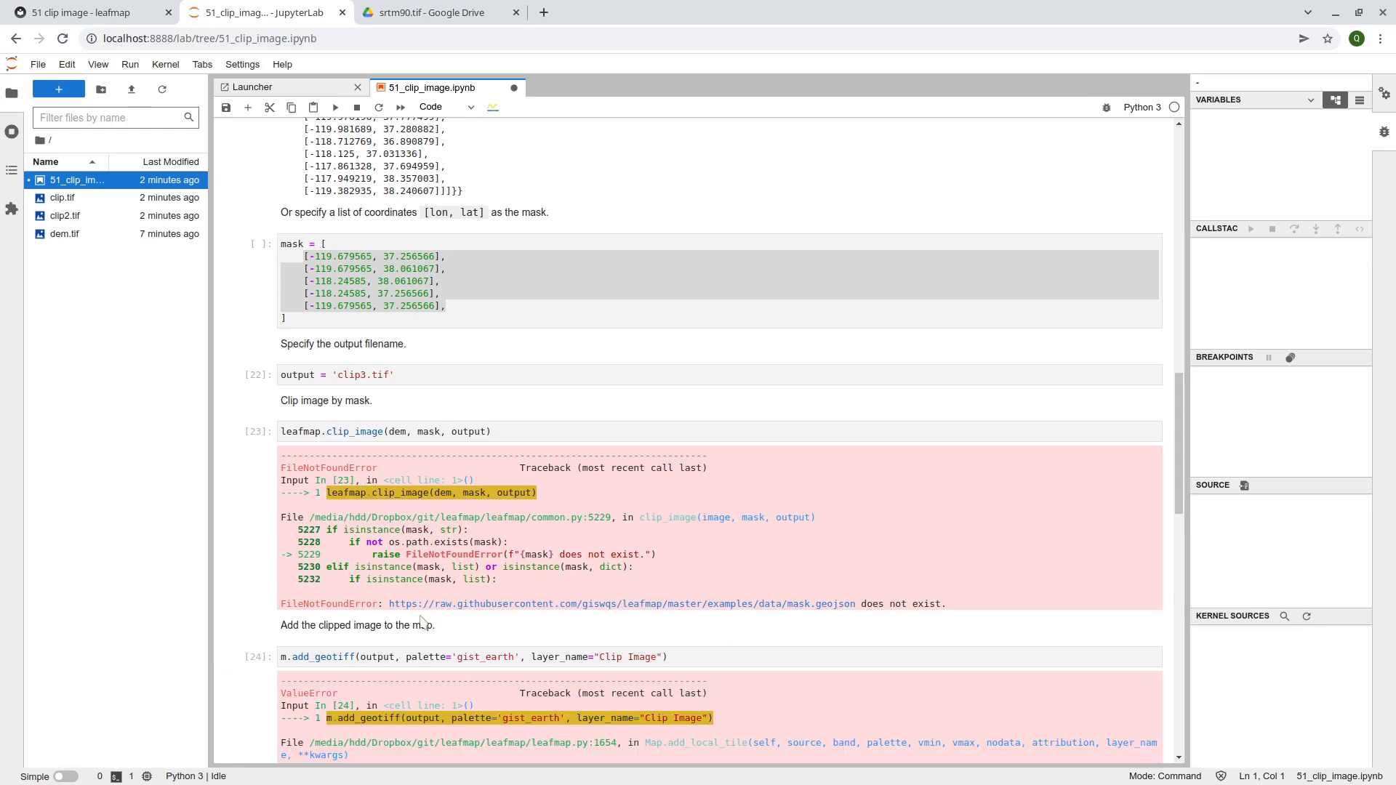
mouse_move(650, 411)
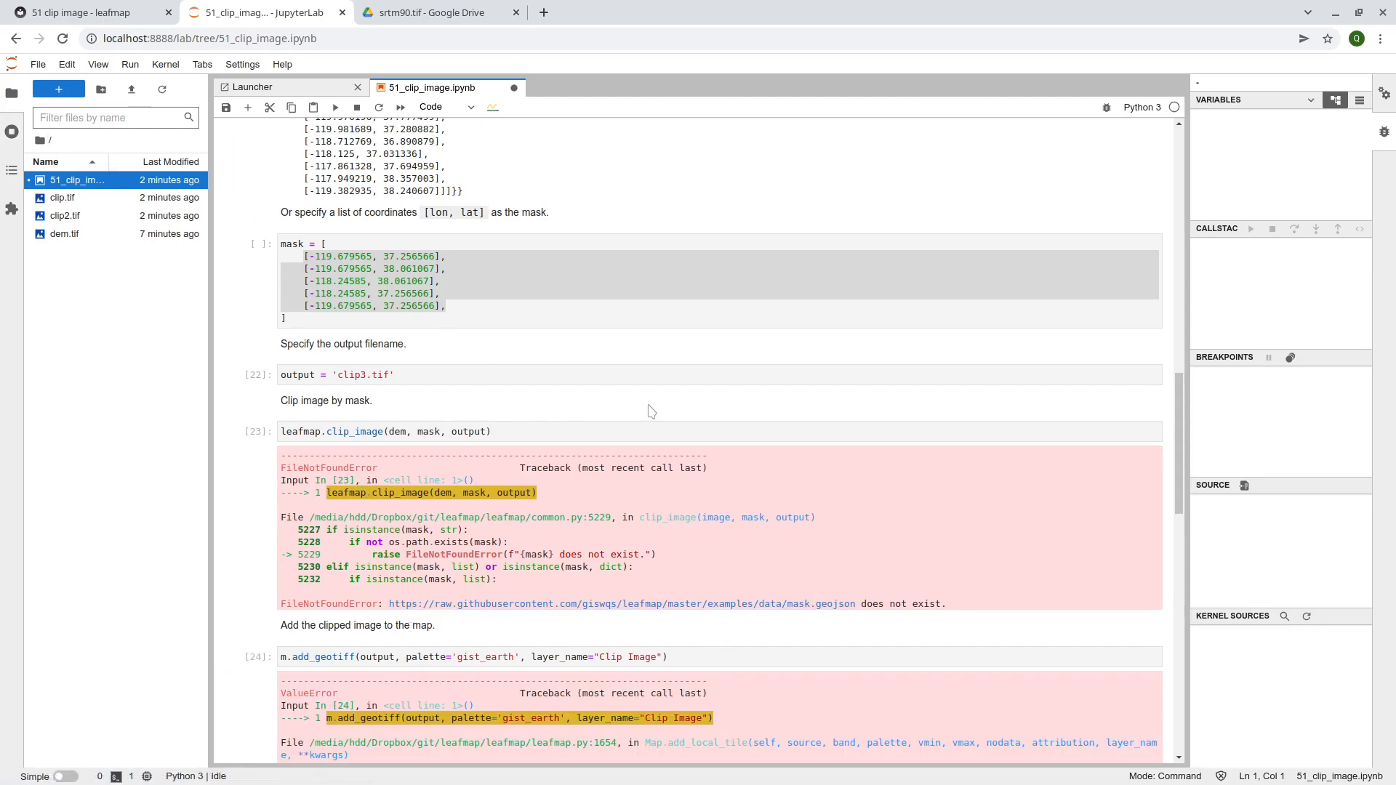
mouse_move(812, 618)
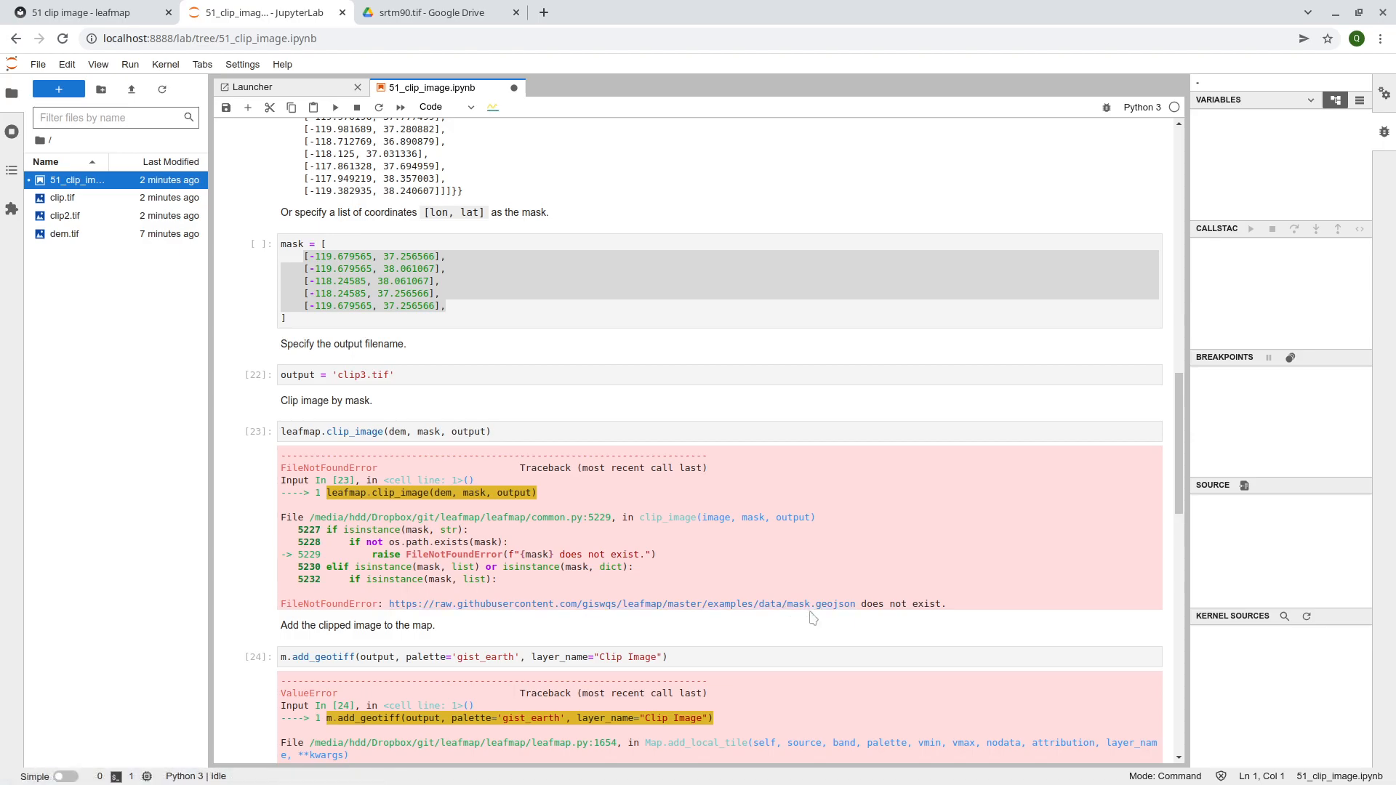
mouse_move(1152, 523)
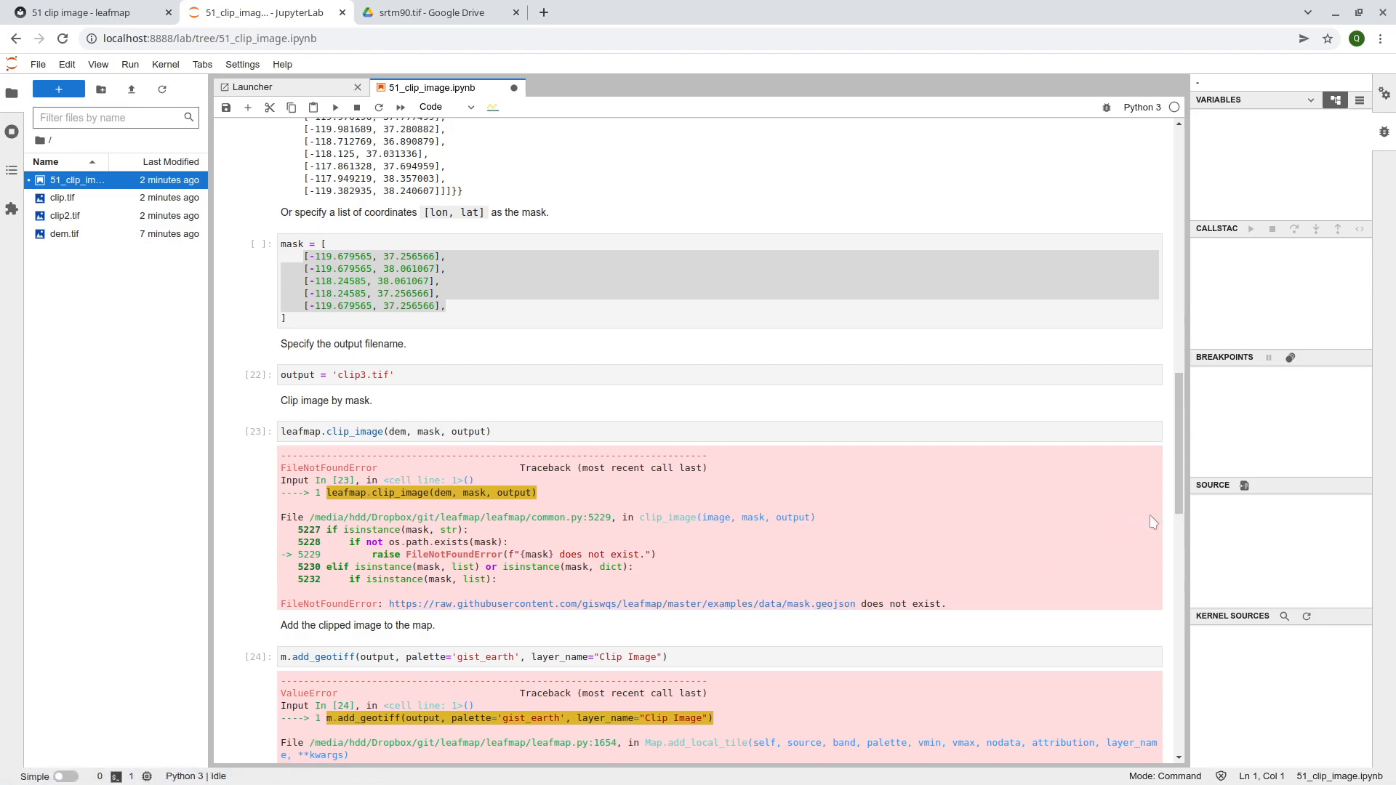
scroll("up", 3)
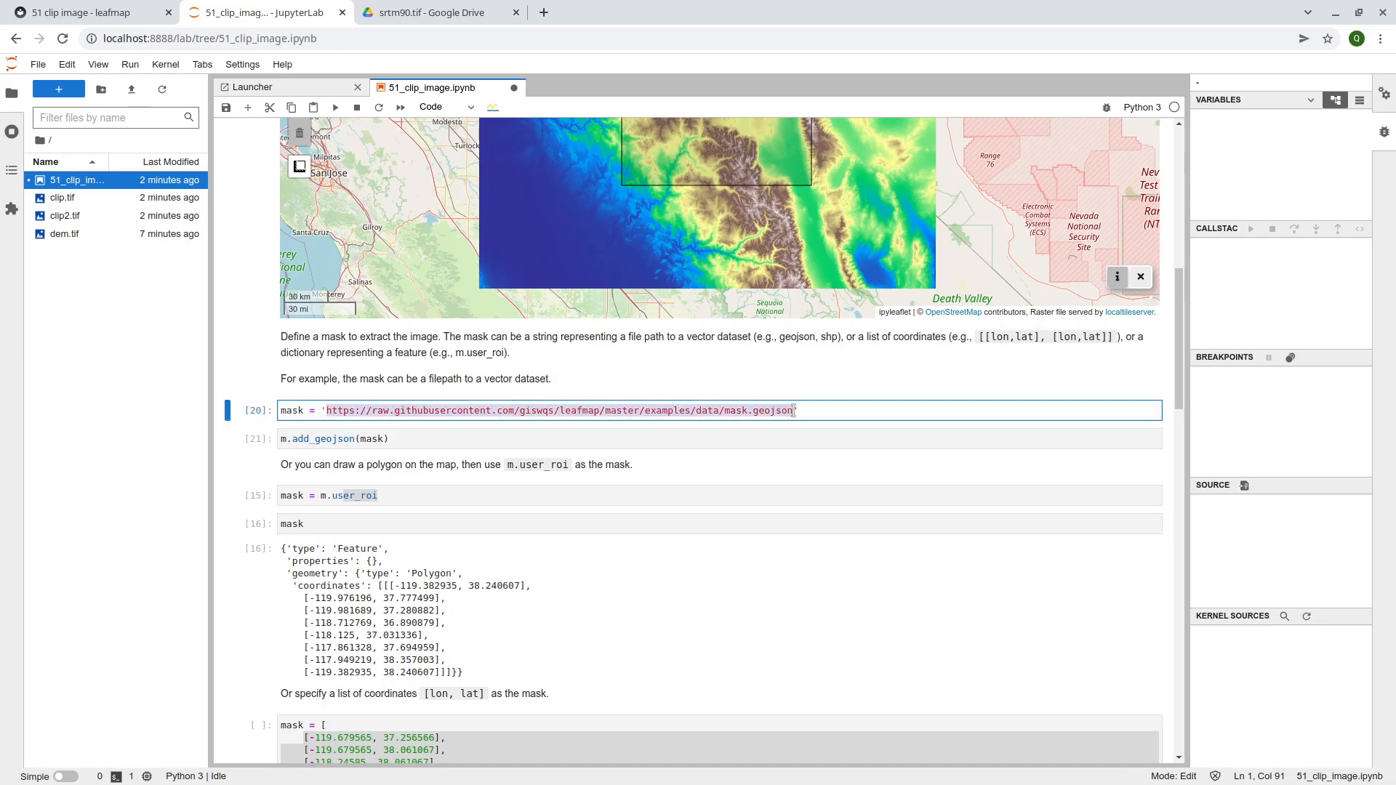
Download mask.geojson and rerun clip_image with mask "mask.geojson" to create clip3.tif
left_click(586, 12)
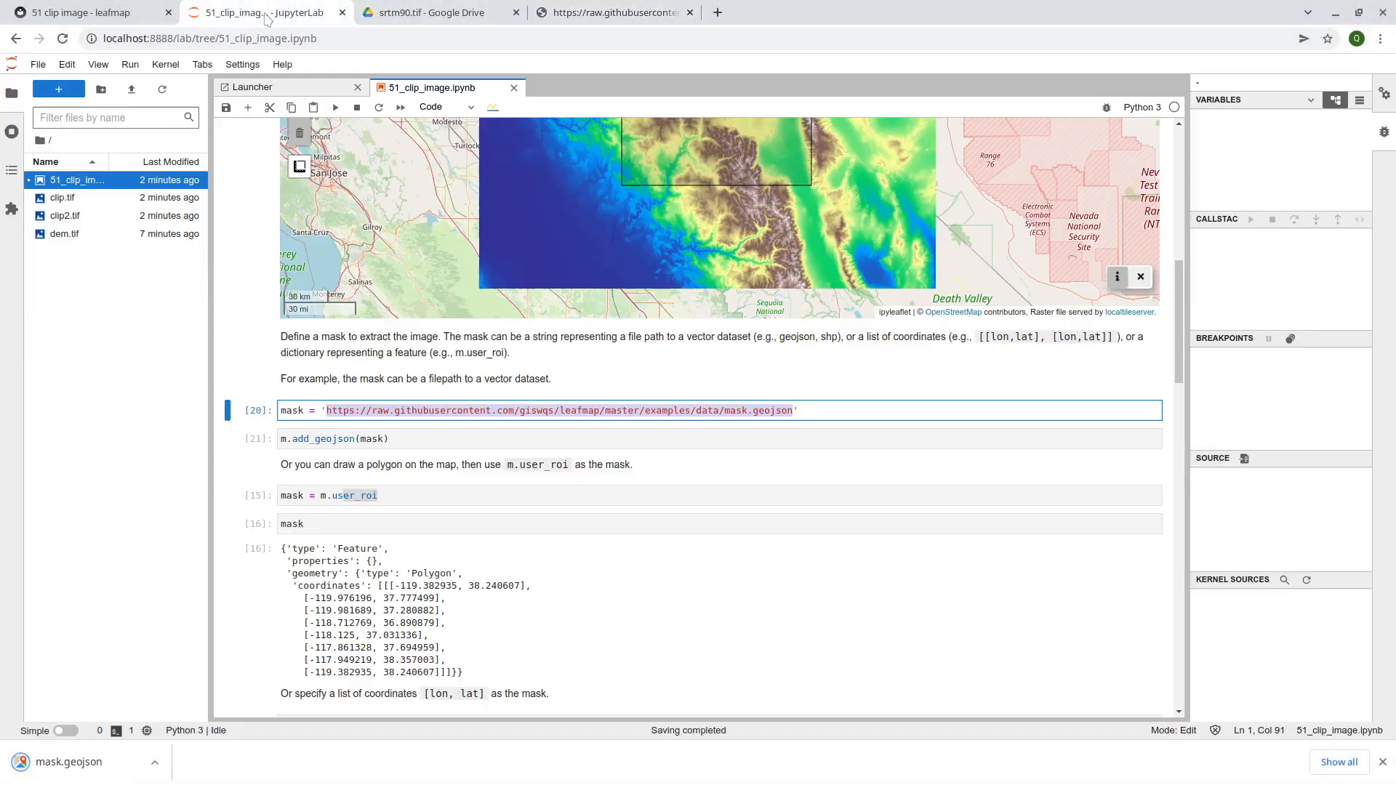
scroll("down", 3)
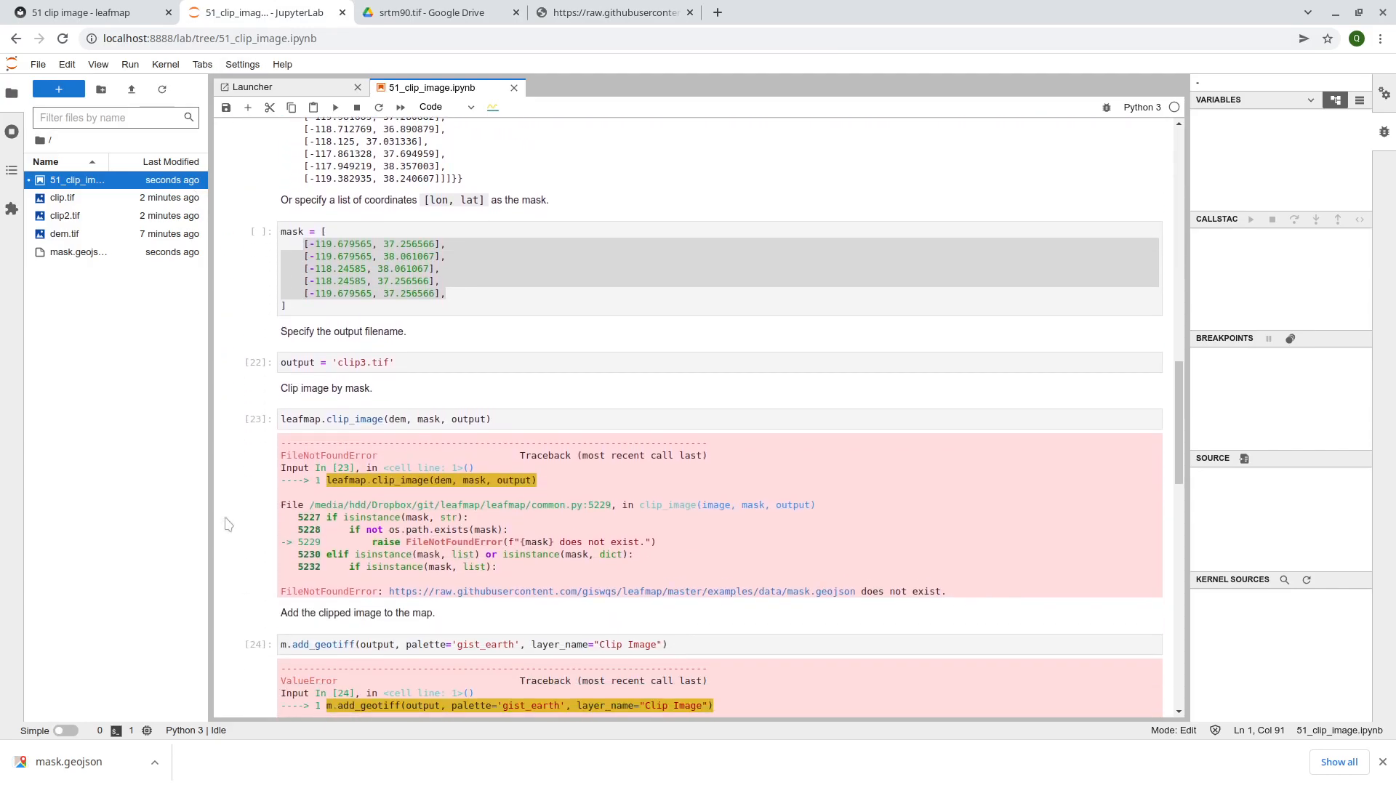
mouse_move(423, 418)
type("\"")
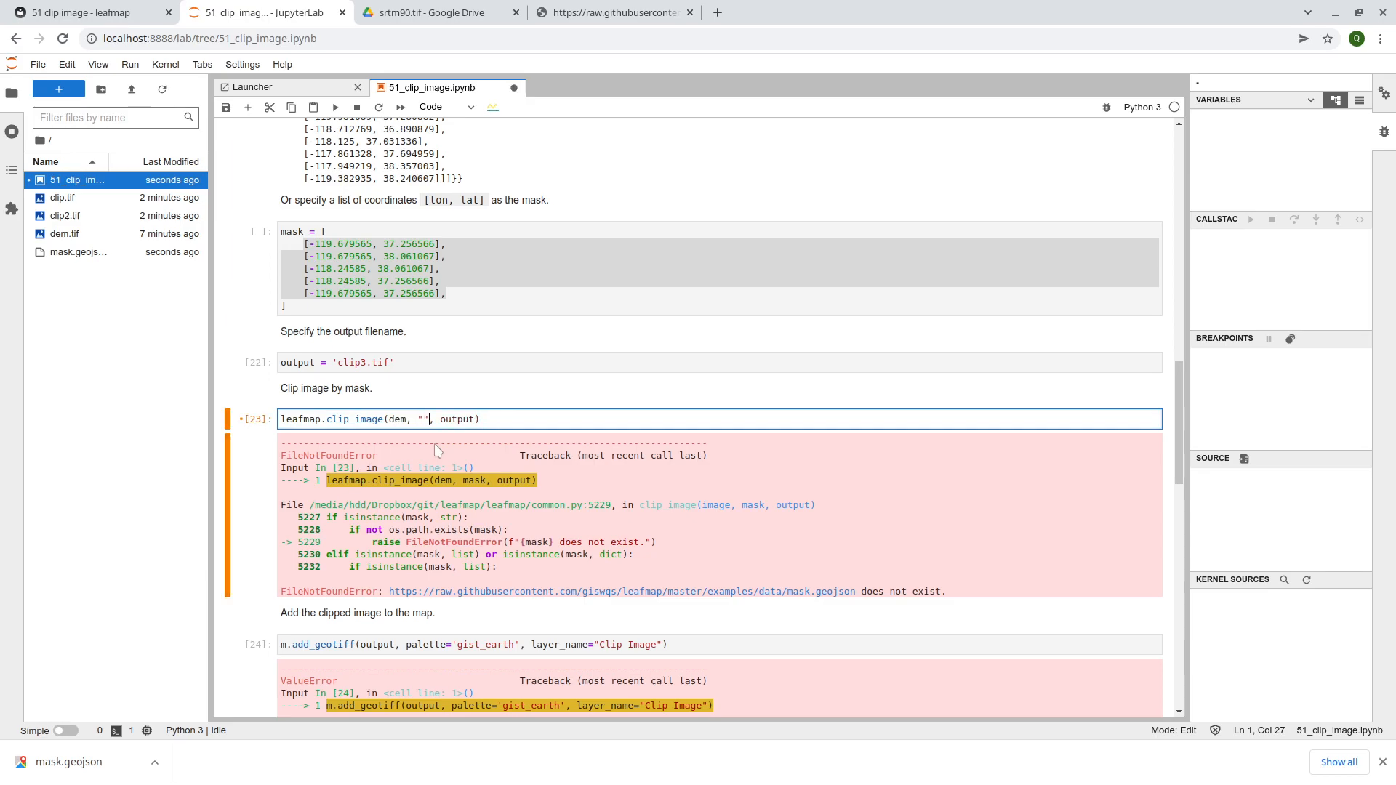
type("mask.geojson")
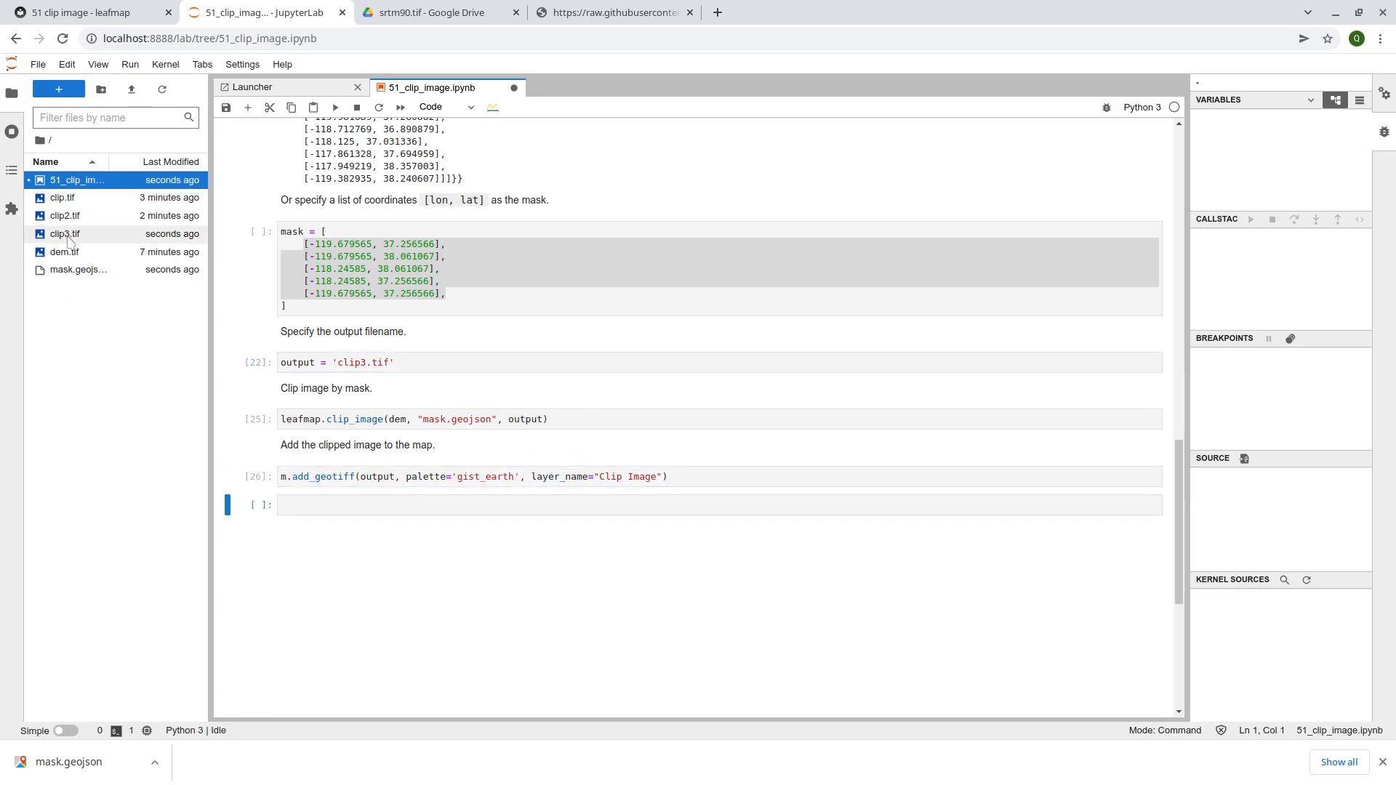
Uncheck the DEM layer so only the clipped image shows over the basemap
scroll("up", 3)
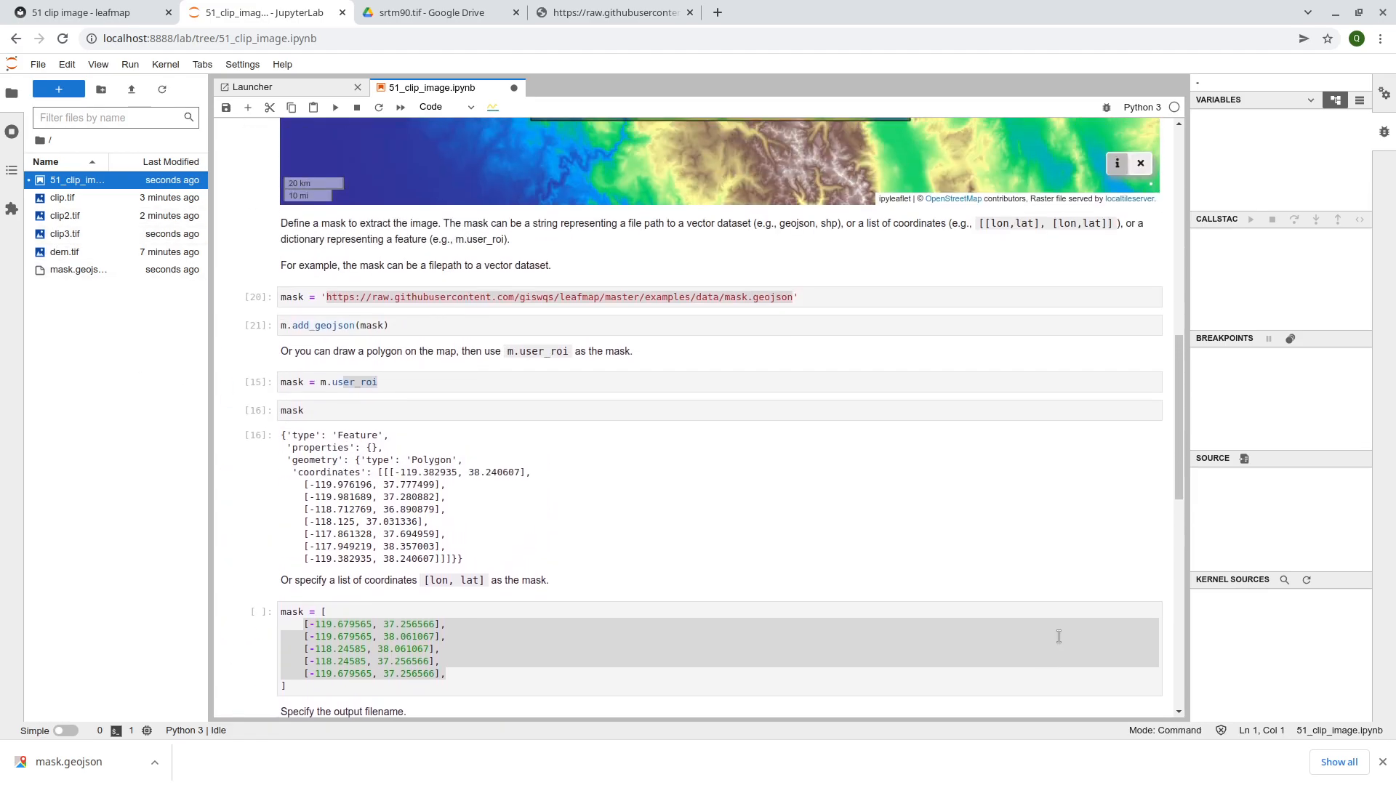
scroll("up", 3)
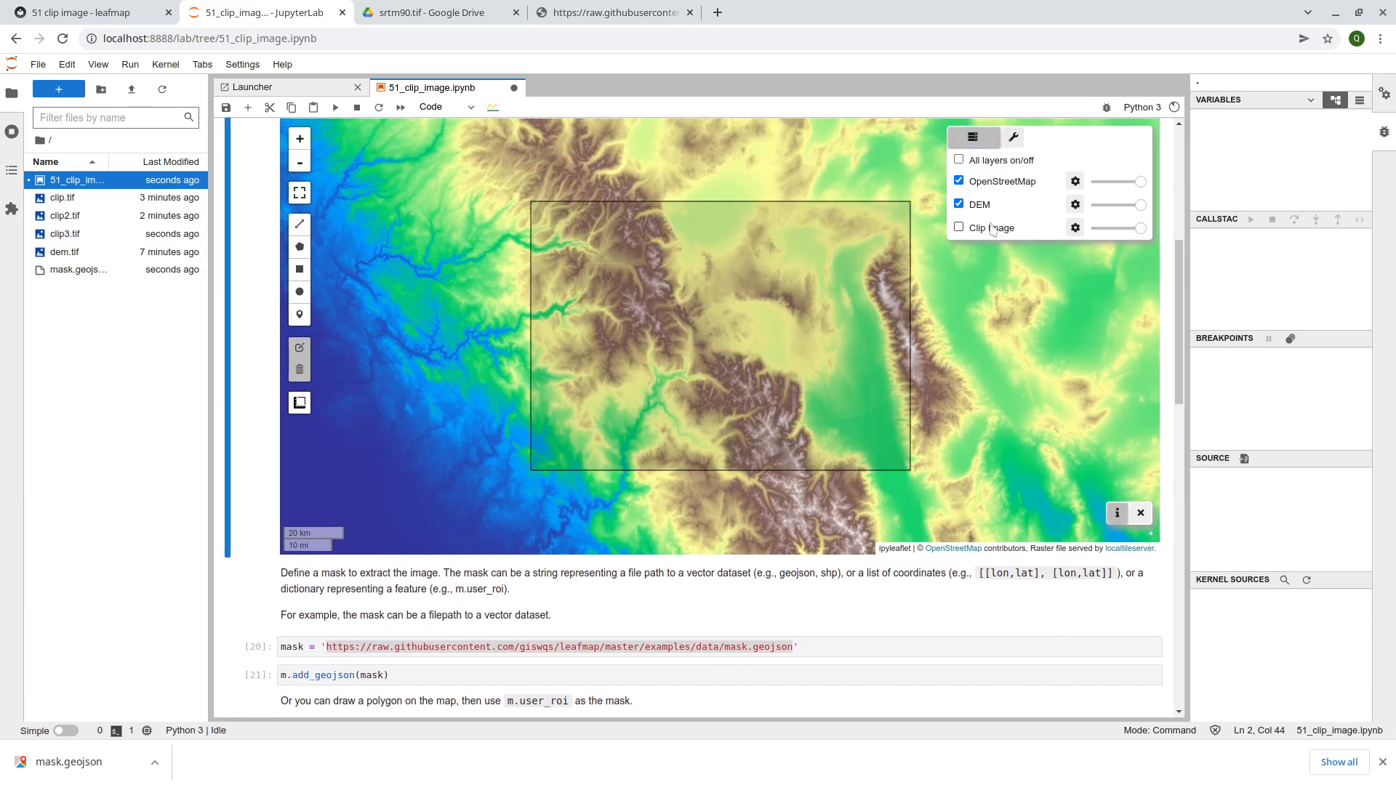
left_click(959, 203)
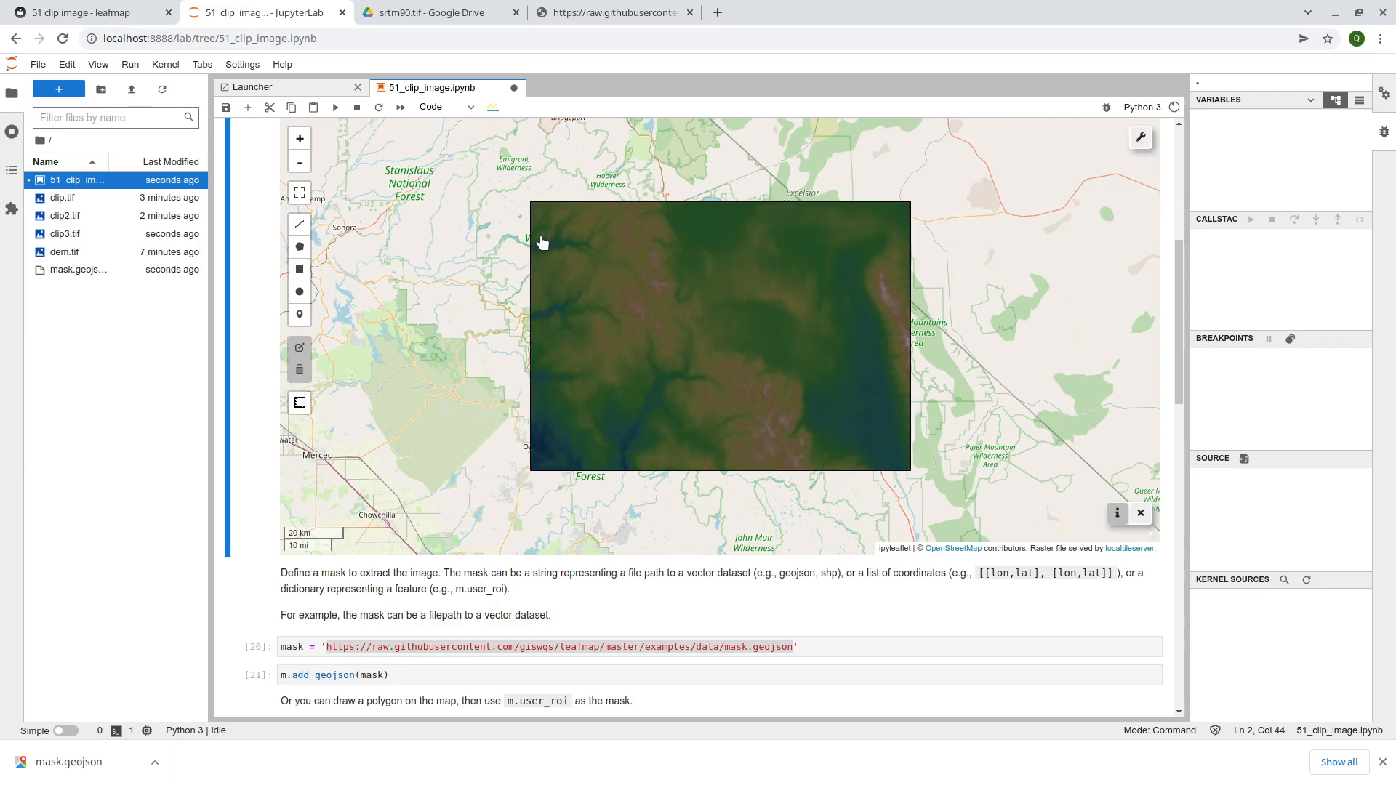
mouse_move(857, 298)
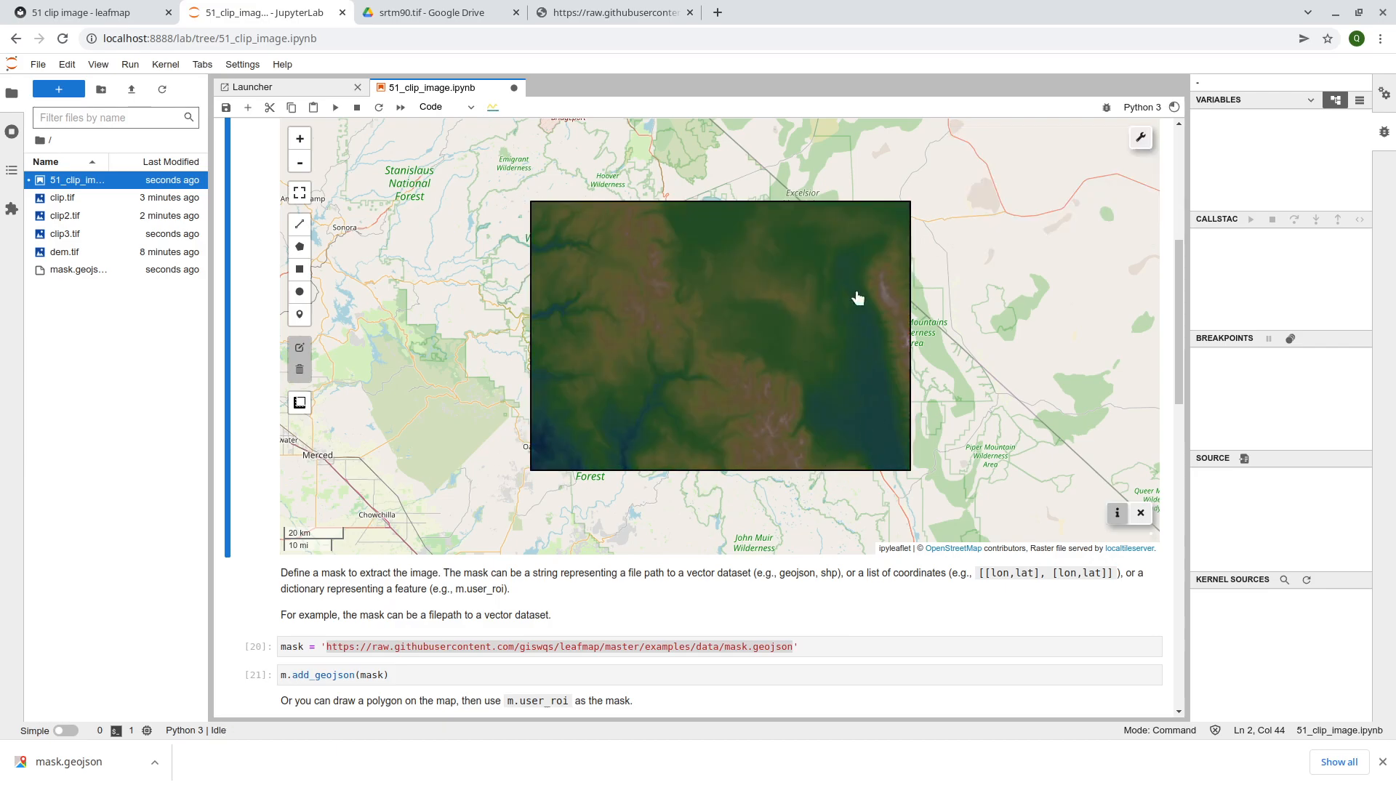
mouse_move(539, 235)
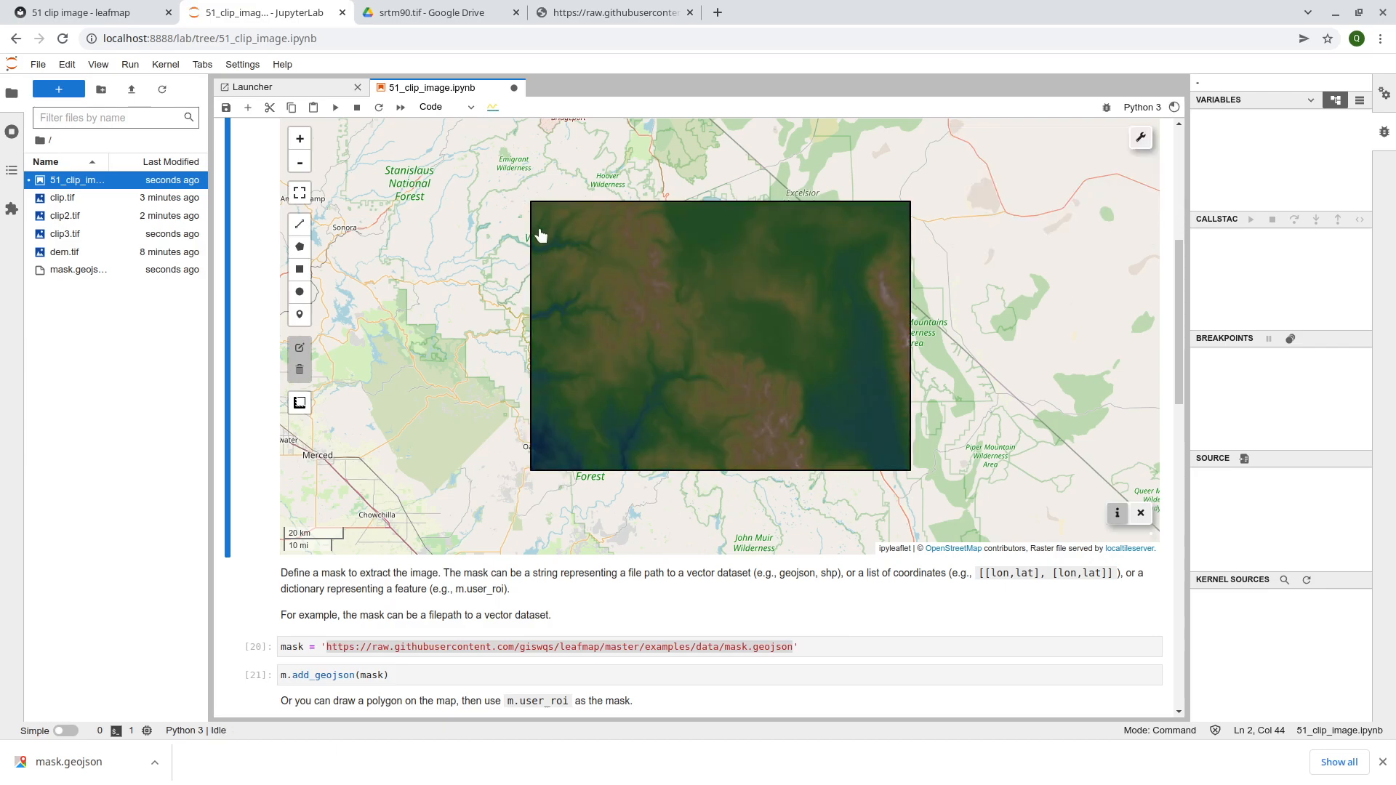
mouse_move(614, 352)
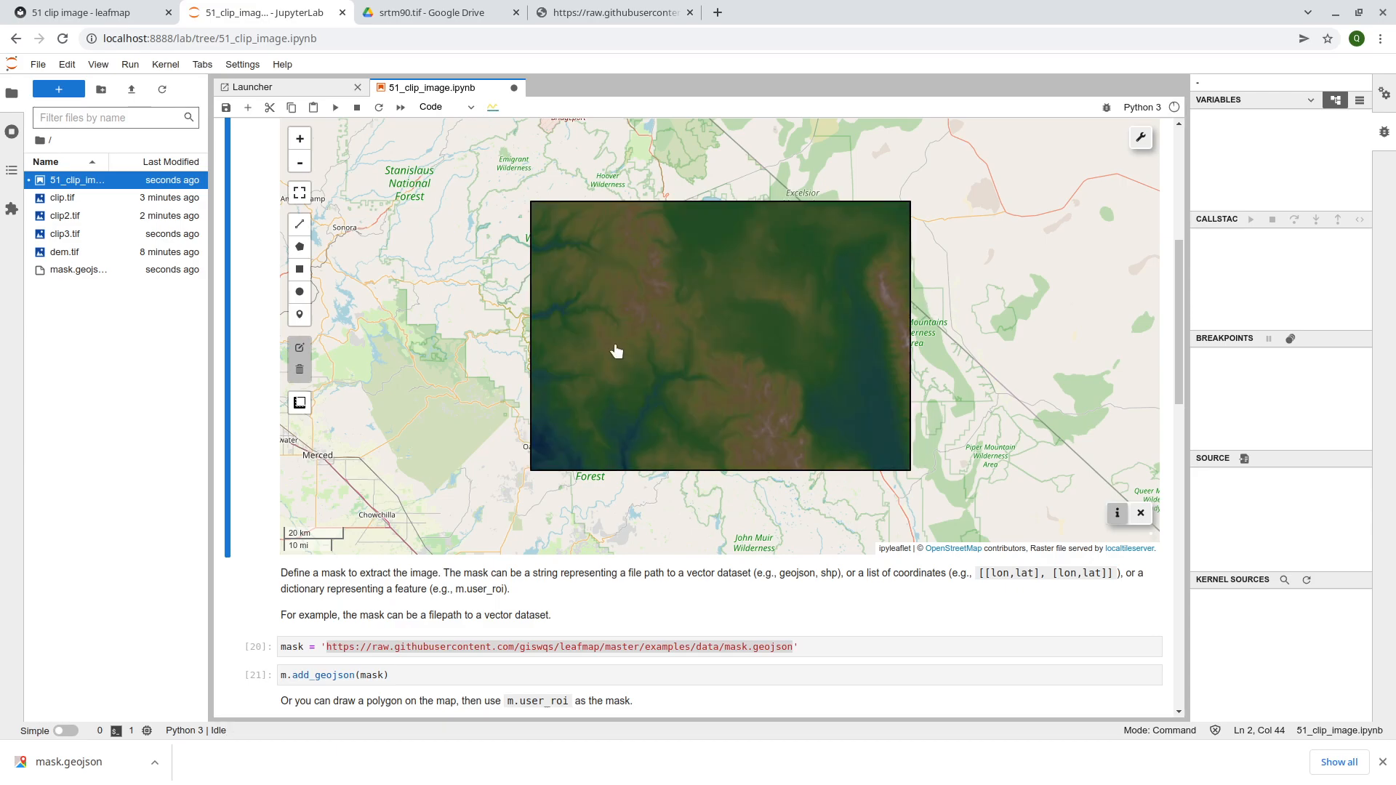
scroll("down", 3)
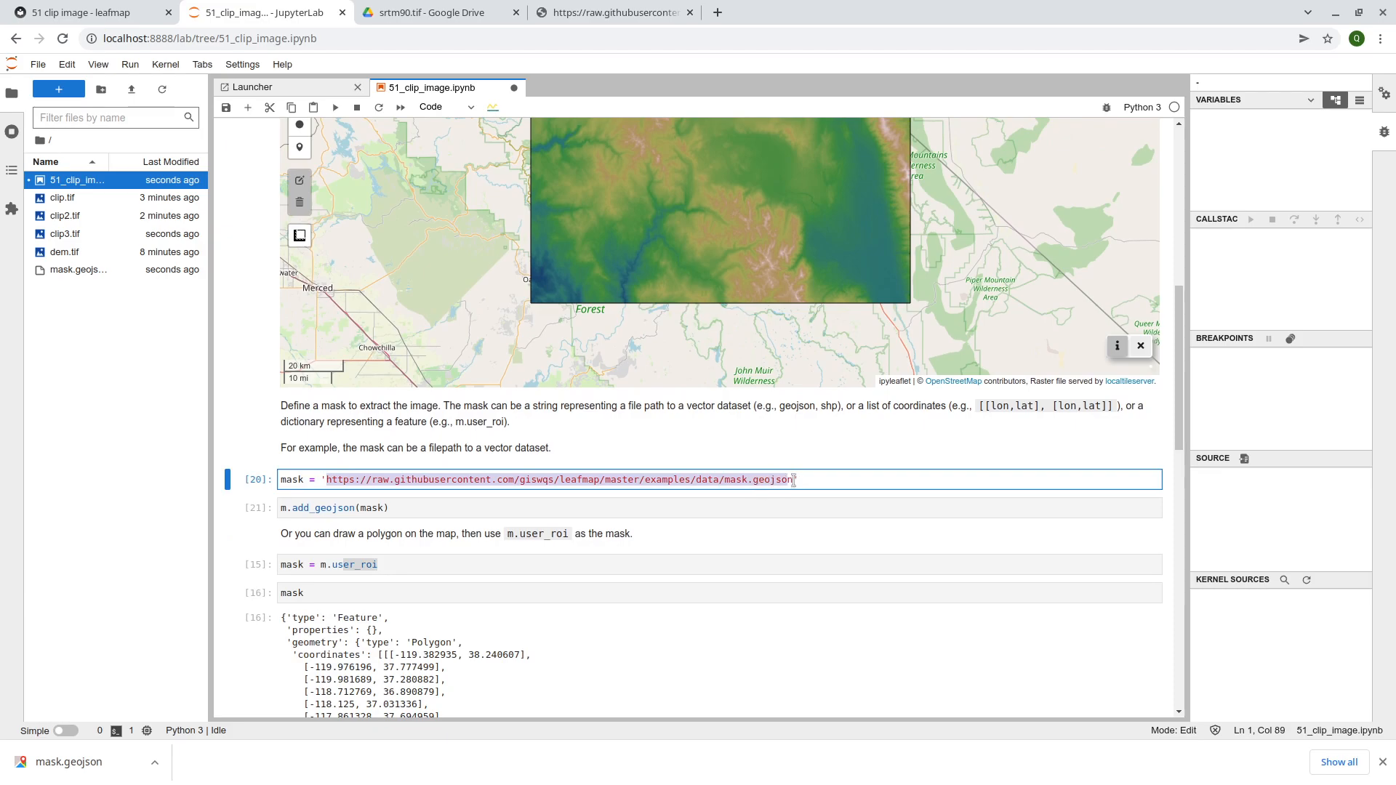
scroll("down", 3)
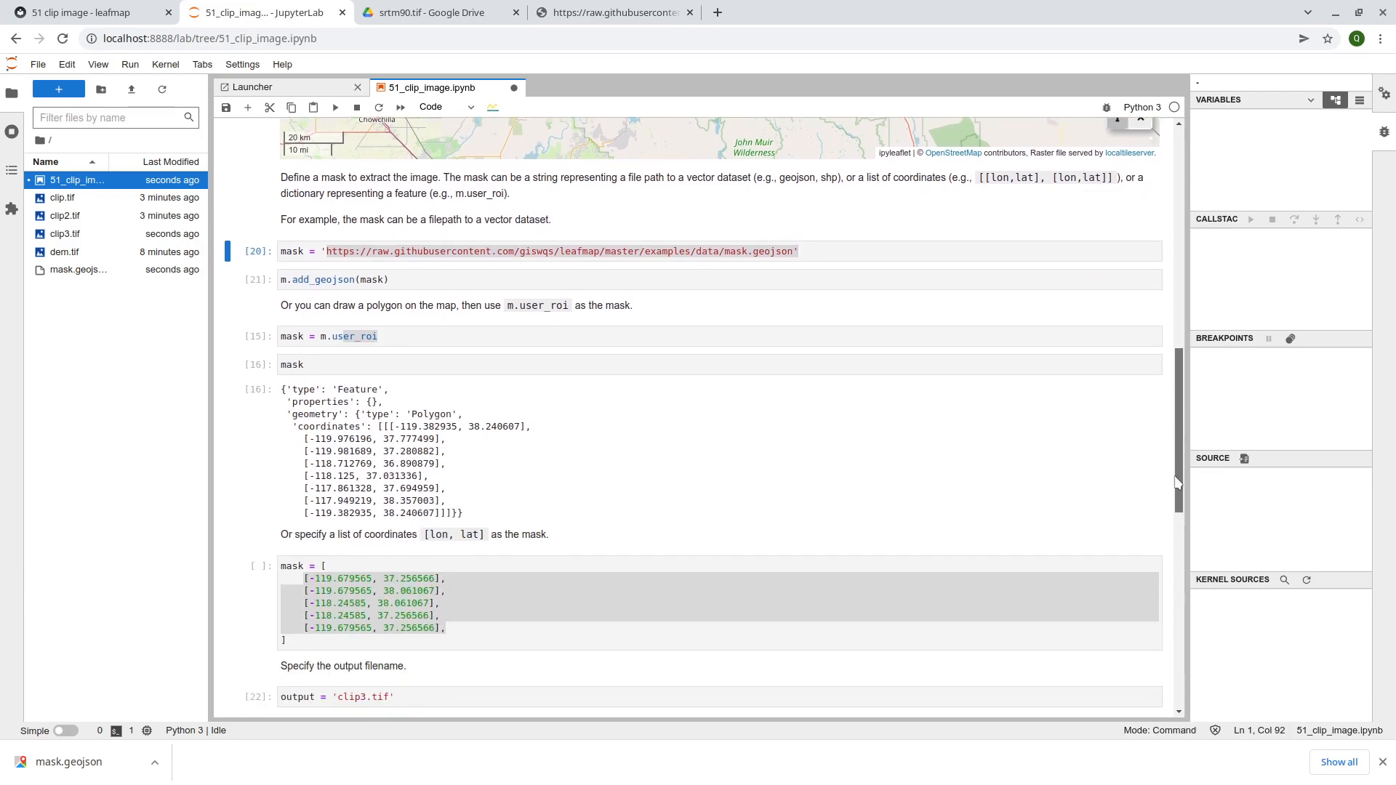
scroll("up", 3)
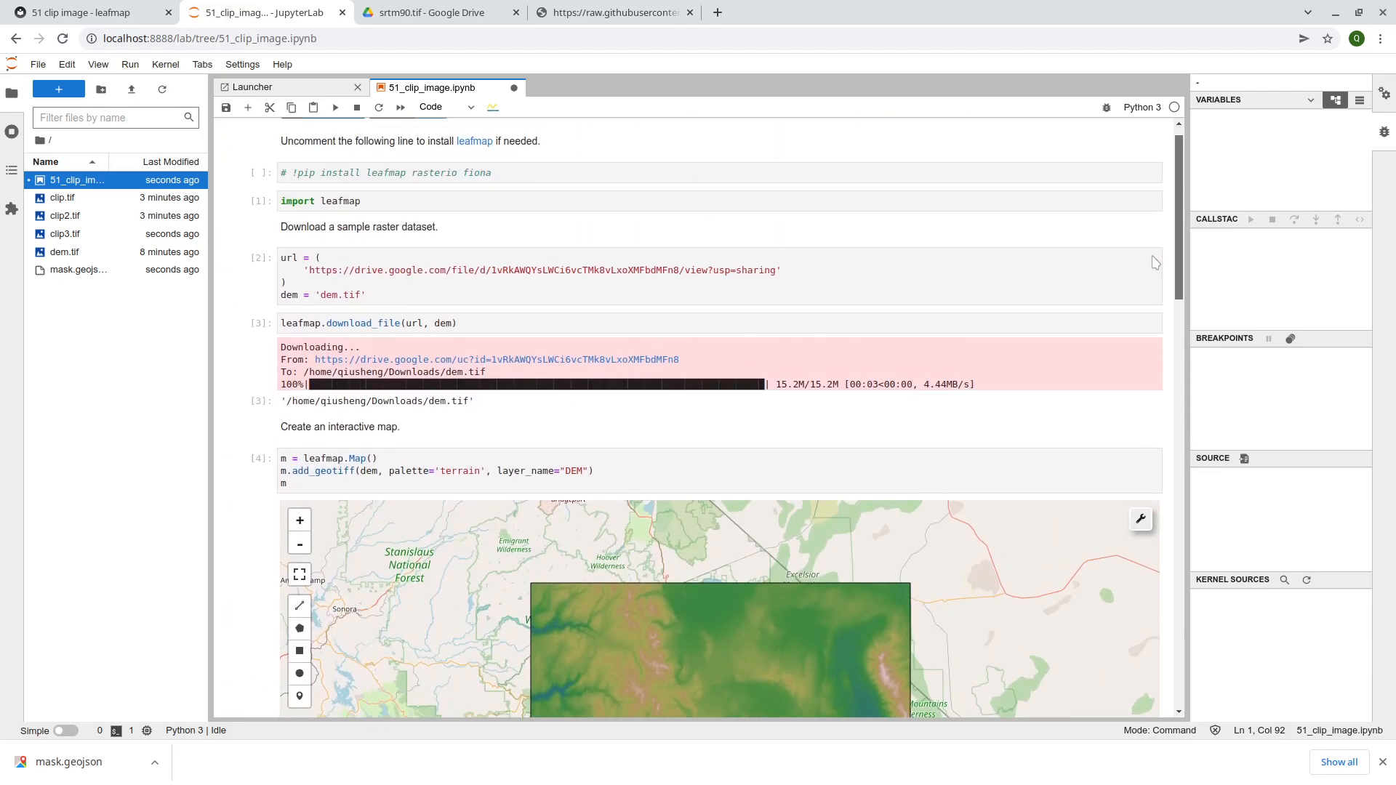
scroll("down", 3)
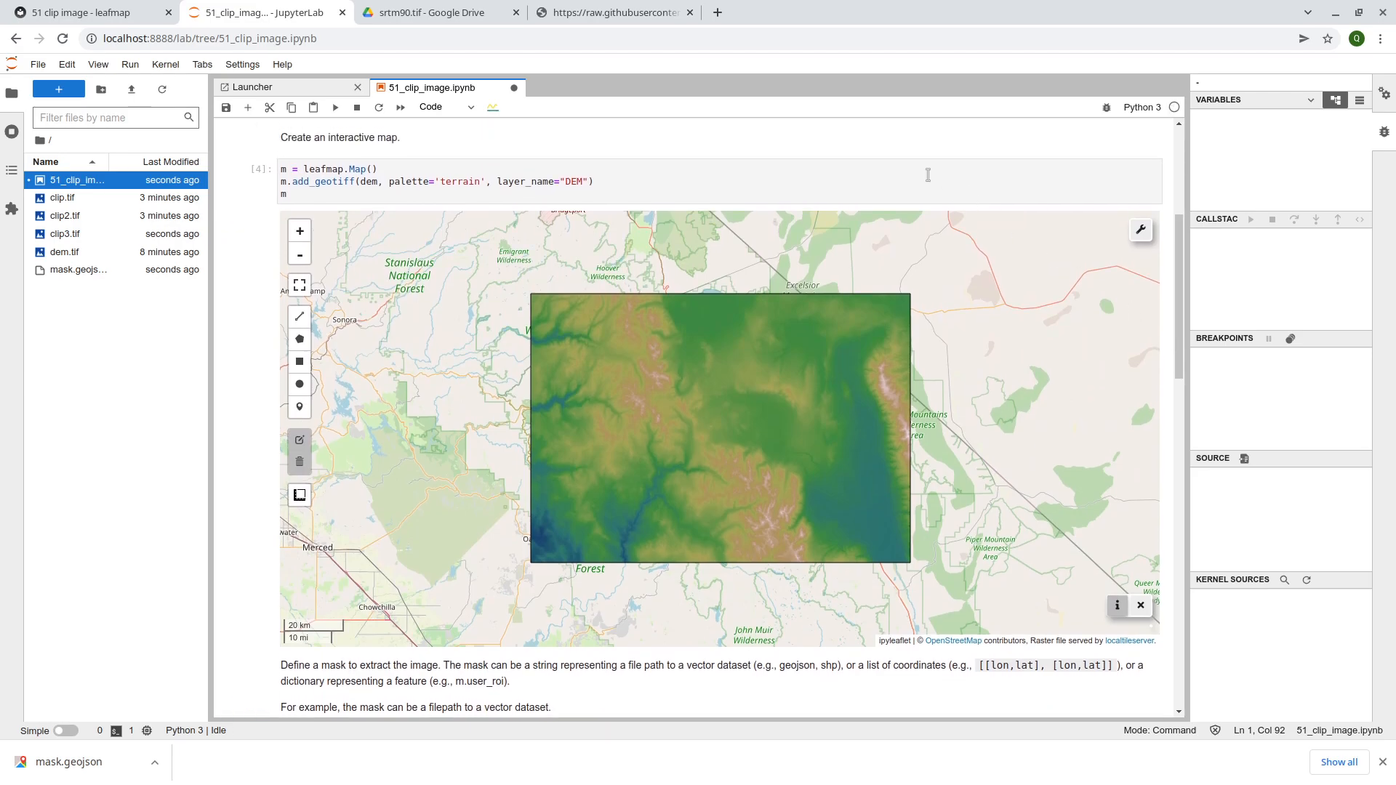